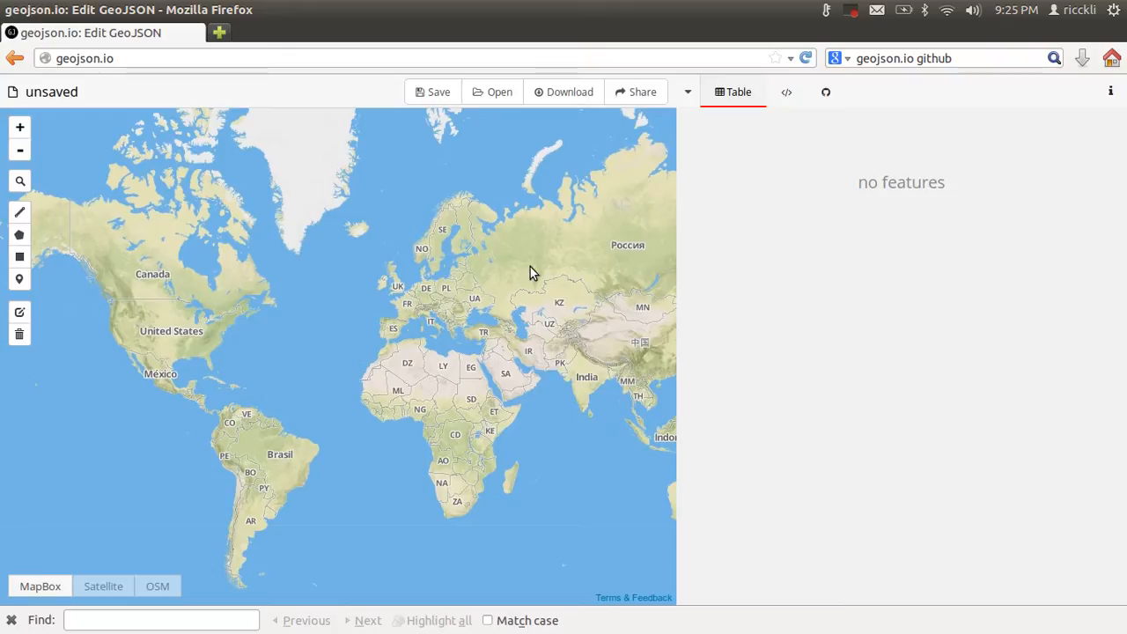
pyautogui.moveTo(519, 282)
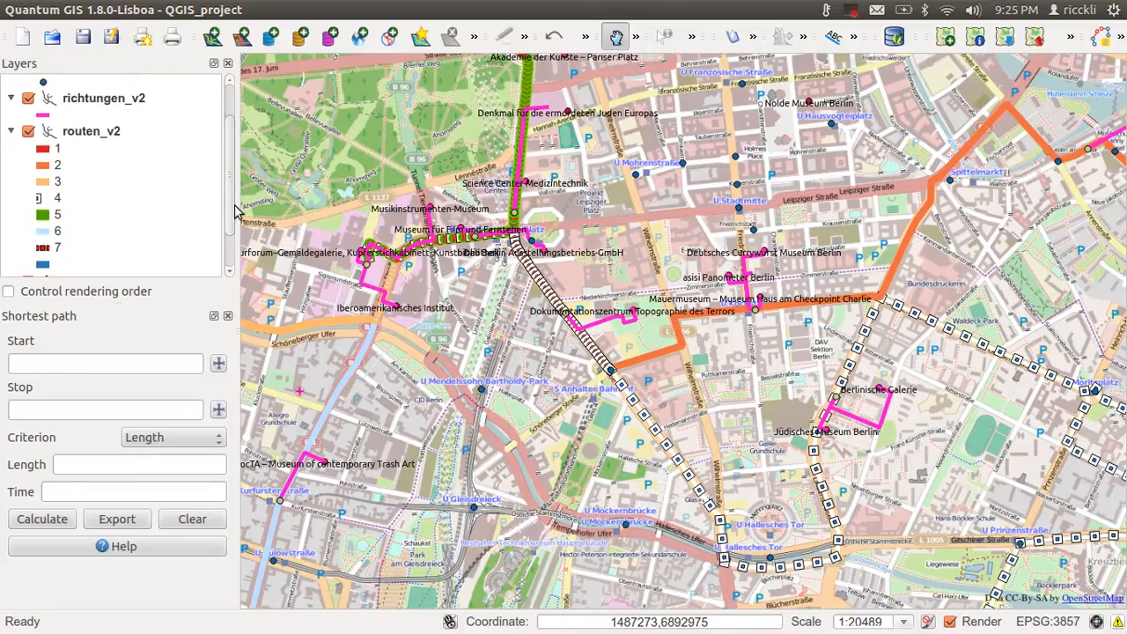
# Start exporting the museums_v2 layer as GeoJSON, then abandon the export without saving
pyautogui.scroll(-3)
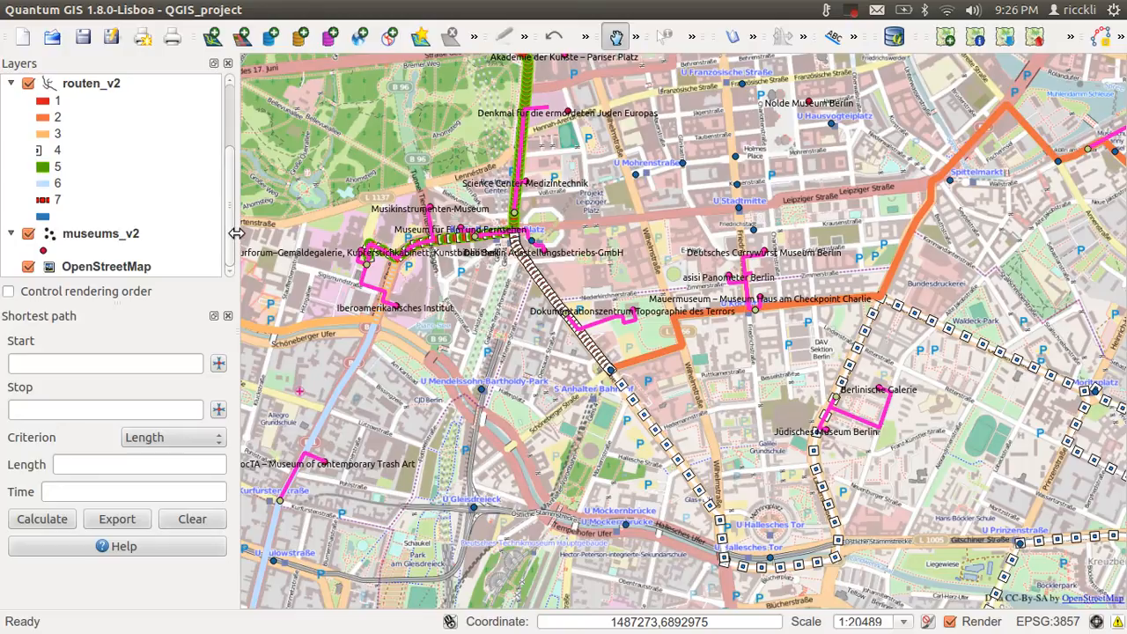
pyautogui.moveTo(236, 233)
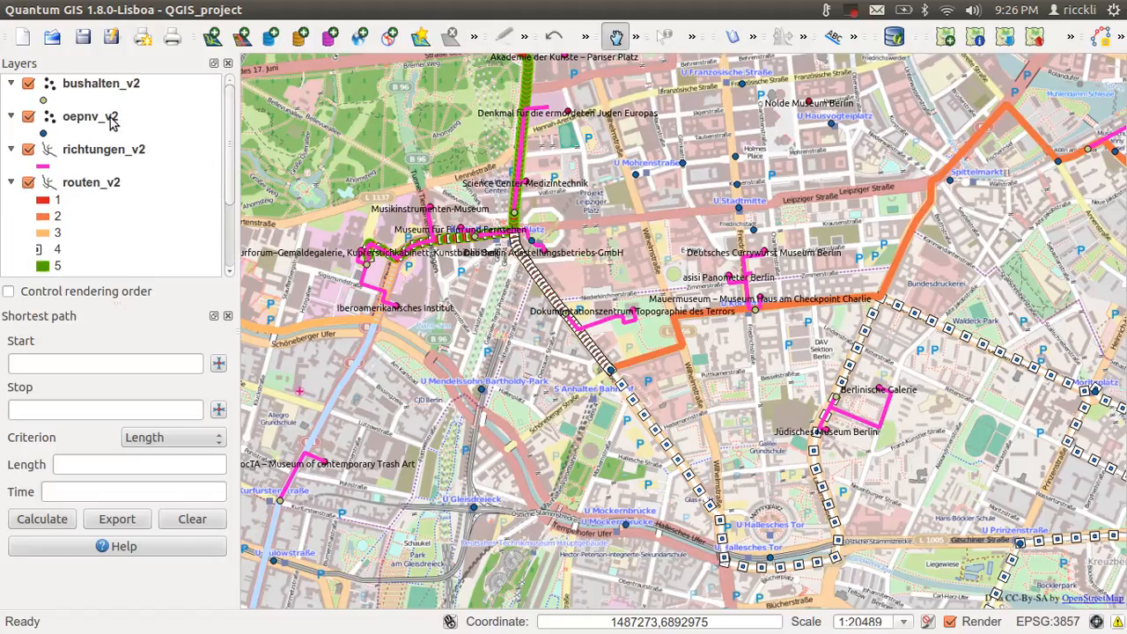
pyautogui.click(92, 182)
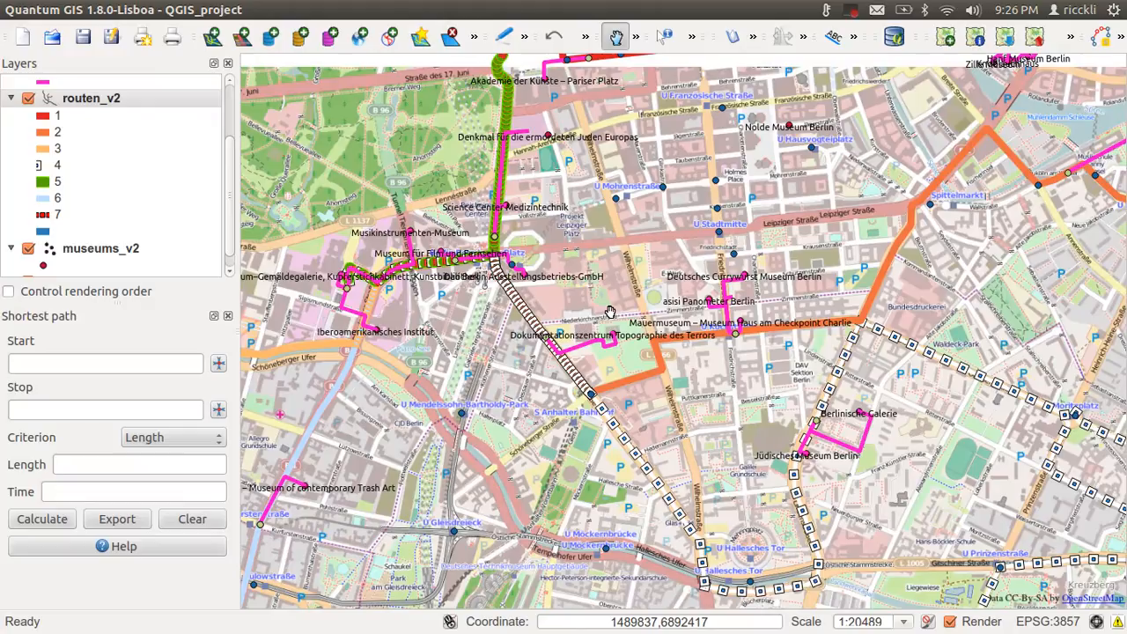
pyautogui.moveTo(451, 287)
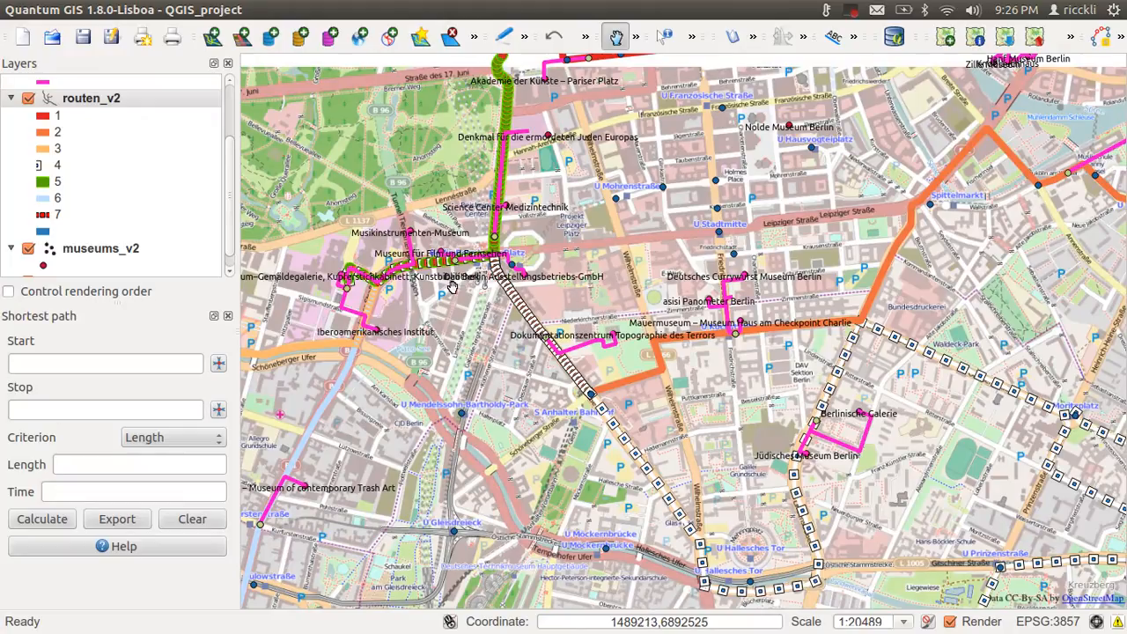
pyautogui.rightClick(101, 248)
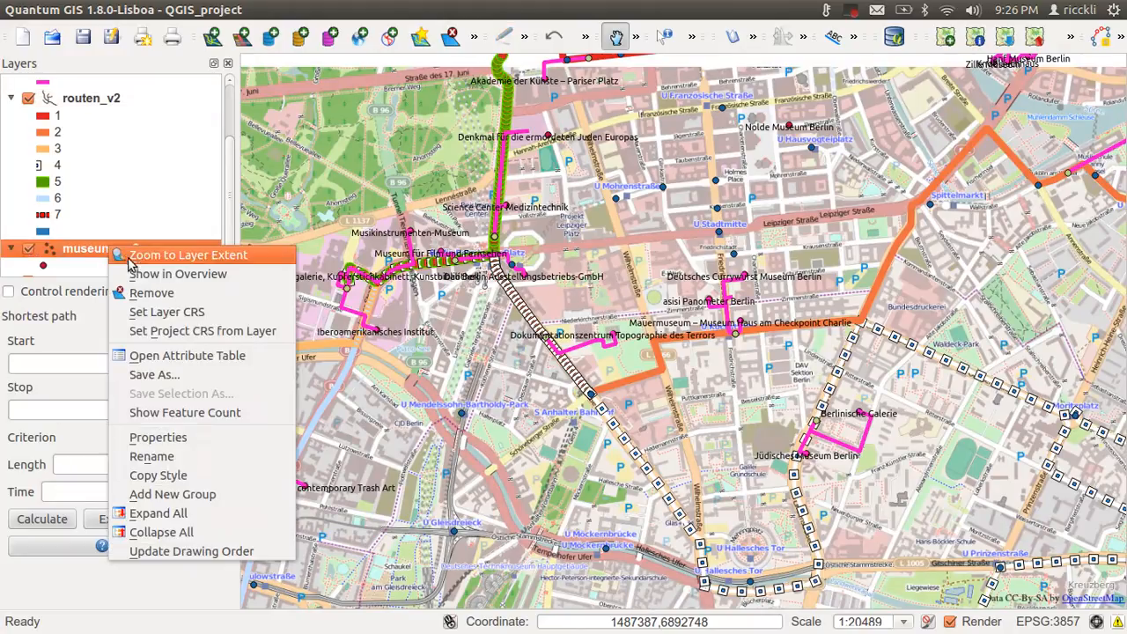
pyautogui.click(155, 373)
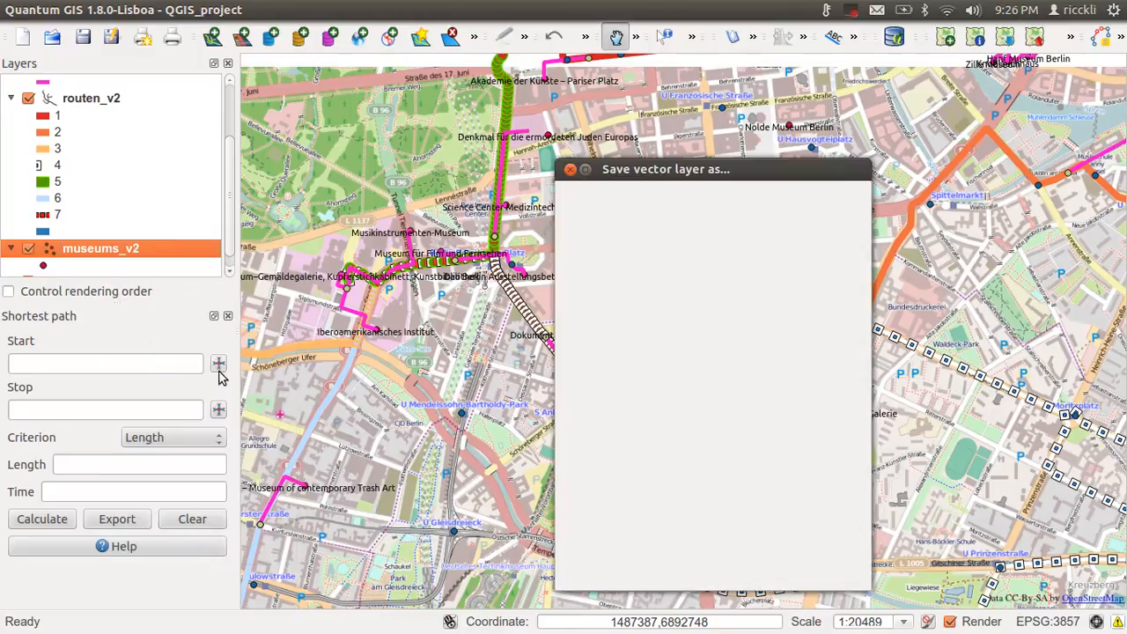
pyautogui.click(740, 201)
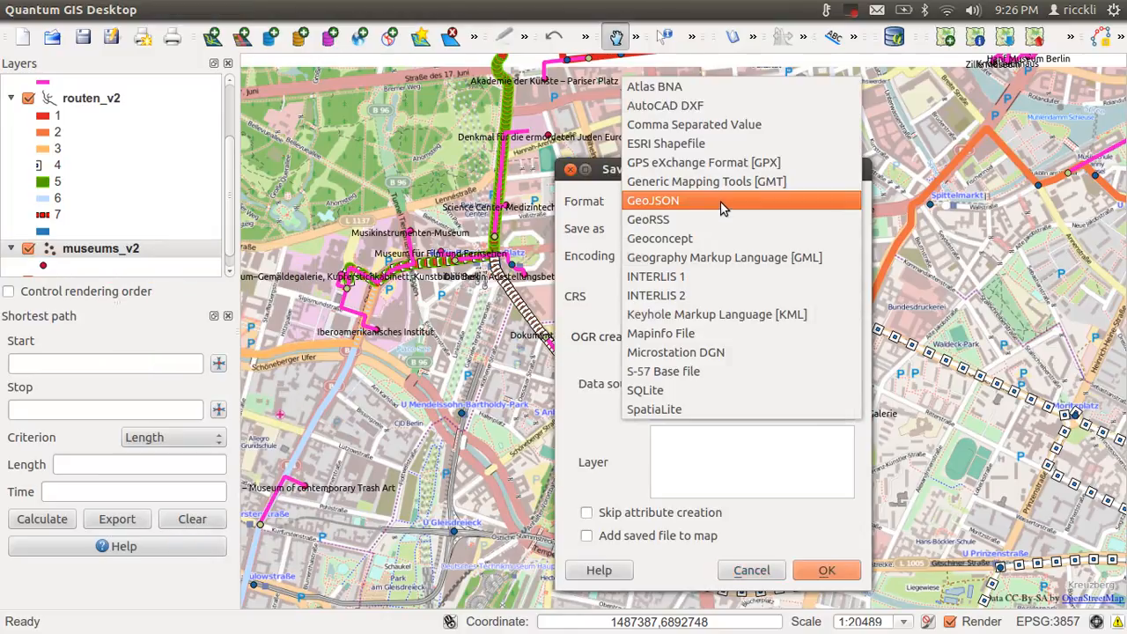
pyautogui.click(652, 201)
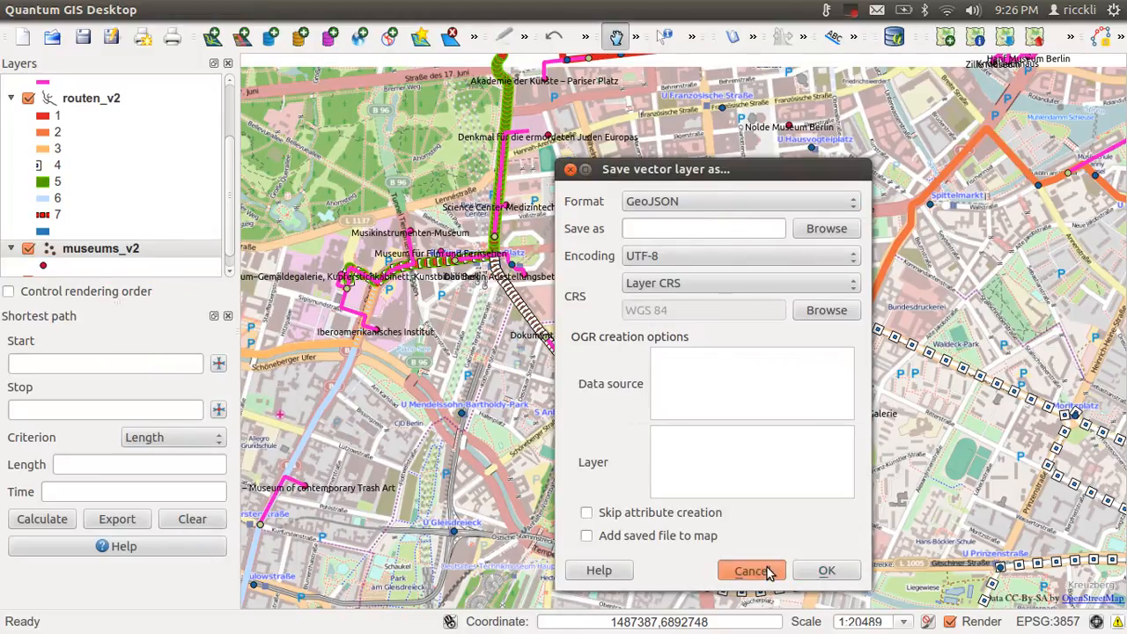
pyautogui.click(751, 570)
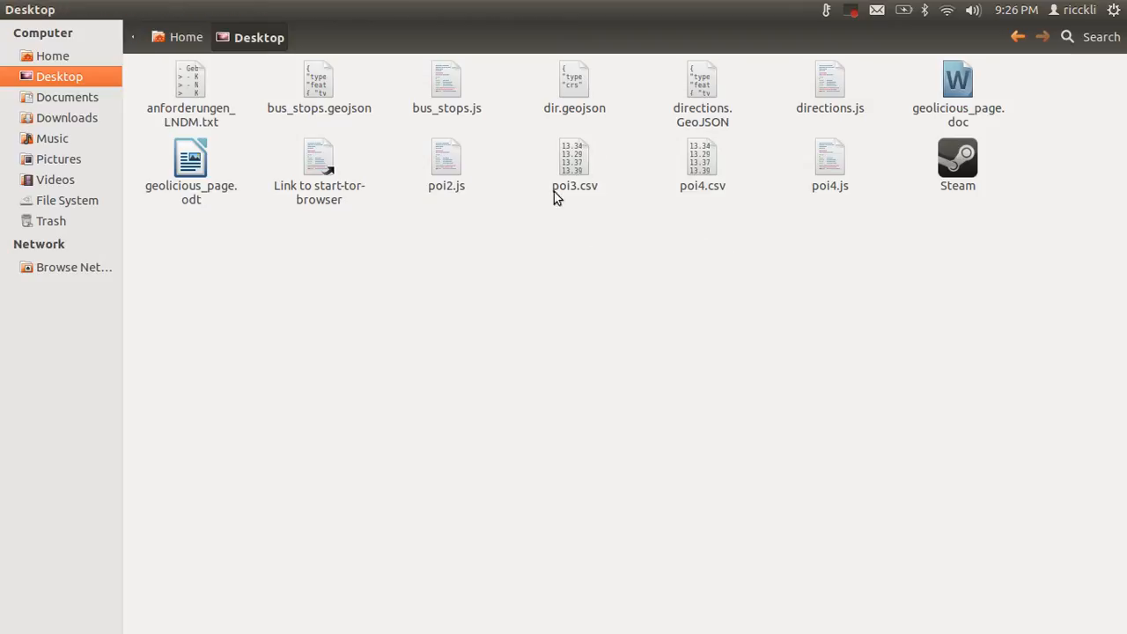
# Open bus_stops.js from the Desktop folder in gedit
pyautogui.doubleClick(447, 79)
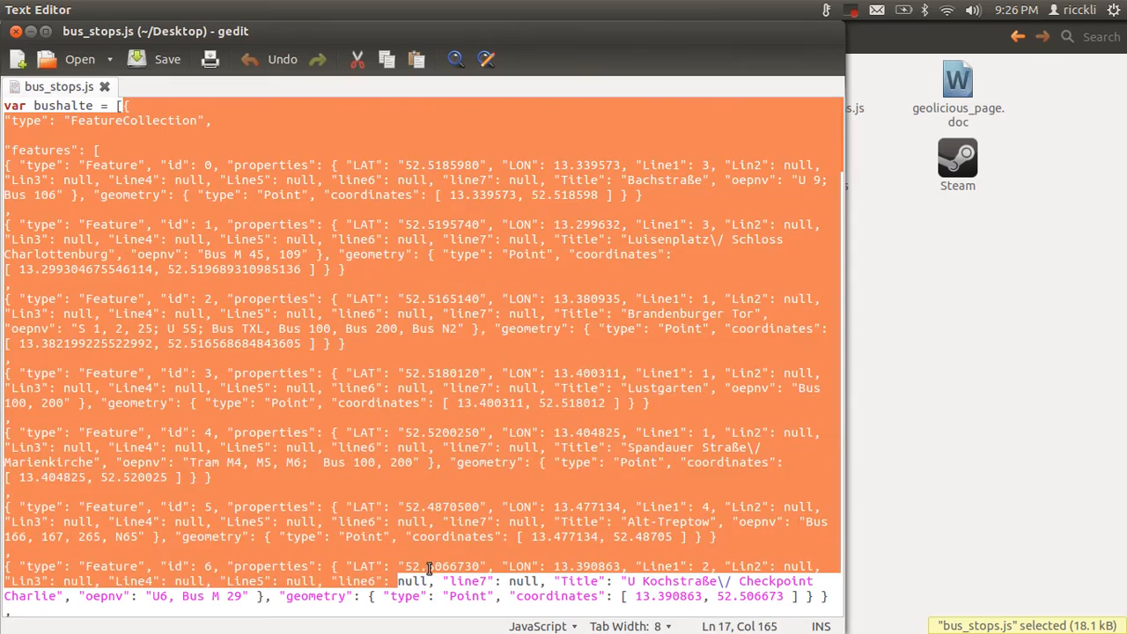
# Scroll through the bus-stop features in bus_stops.js and close the editor
pyautogui.scroll(-3)
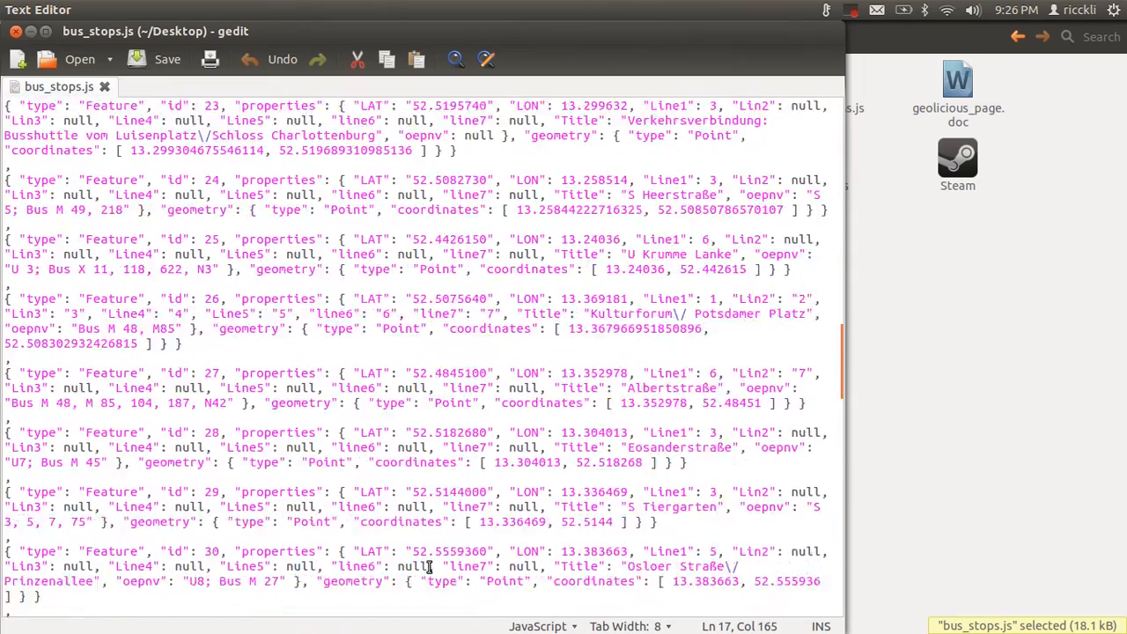
pyautogui.scroll(-3)
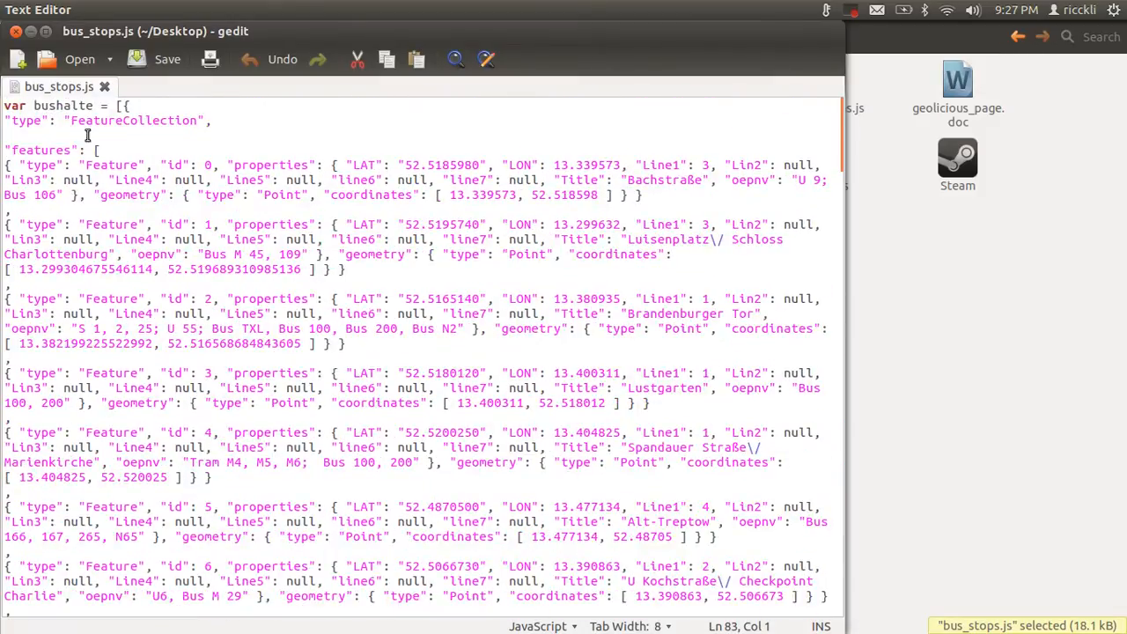
pyautogui.click(120, 106)
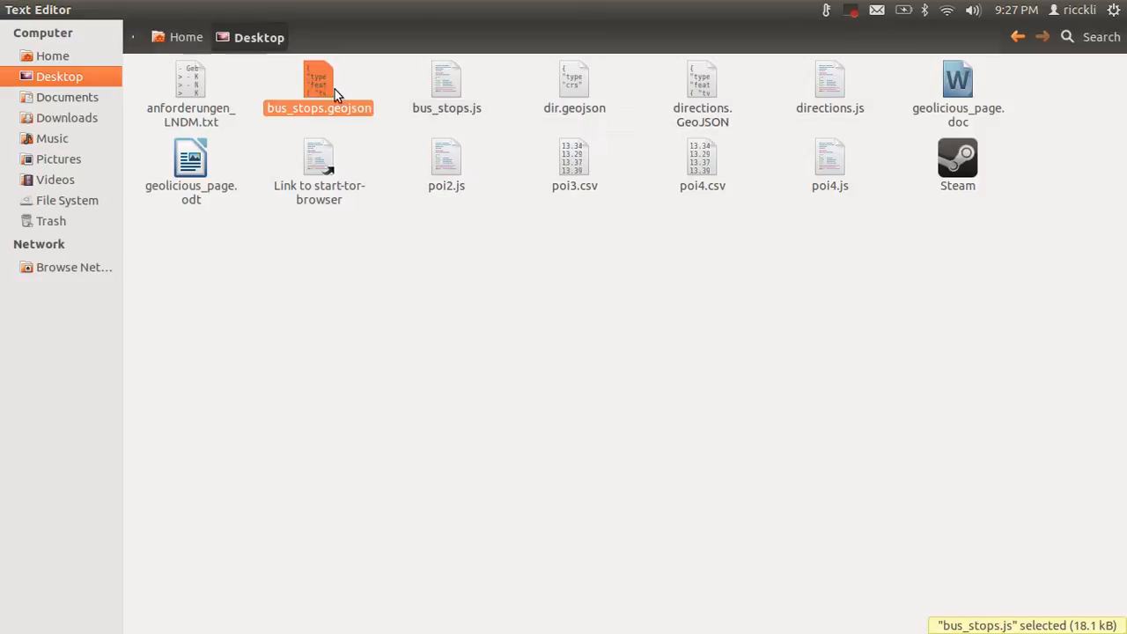
pyautogui.click(319, 84)
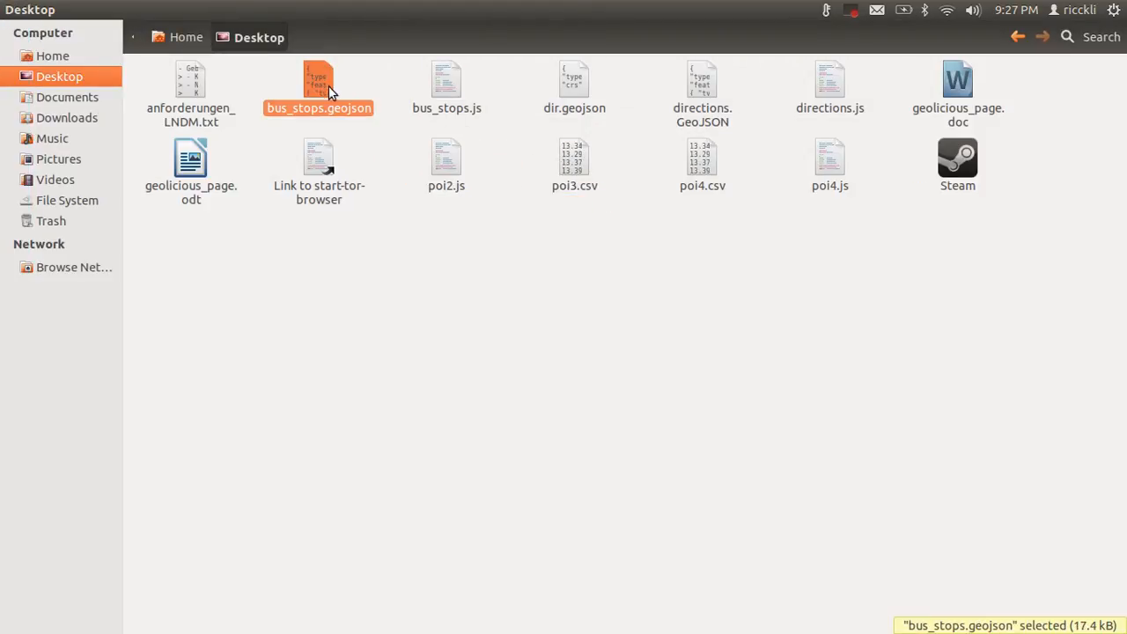
pyautogui.doubleClick(319, 79)
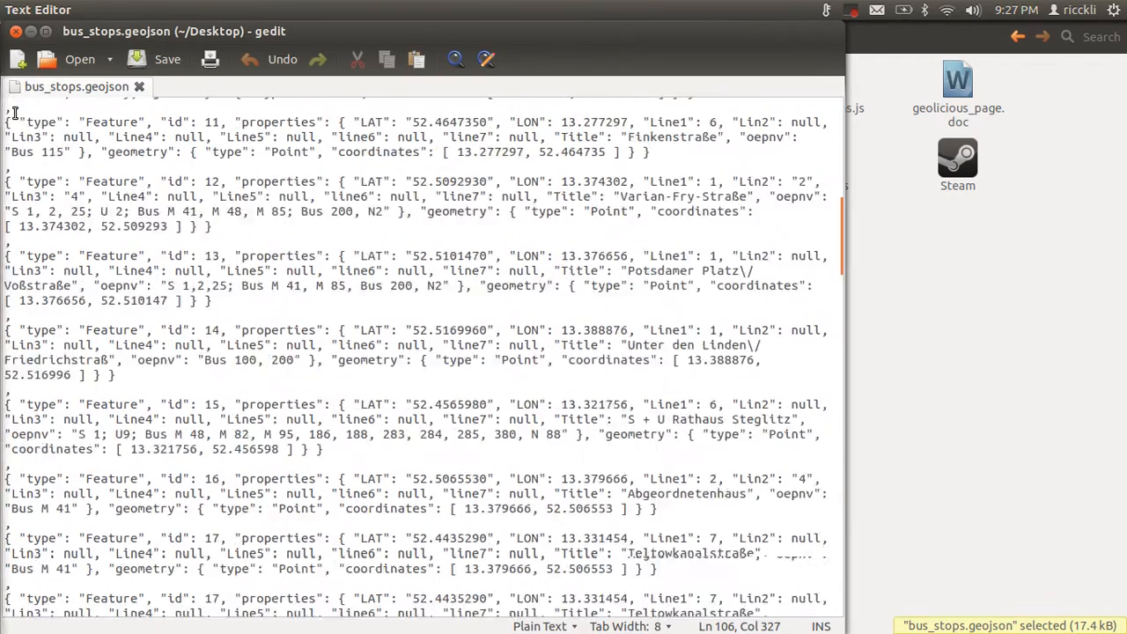
pyautogui.scroll(-3)
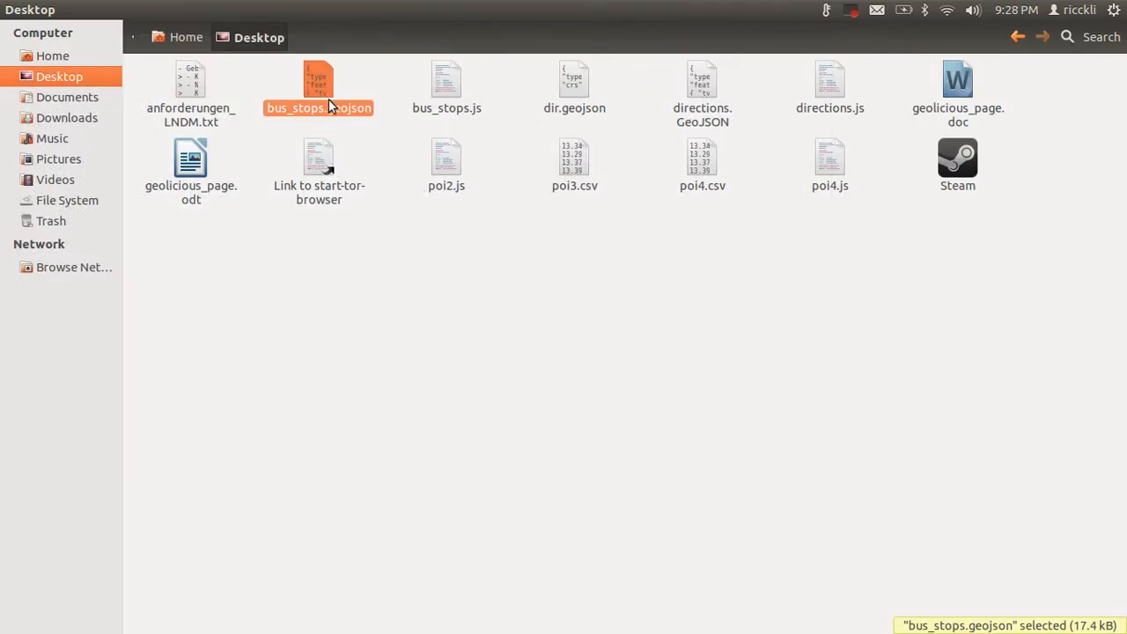
pyautogui.moveTo(331, 91)
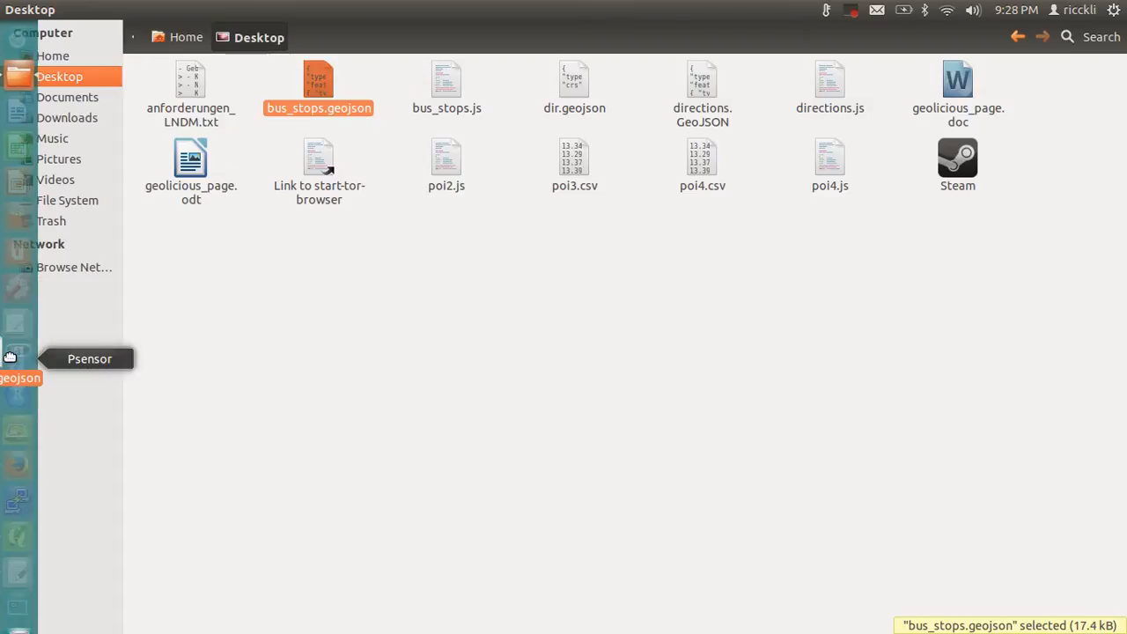
pyautogui.moveTo(316, 44)
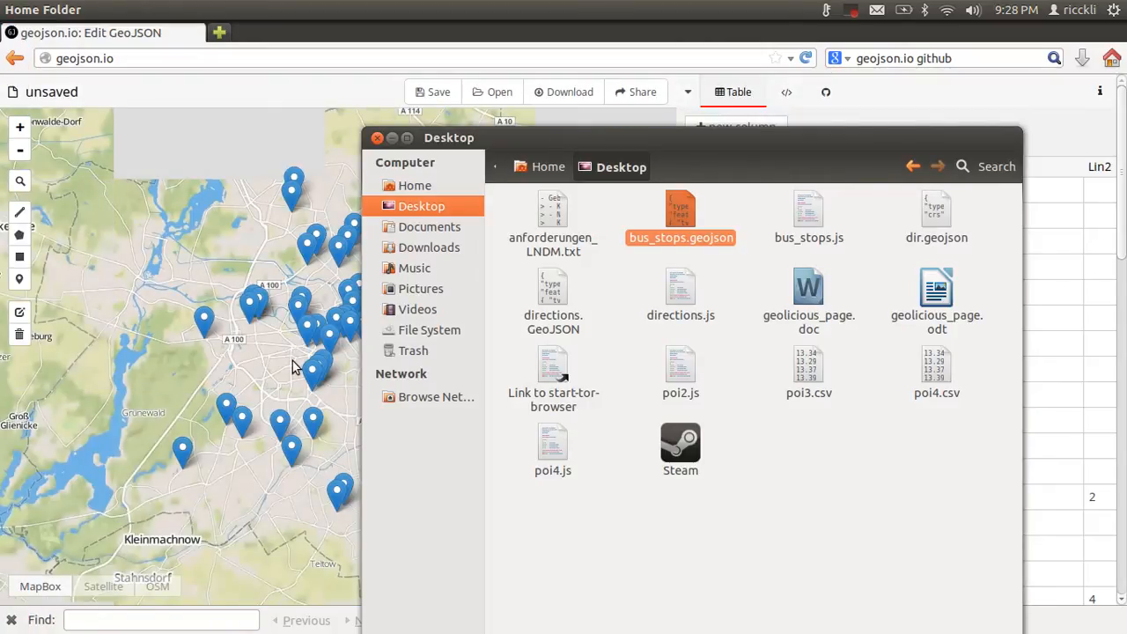
# Load bus_stops.geojson so Berlin stop markers and their LAT, LON, line attributes appear
pyautogui.click(376, 138)
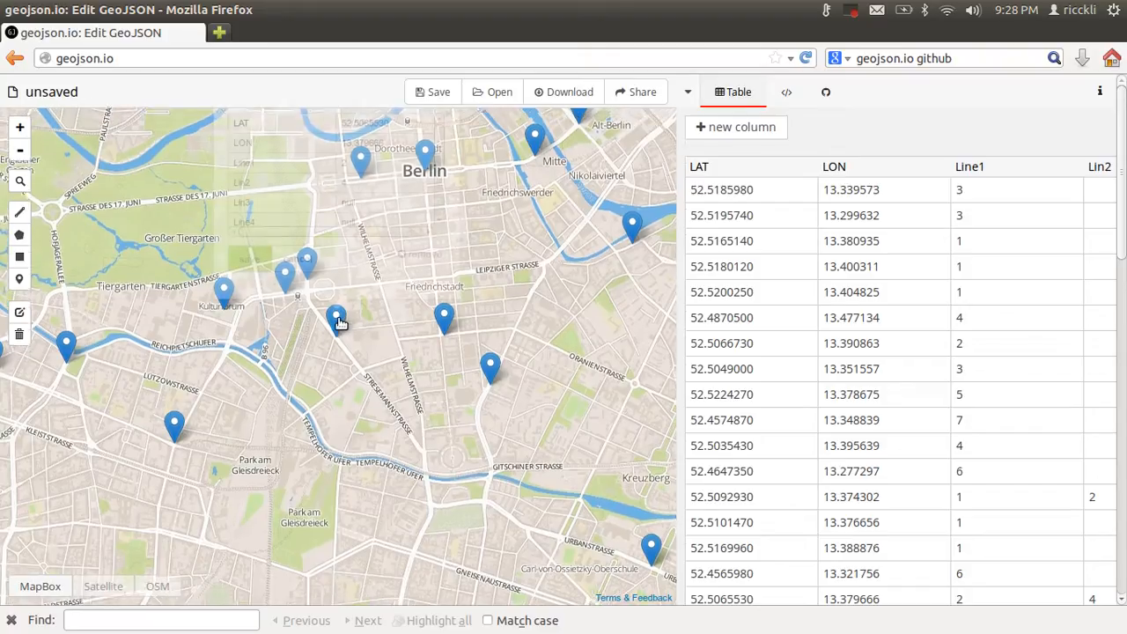
# Change the Lin2 value of the bus stop at 52.5065530, 13.379666 from 4 to 5
pyautogui.click(338, 319)
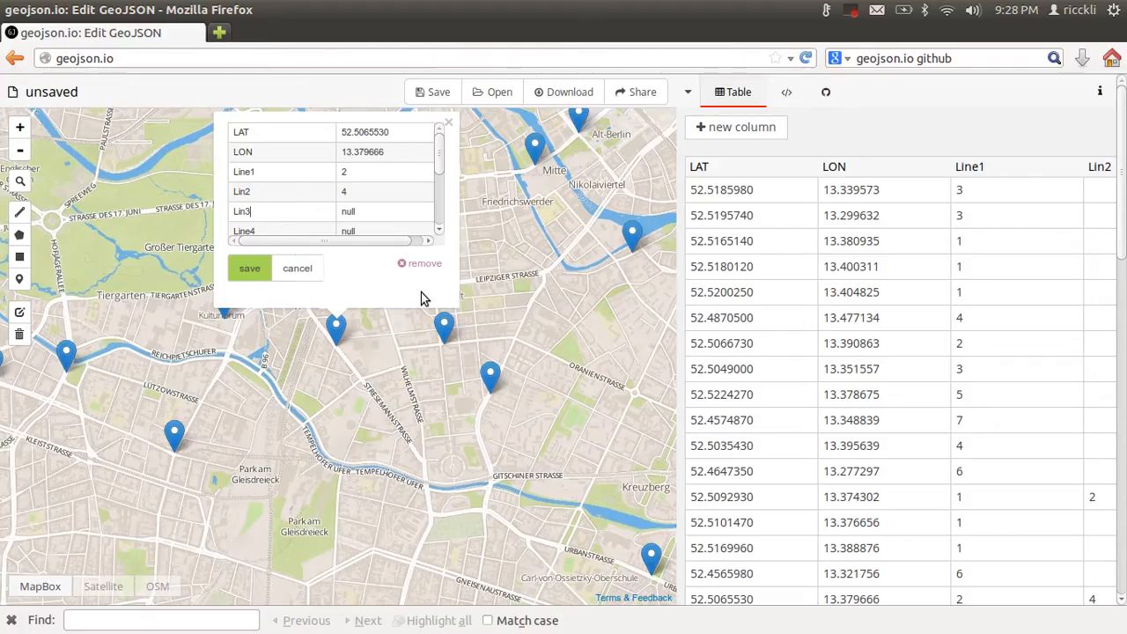
pyautogui.moveTo(421, 282)
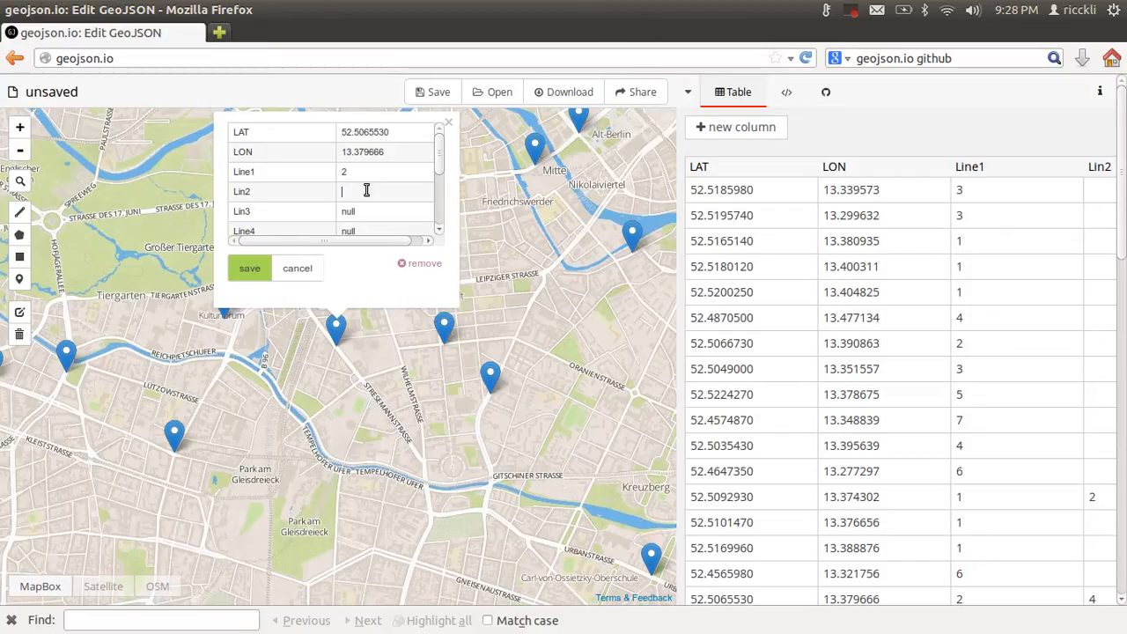
pyautogui.click(296, 268)
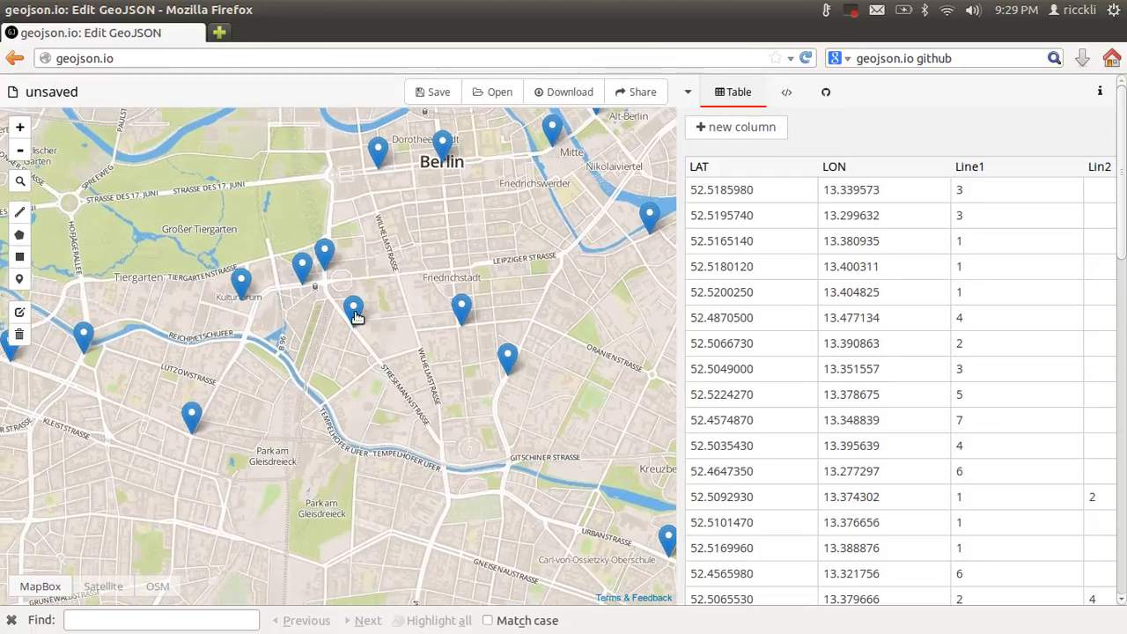
pyautogui.moveTo(355, 317); pyautogui.dragTo(379, 280)
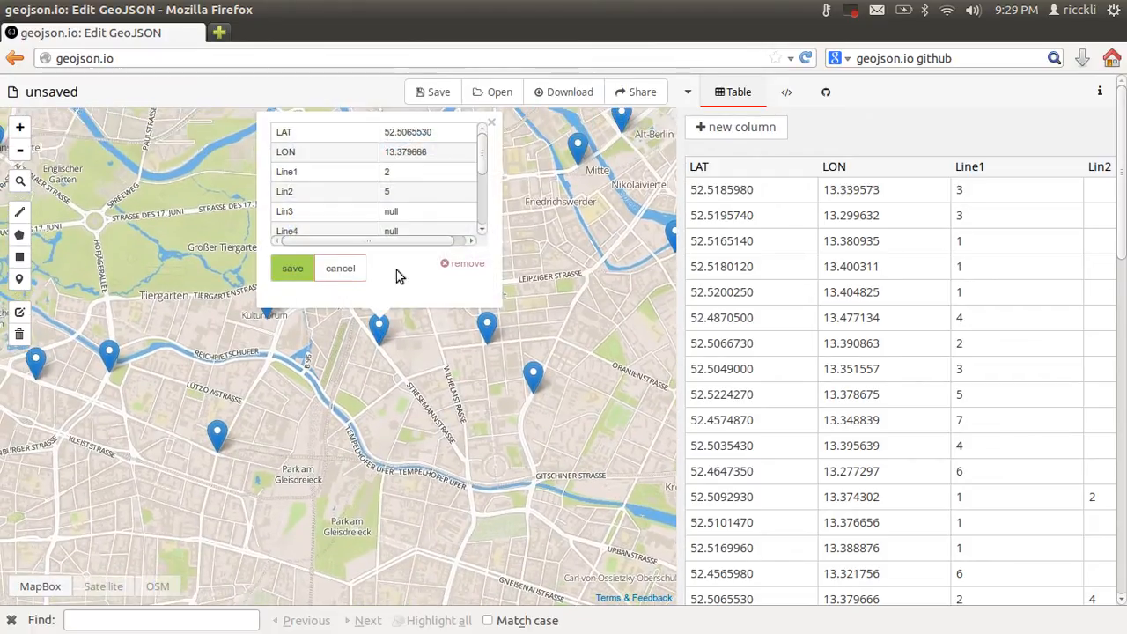
pyautogui.click(340, 267)
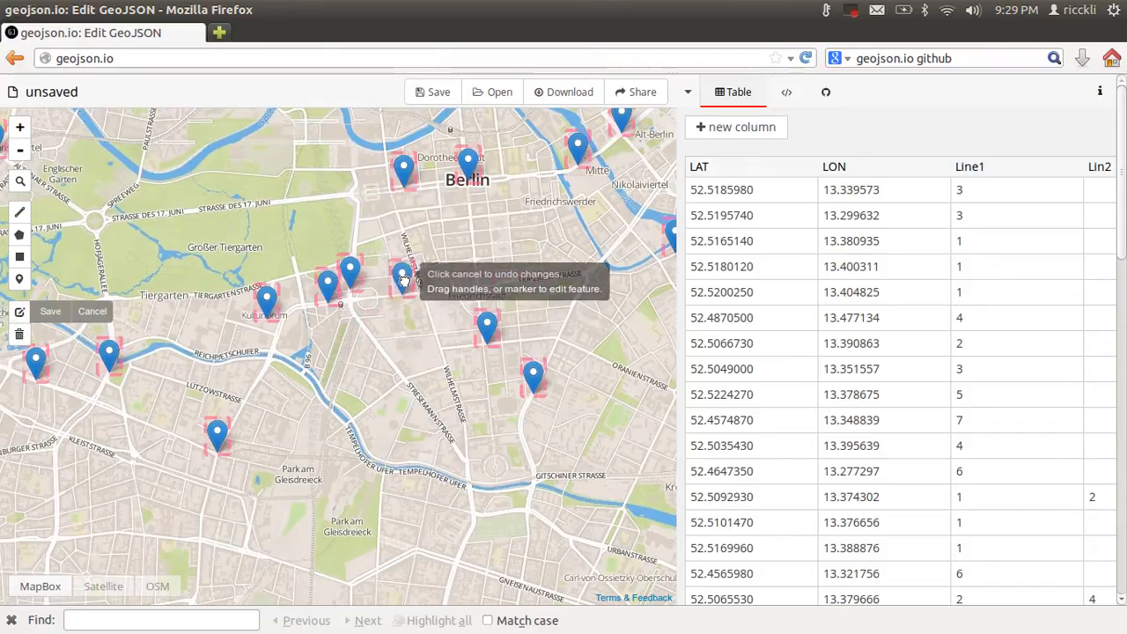
# Drag a central Berlin bus stop marker slightly southwest next to the waterway
pyautogui.moveTo(405, 275); pyautogui.dragTo(414, 250)
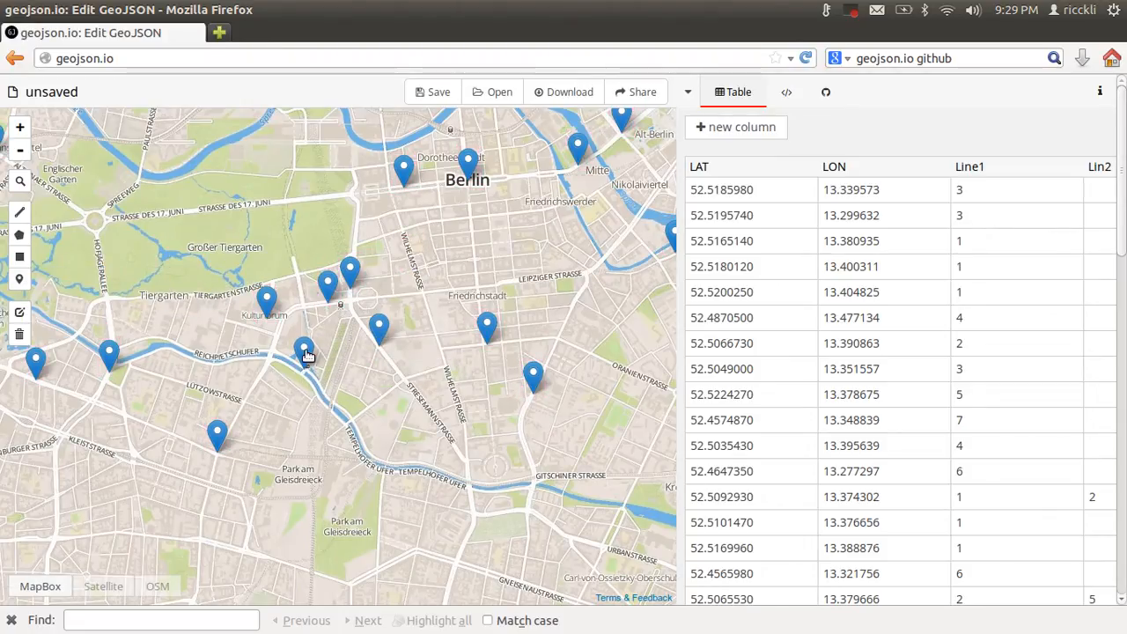
# Add a LAT property with value 52.51 to the newly placed marker and save it
pyautogui.click(303, 352)
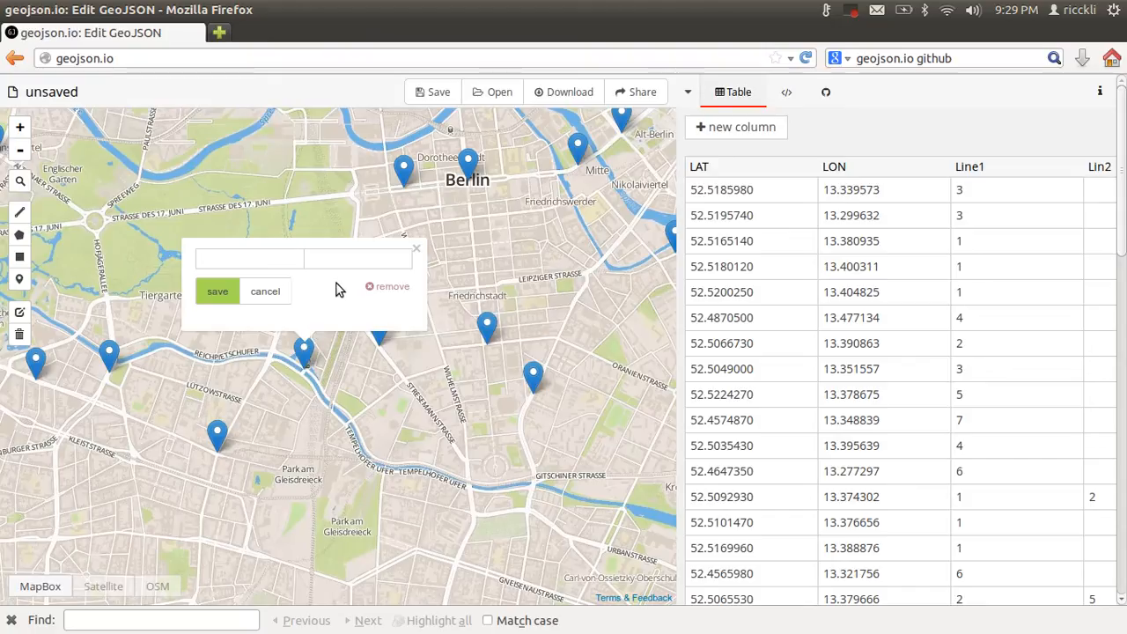
pyautogui.write('Lat')
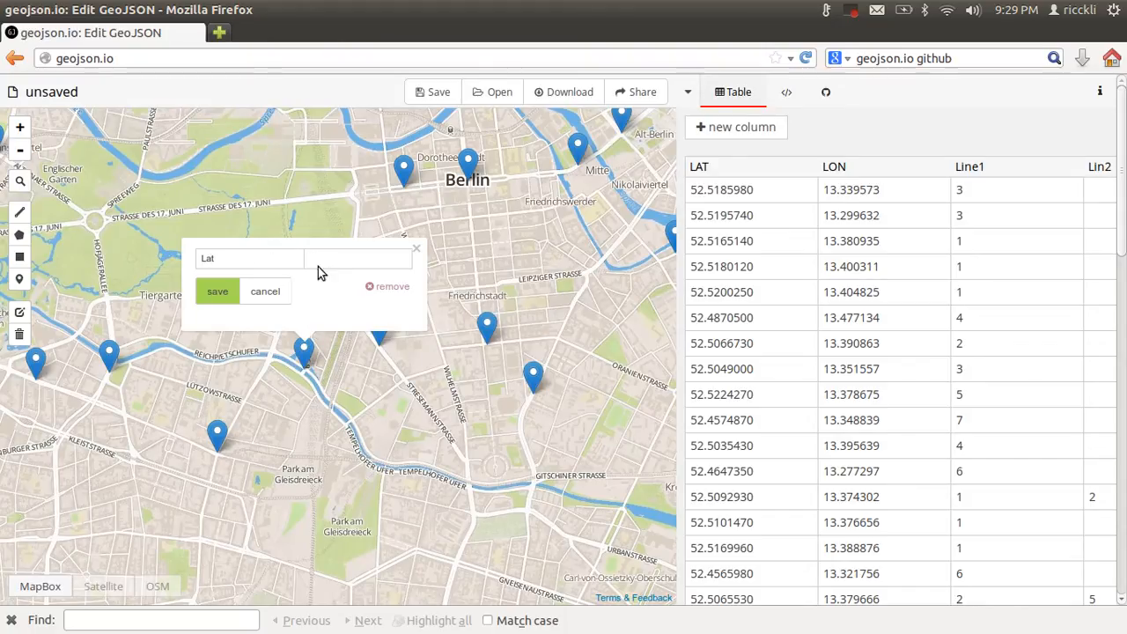
pyautogui.write('LAT')
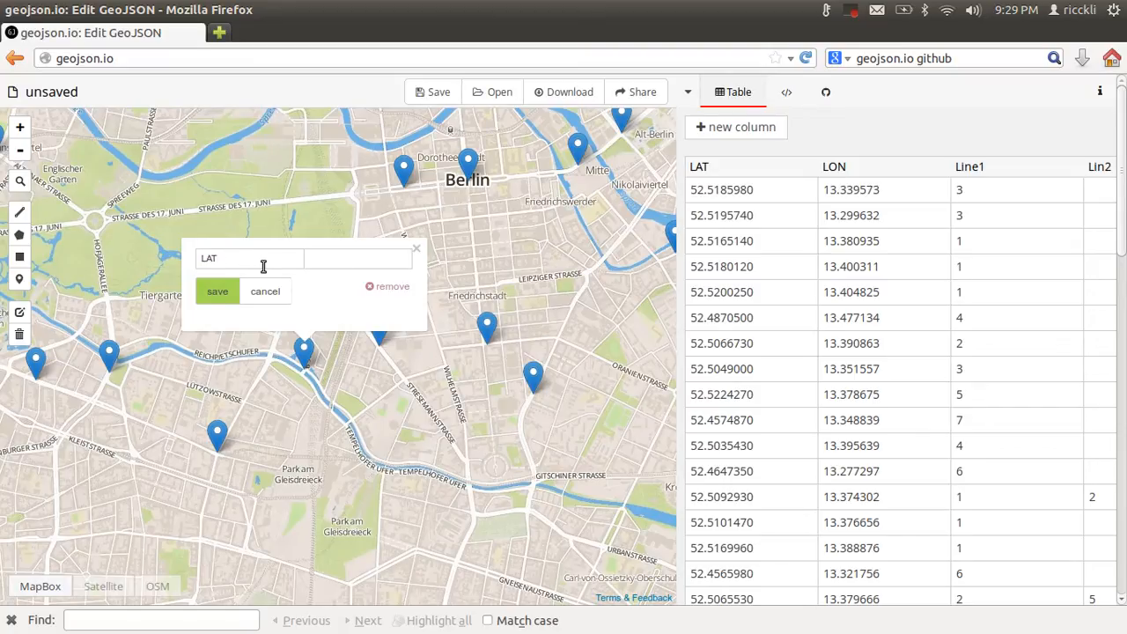
pyautogui.write('52')
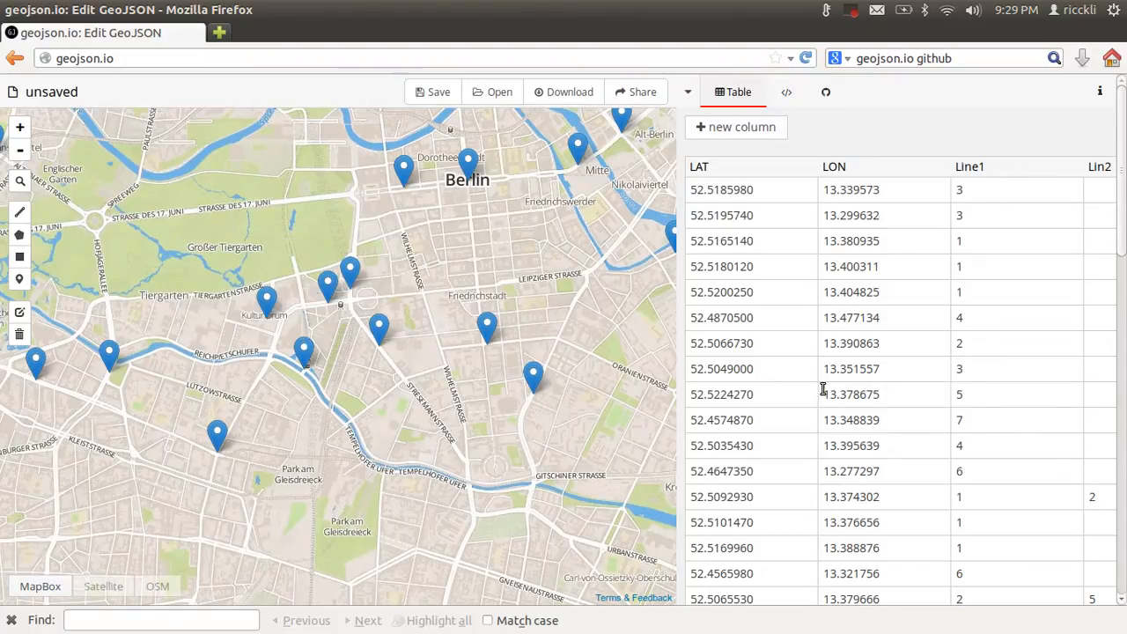
pyautogui.click(303, 351)
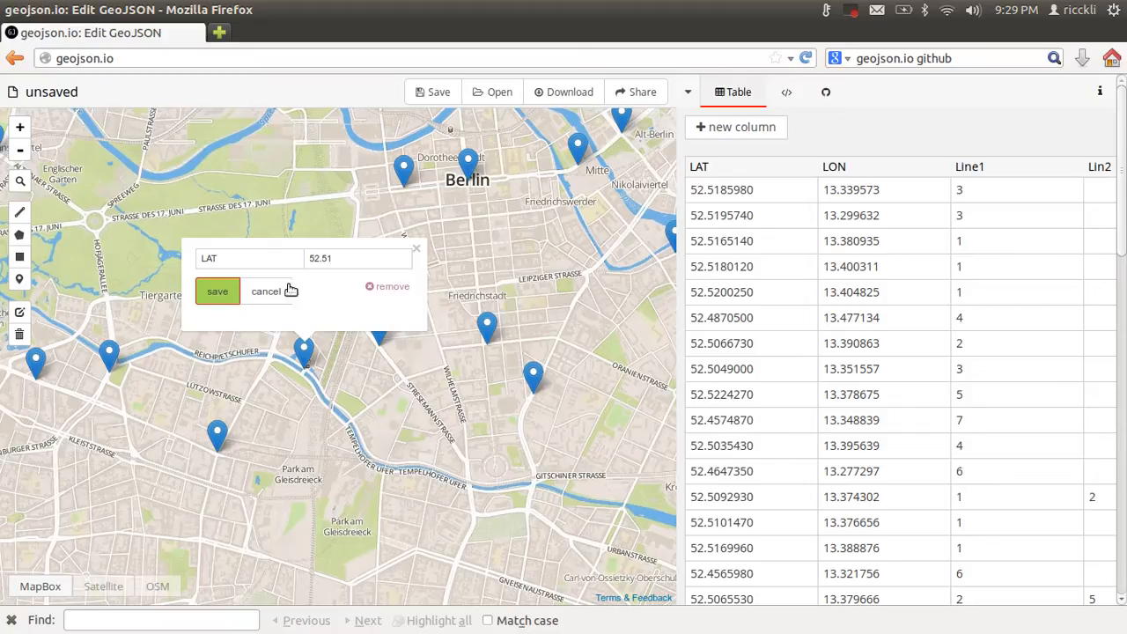
pyautogui.click(266, 291)
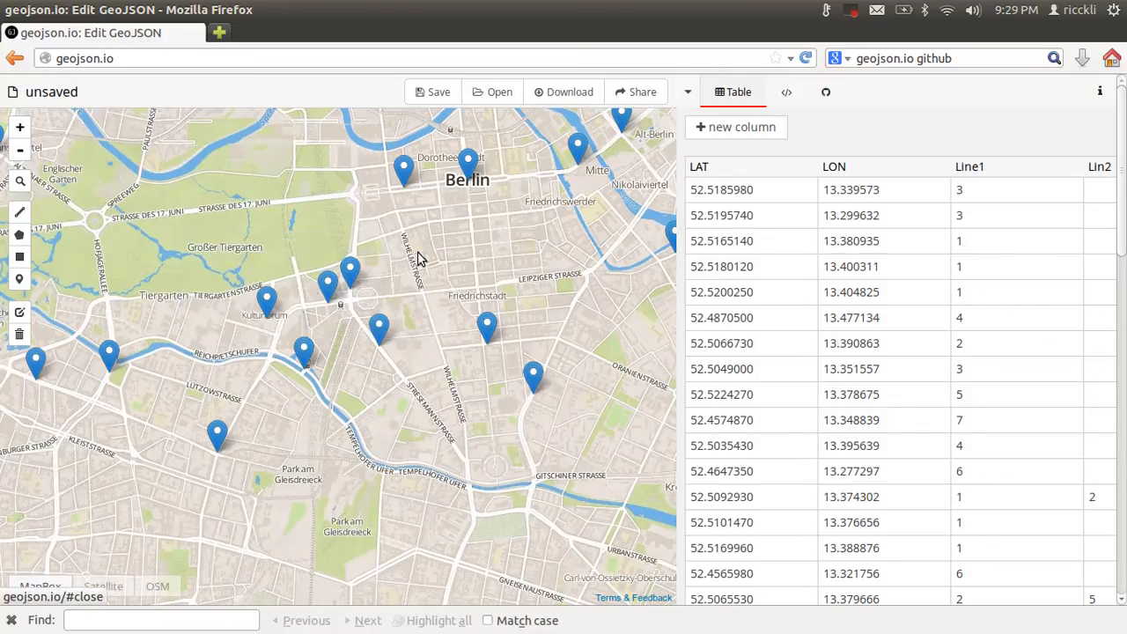
pyautogui.moveTo(321, 356)
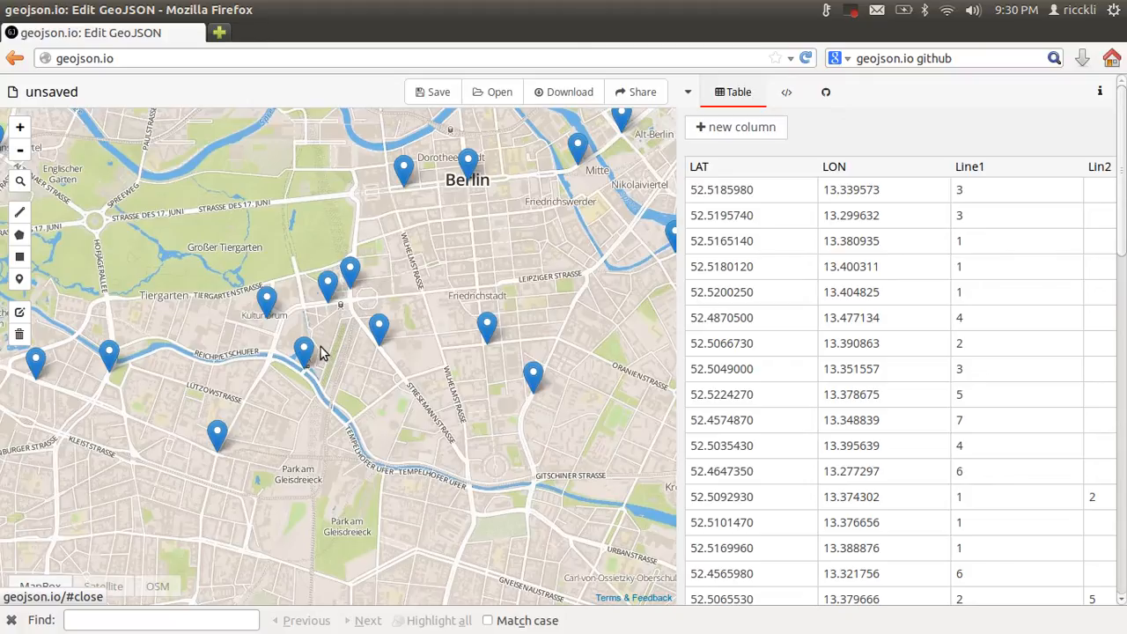
pyautogui.moveTo(374, 419)
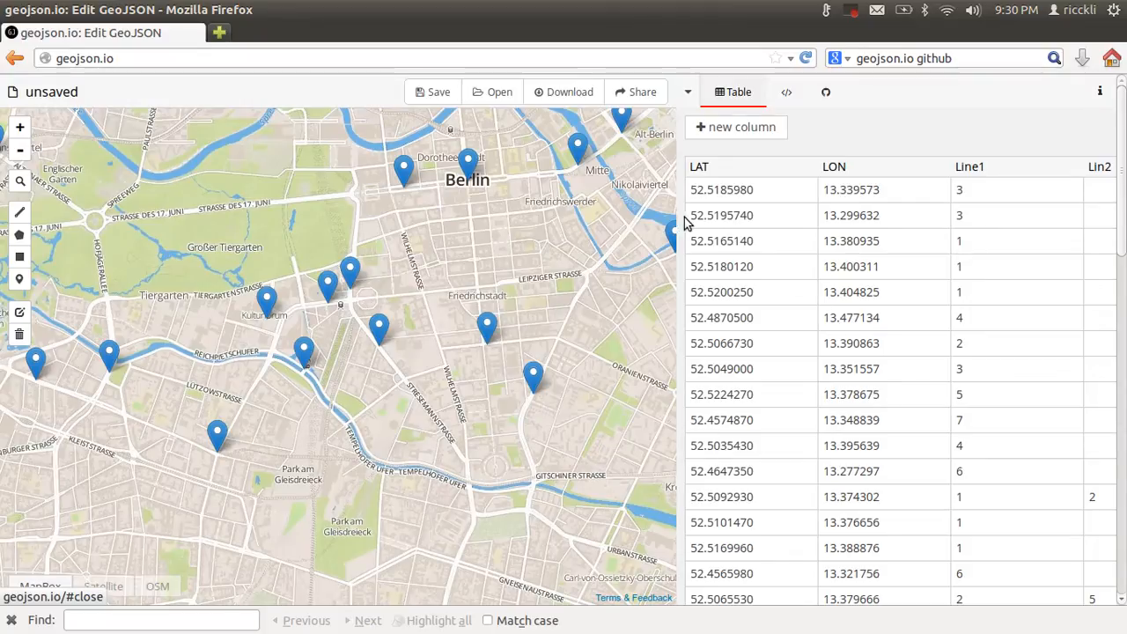
pyautogui.scroll(-3)
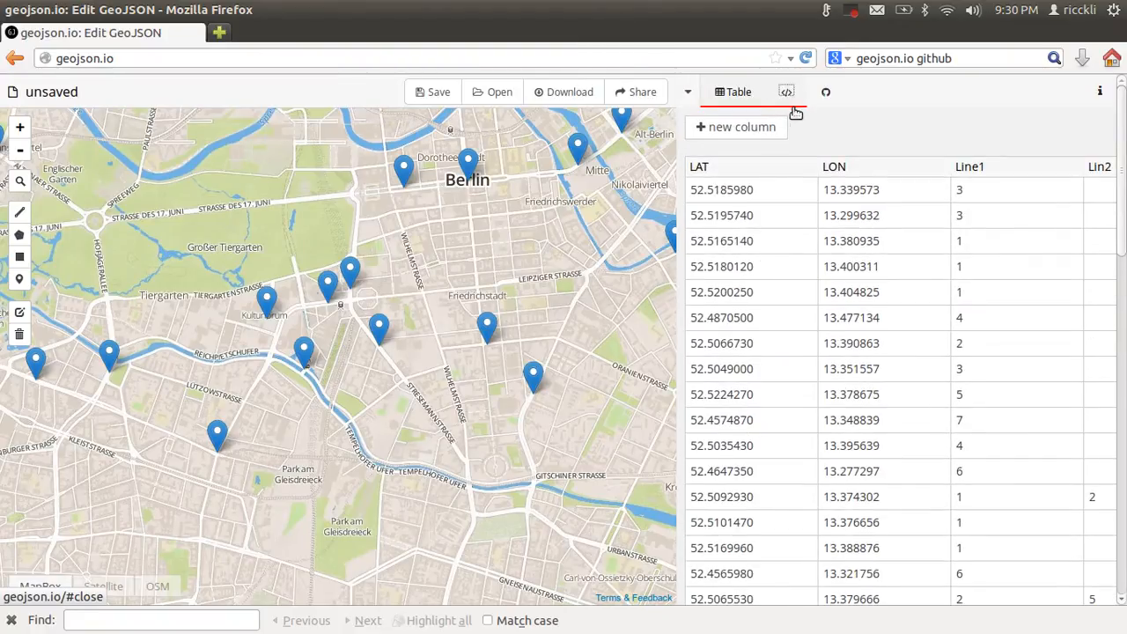
# View the data as raw JSON and scroll to the final points, one with LAT 52.51
pyautogui.click(785, 92)
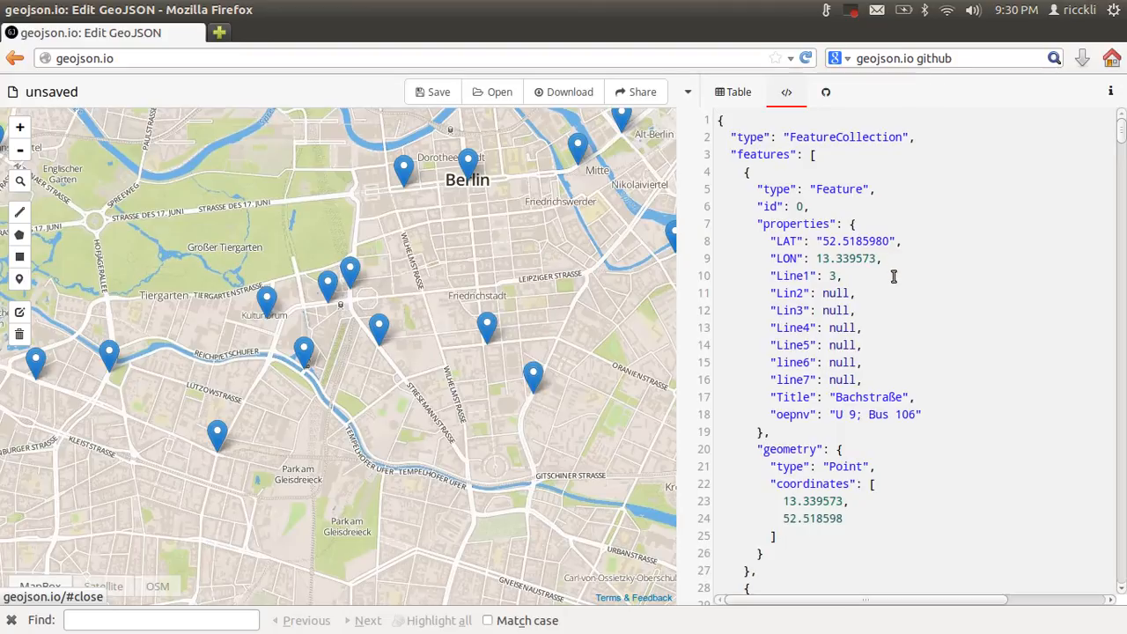
pyautogui.scroll(-3)
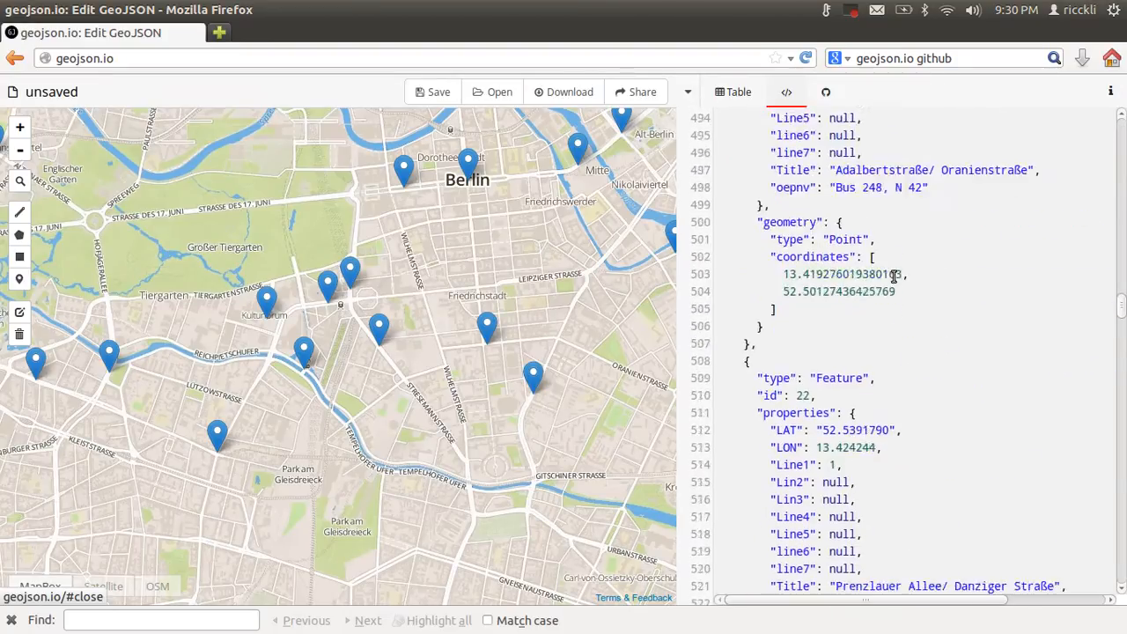
pyautogui.scroll(-3)
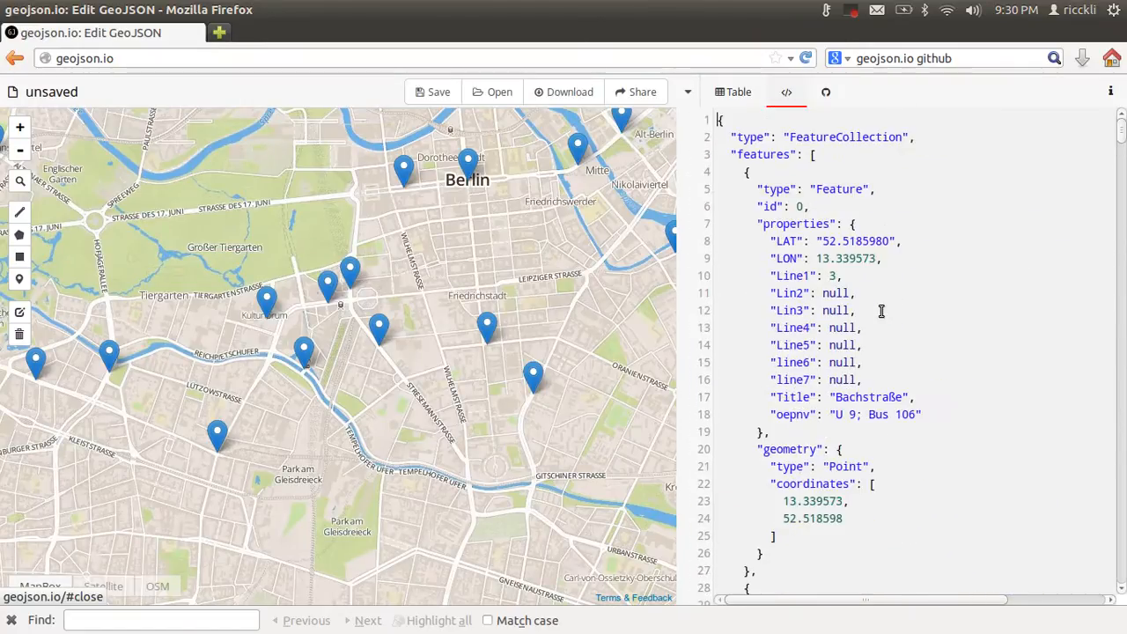
pyautogui.moveTo(383, 282)
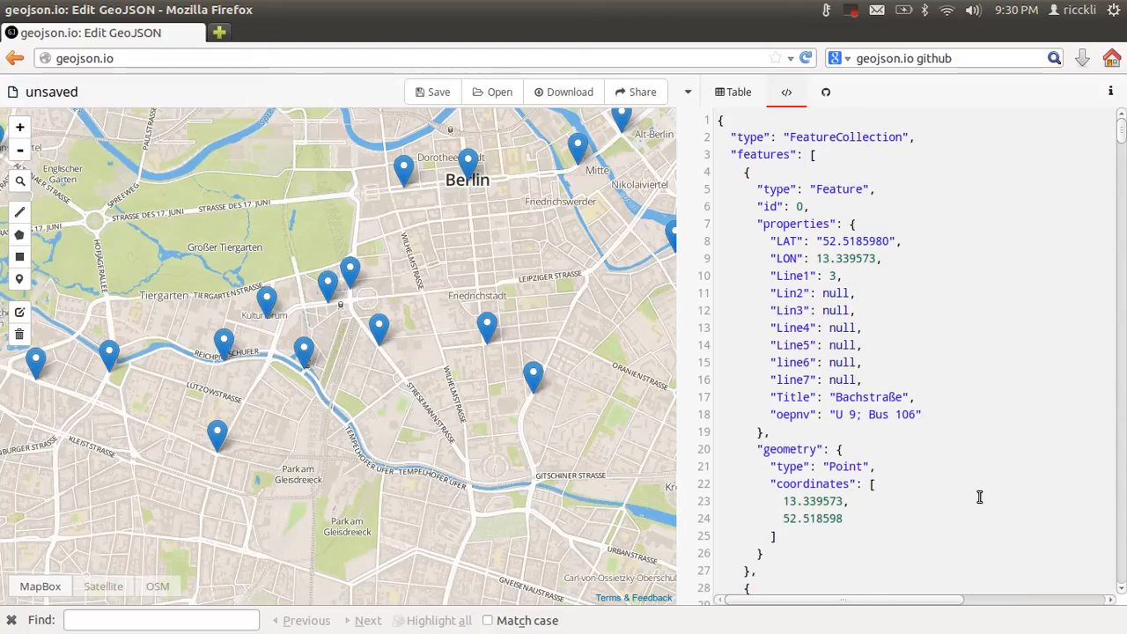
pyautogui.scroll(-3)
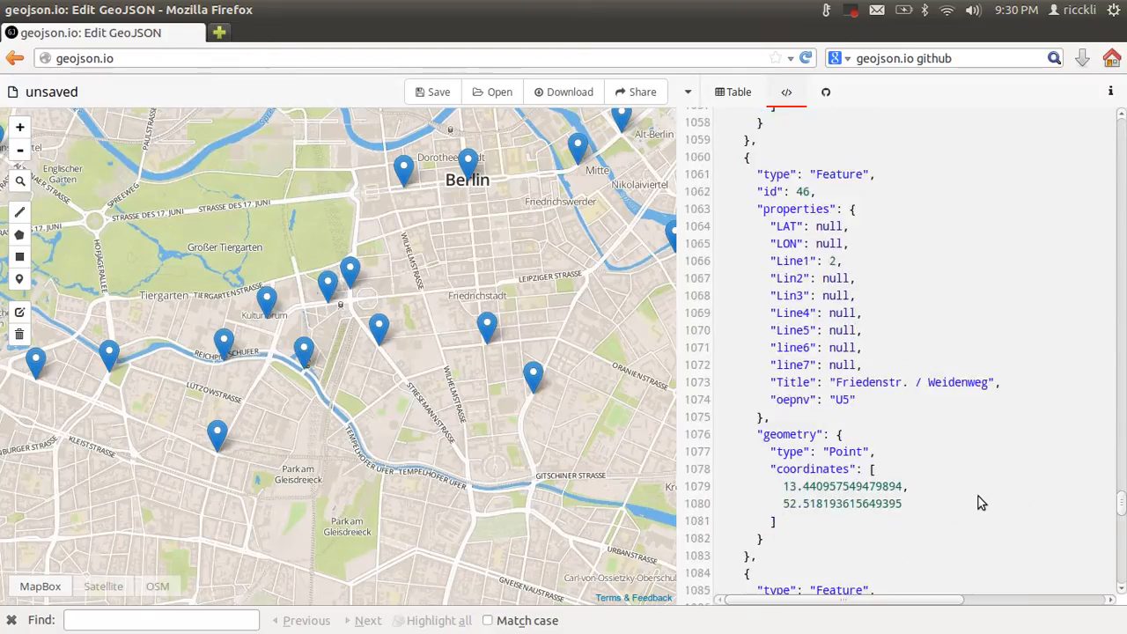
pyautogui.scroll(-3)
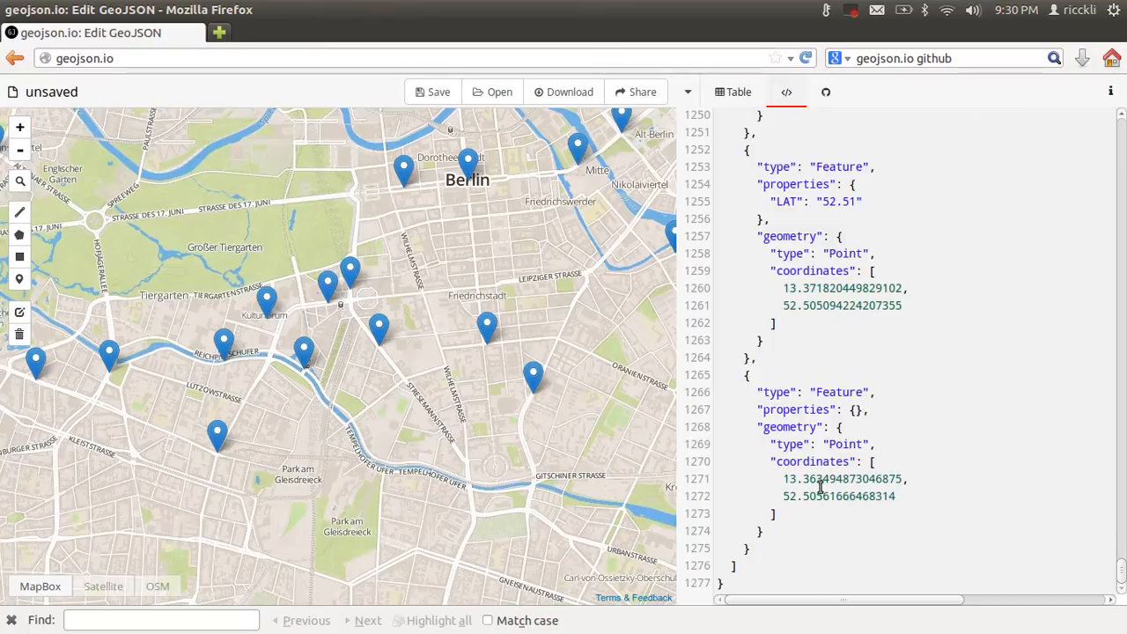
pyautogui.moveTo(280, 373)
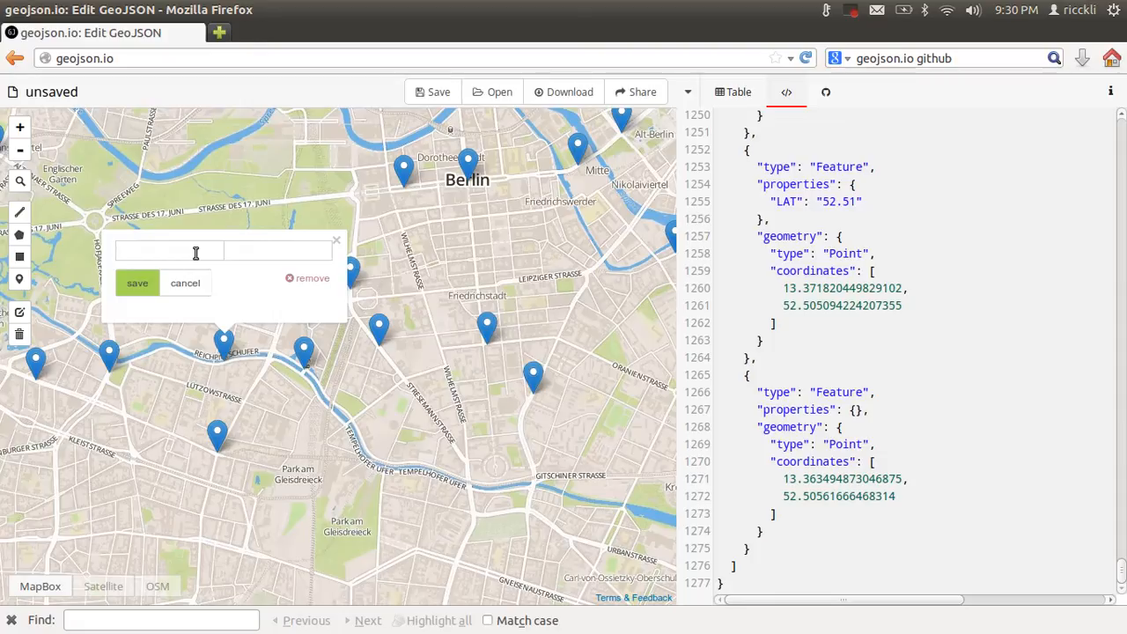
# Give the other new marker an ID property of 1234 and save it
pyautogui.write('ID')
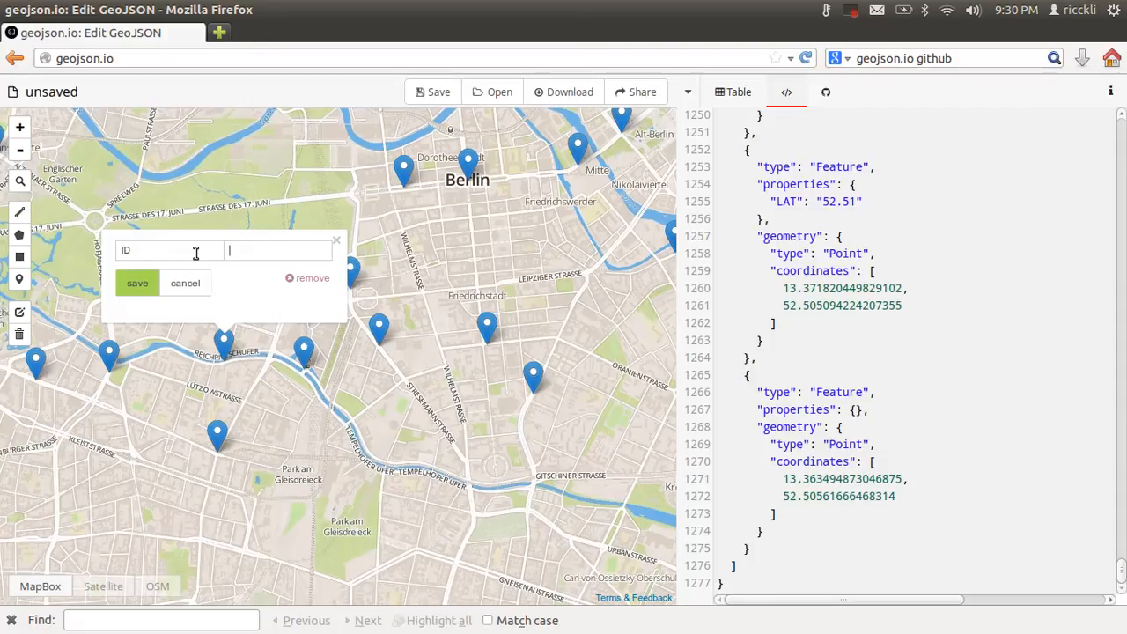
pyautogui.write('1234')
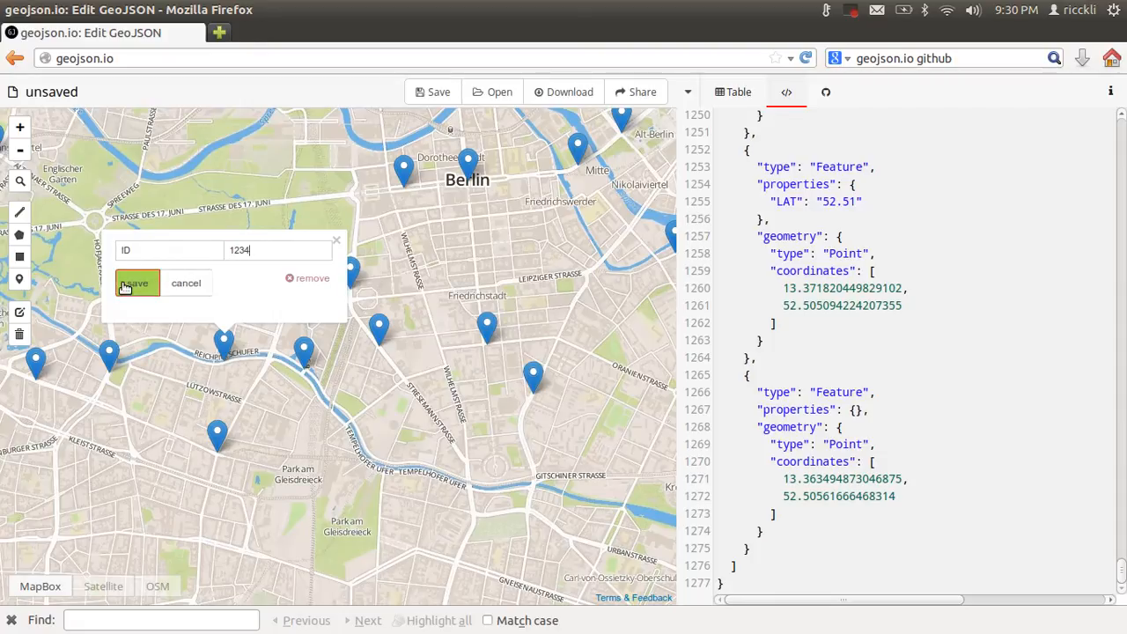
pyautogui.click(138, 282)
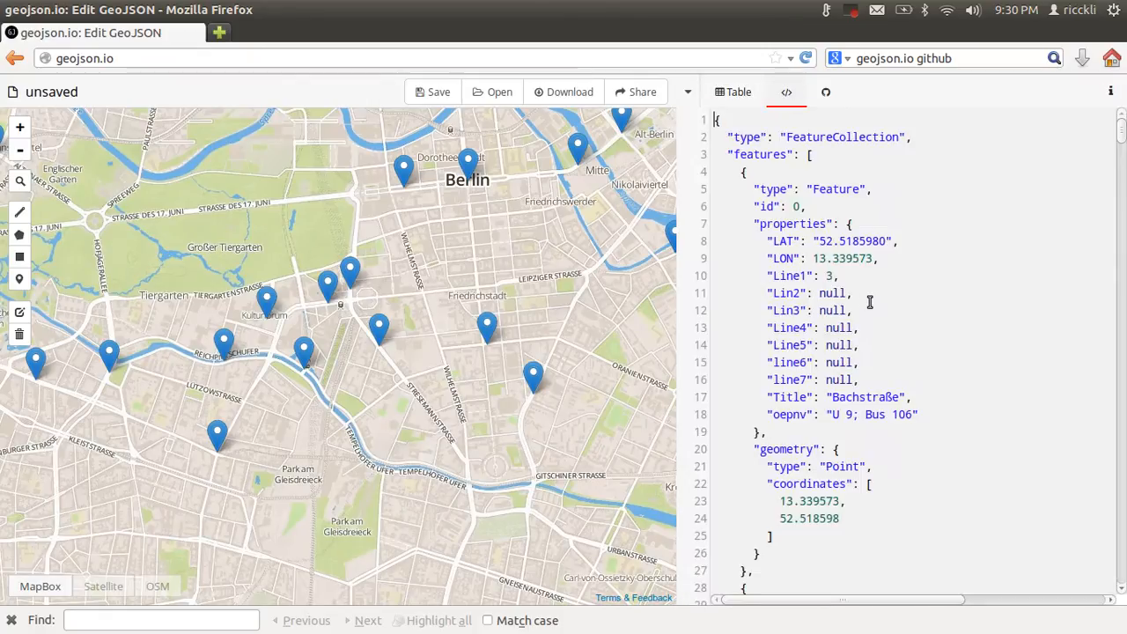
# Scroll the JSON to the last feature and place the cursor after its ID property
pyautogui.scroll(-3)
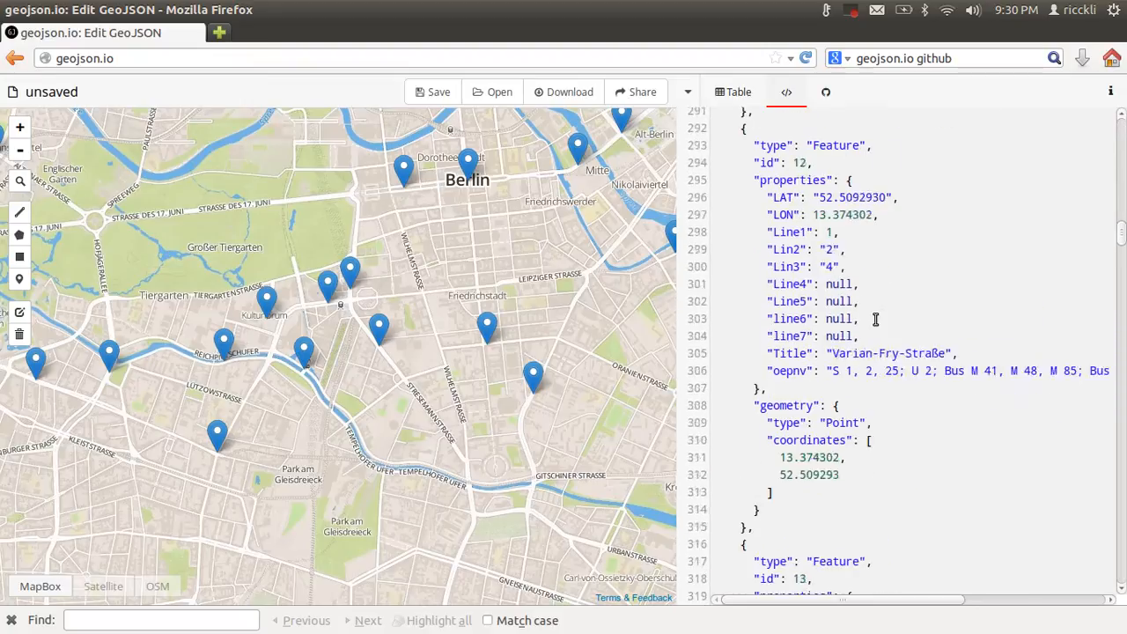
pyautogui.scroll(-3)
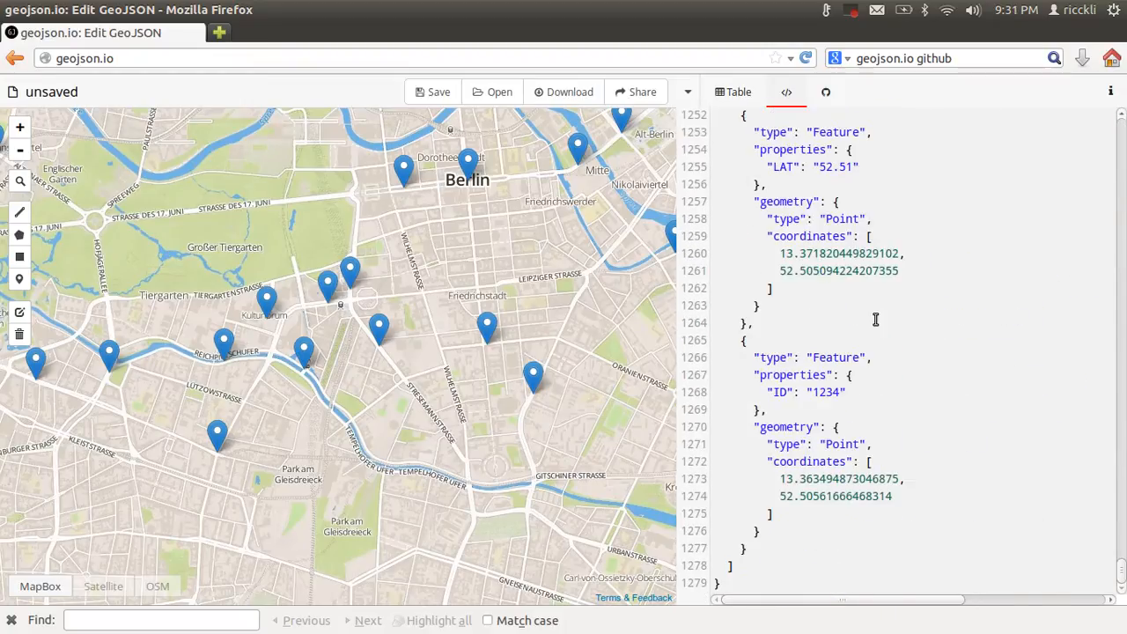
pyautogui.moveTo(751, 356)
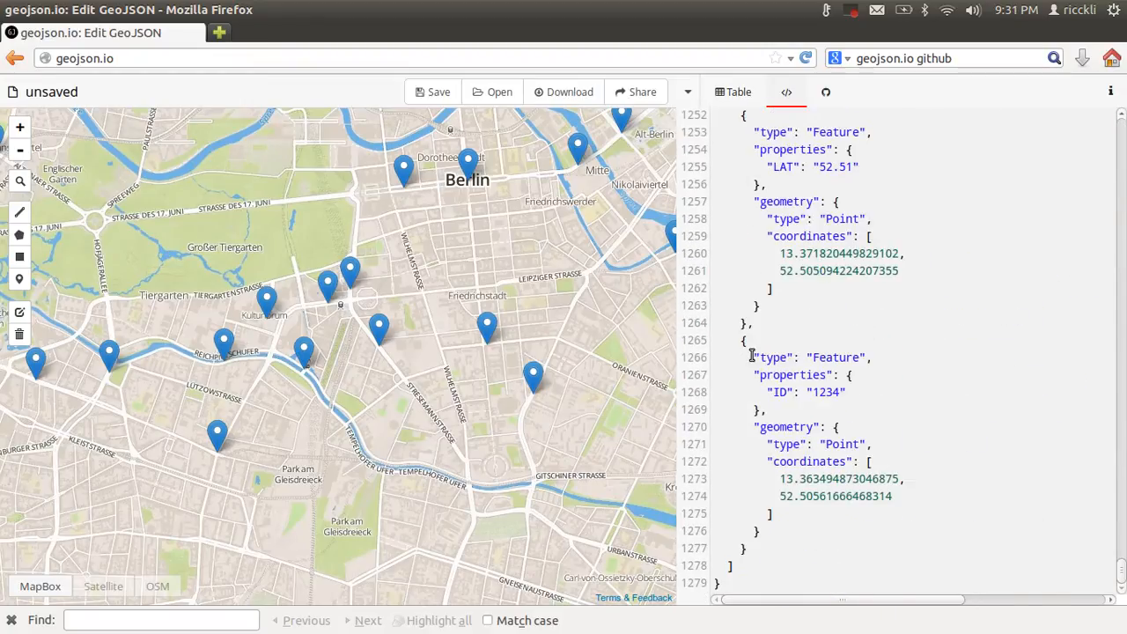
pyautogui.moveTo(750, 355); pyautogui.dragTo(859, 497)
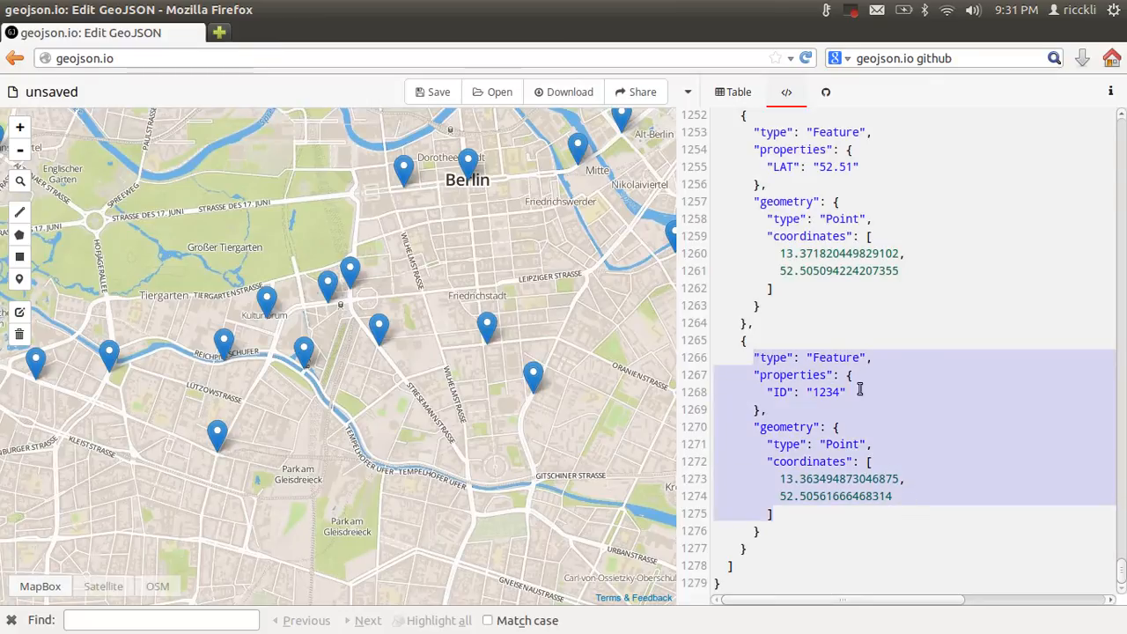
pyautogui.click(849, 391)
pyautogui.write(',')
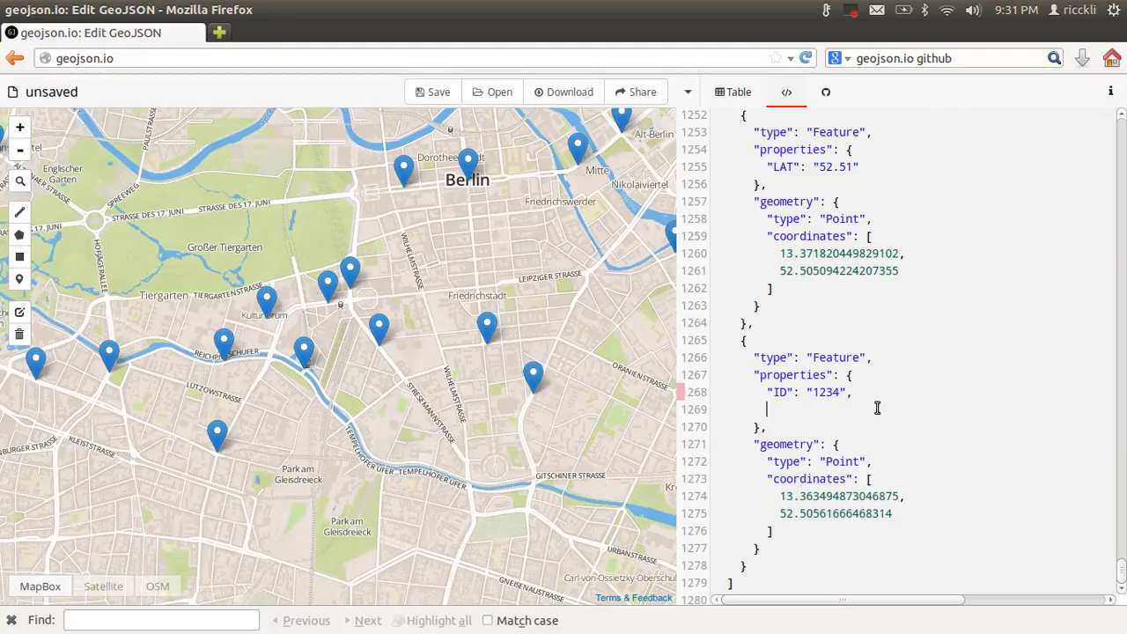
# Add a Name property of Reichpietschufer to the ID 1234 point in the JSON
pyautogui.write('"N')
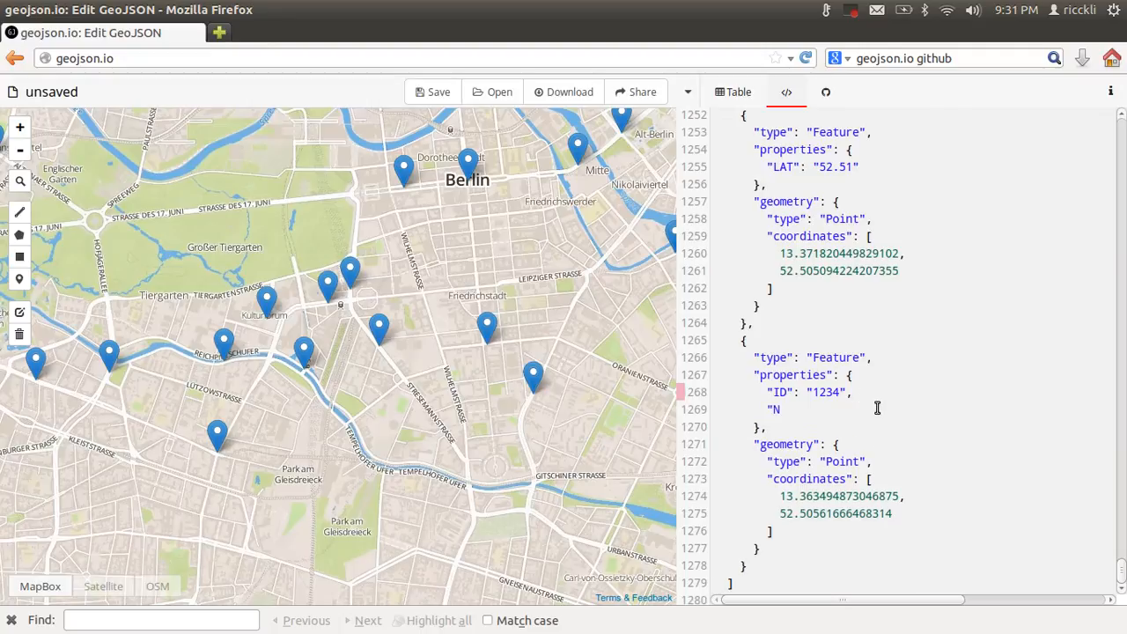
pyautogui.write('ame": "')
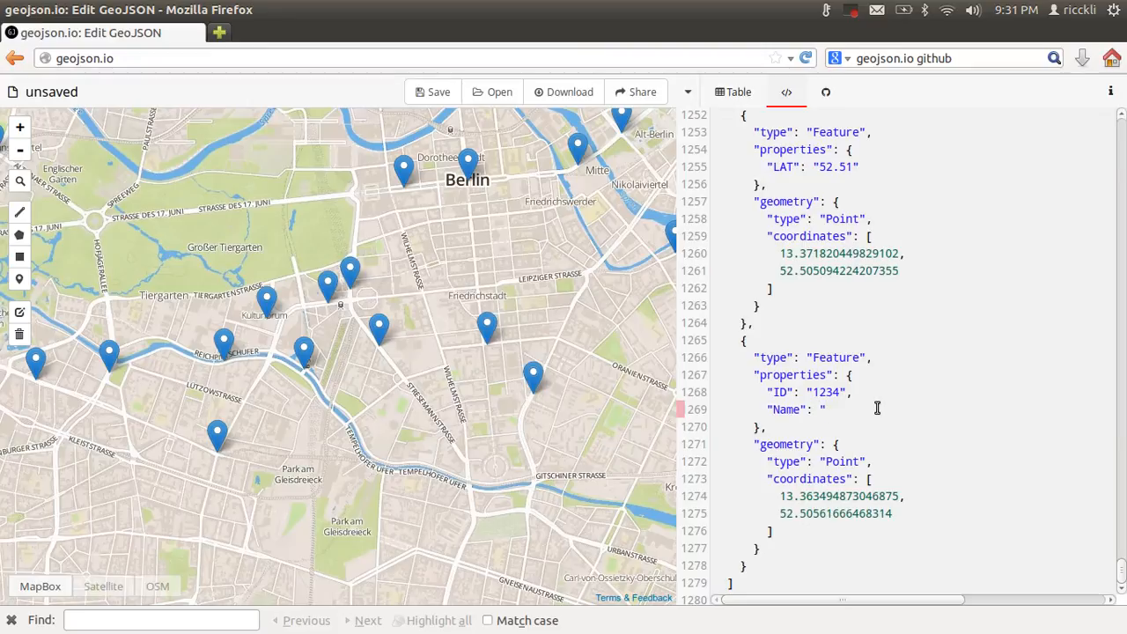
pyautogui.write('Reichp')
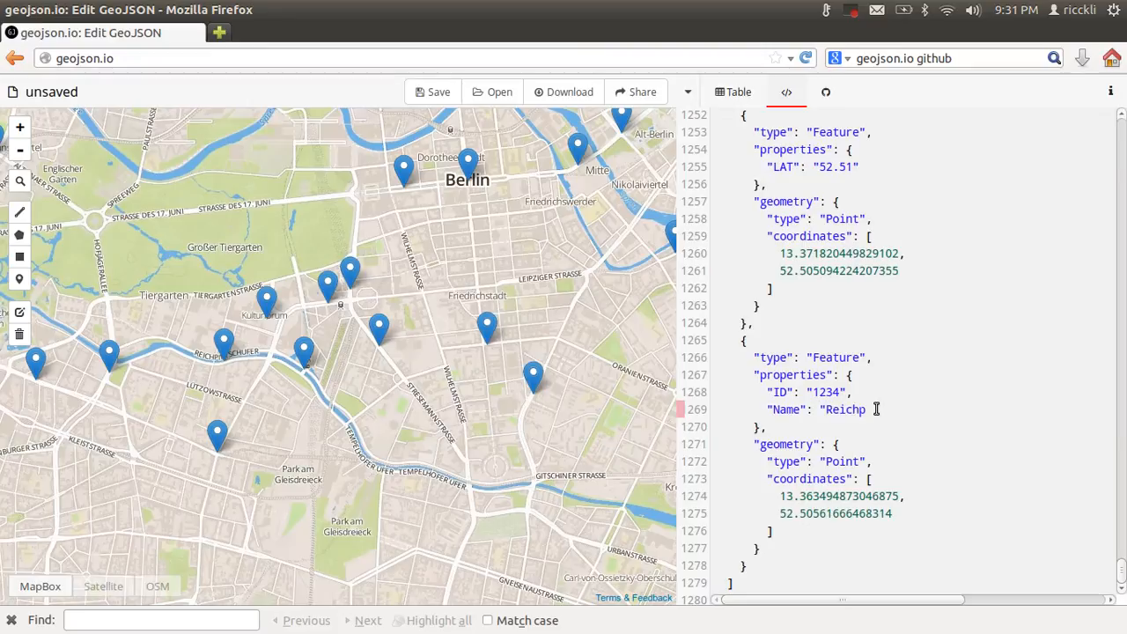
pyautogui.write('i')
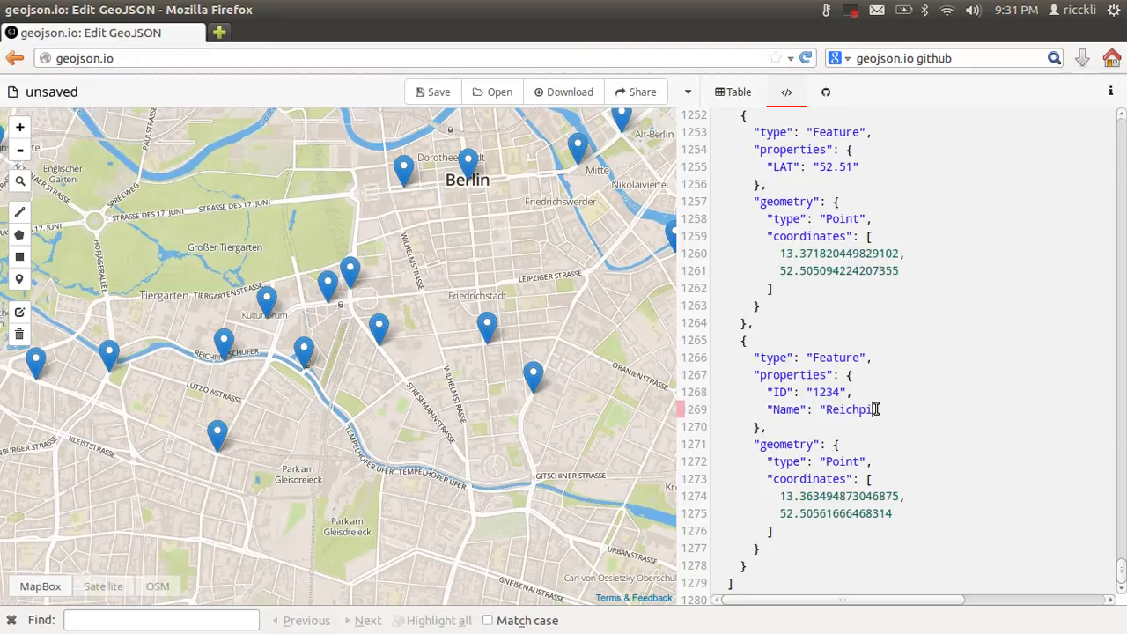
pyautogui.write('tschufer')
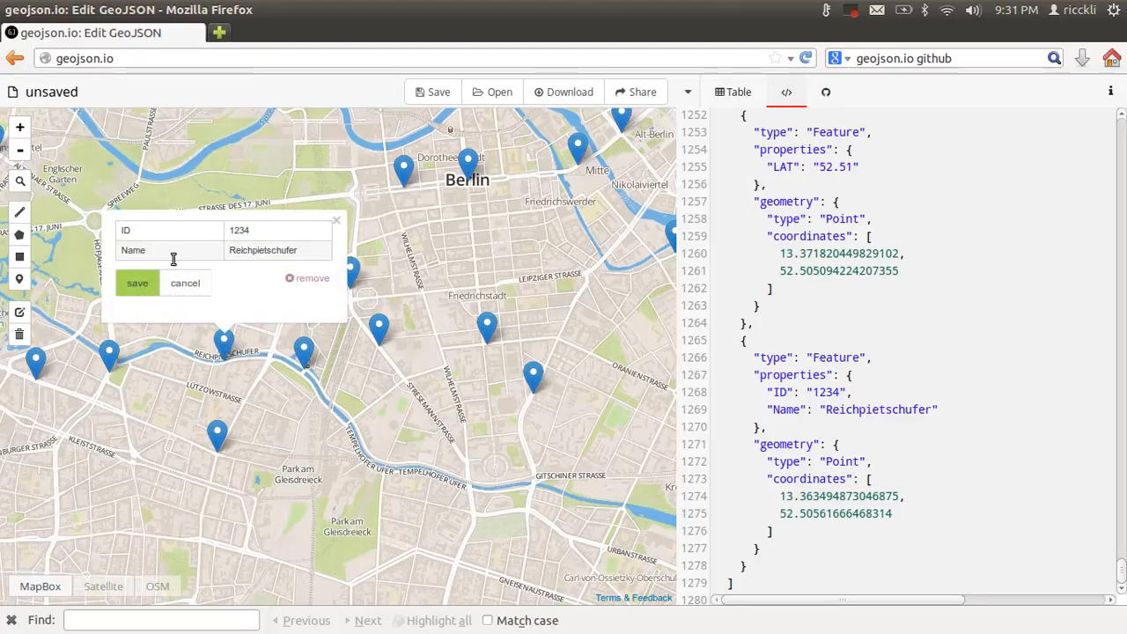
pyautogui.moveTo(260, 285)
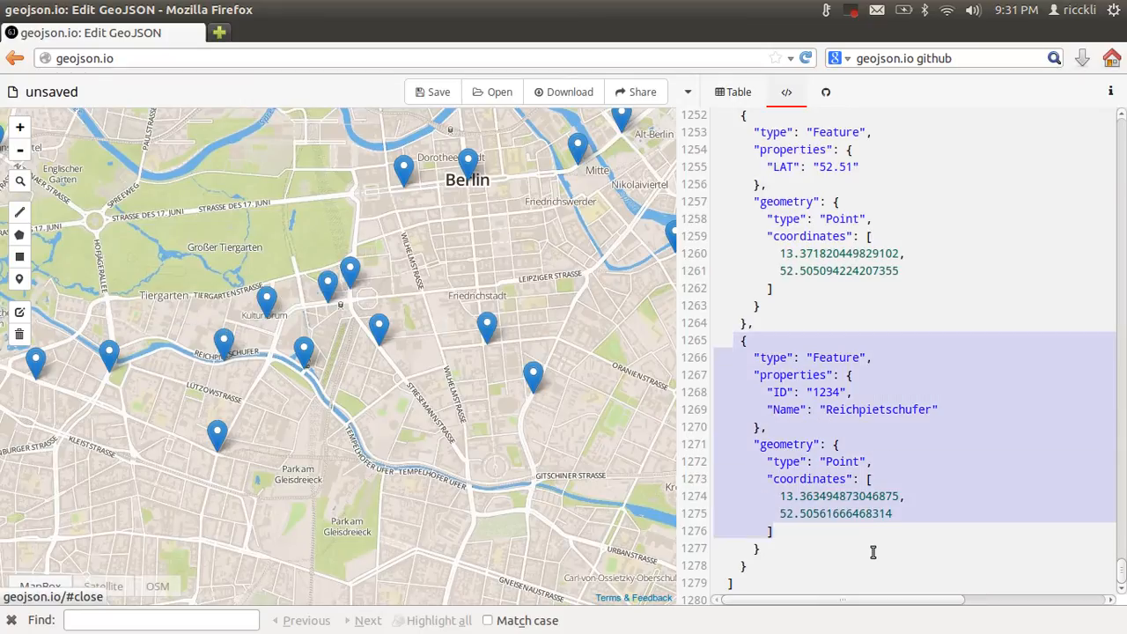
# Paste the Reichpietschufer feature into bus_stops.js with a comma, then close gedit via the save prompt
pyautogui.press('Alt+Tab')
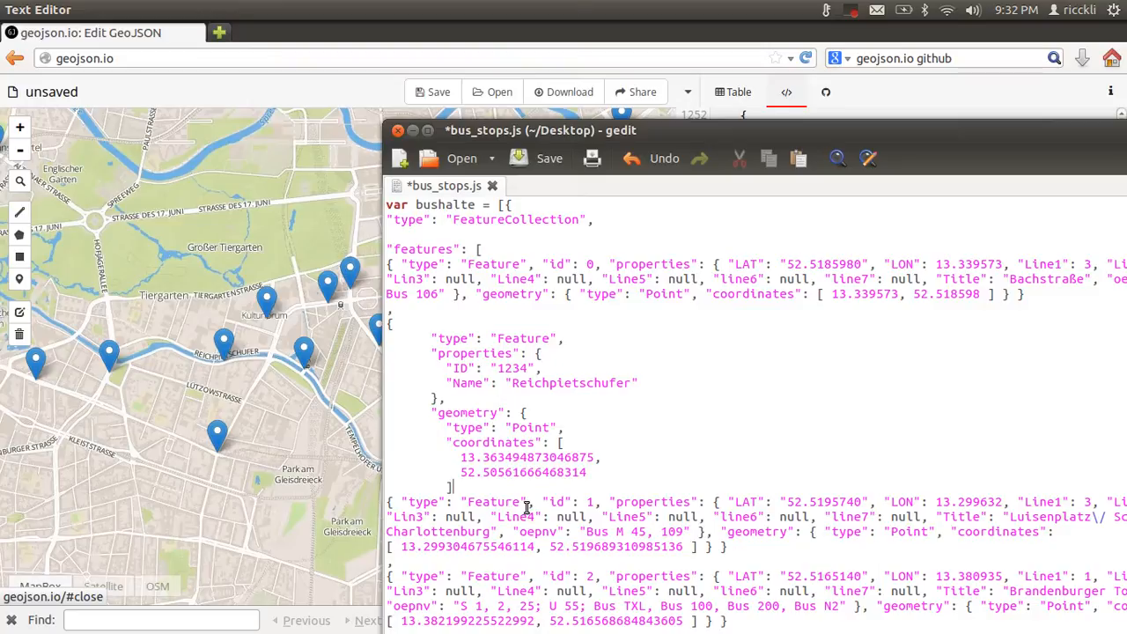
pyautogui.write(',')
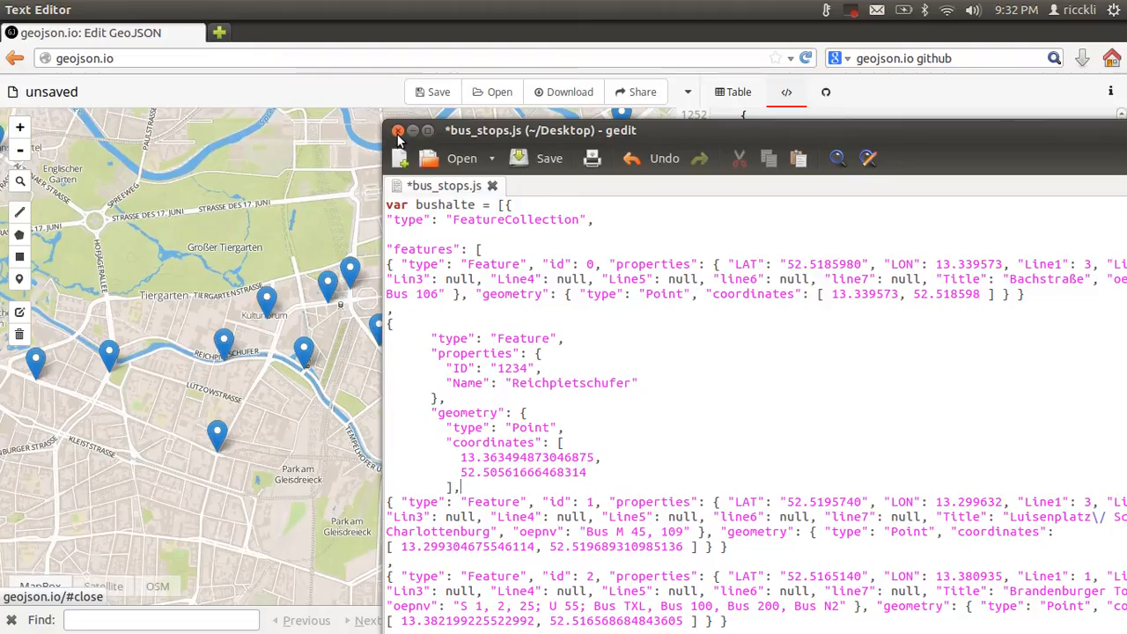
pyautogui.click(398, 130)
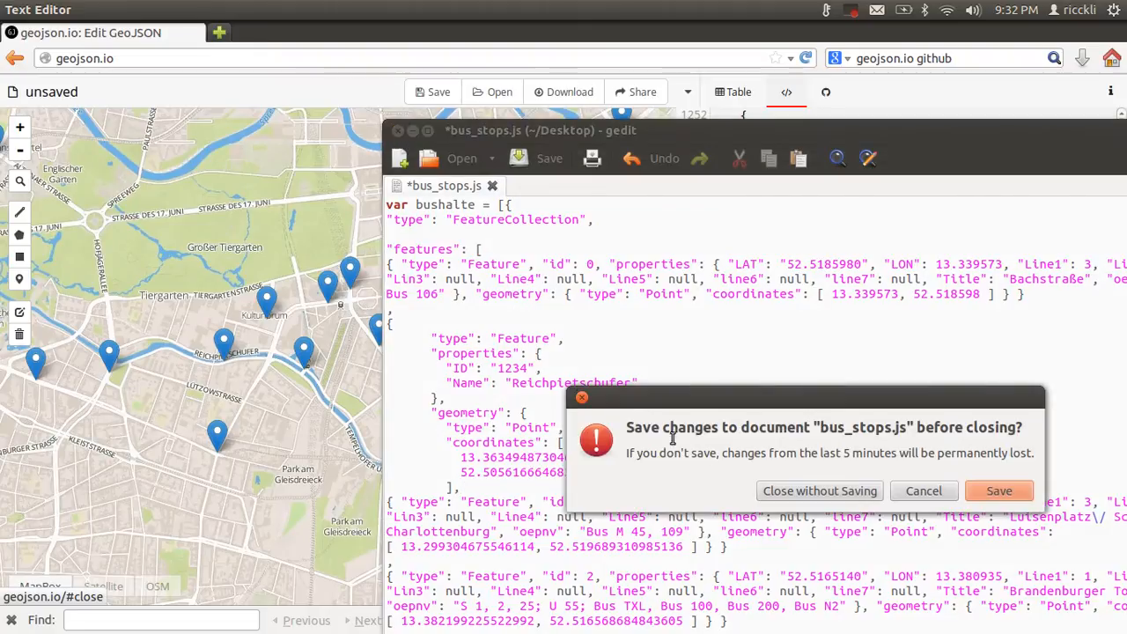
pyautogui.click(819, 489)
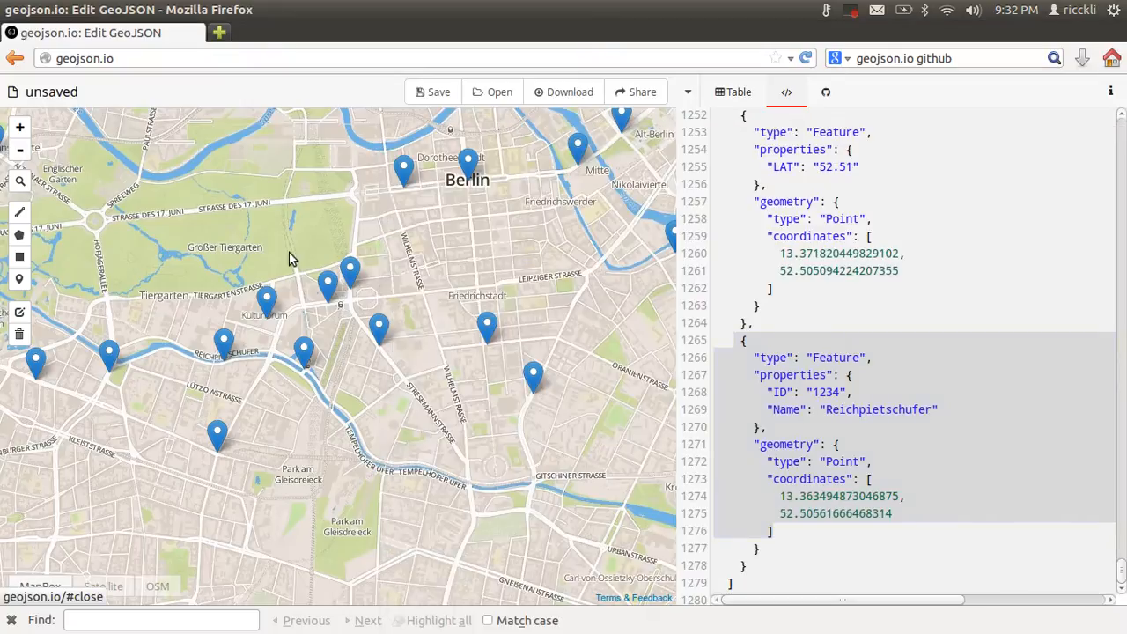
pyautogui.moveTo(465, 394)
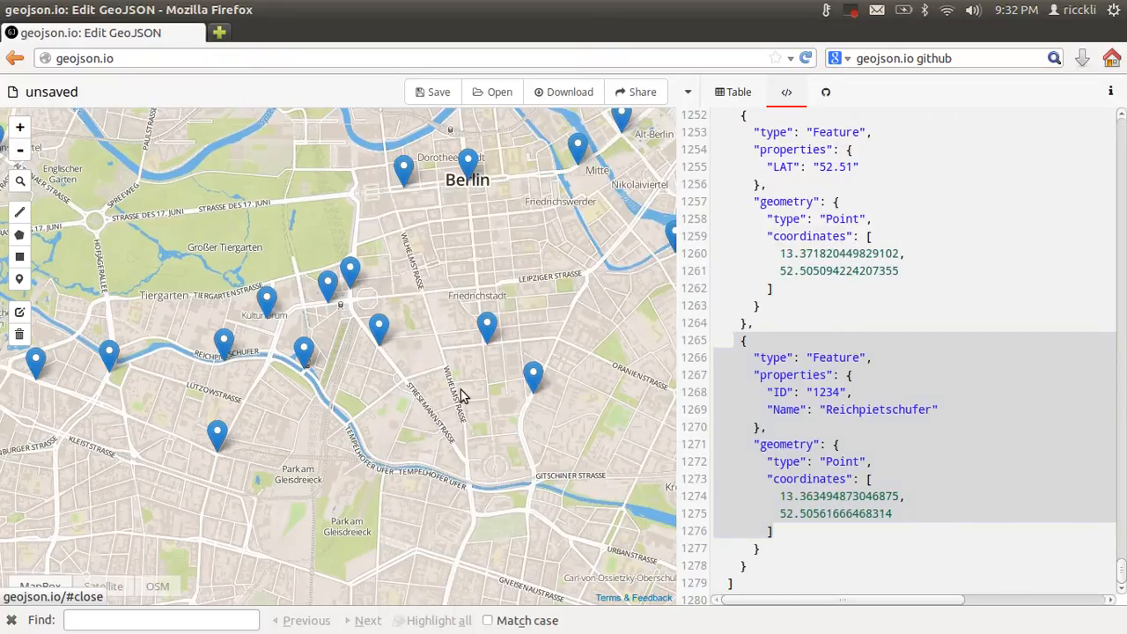
pyautogui.moveTo(7, 428)
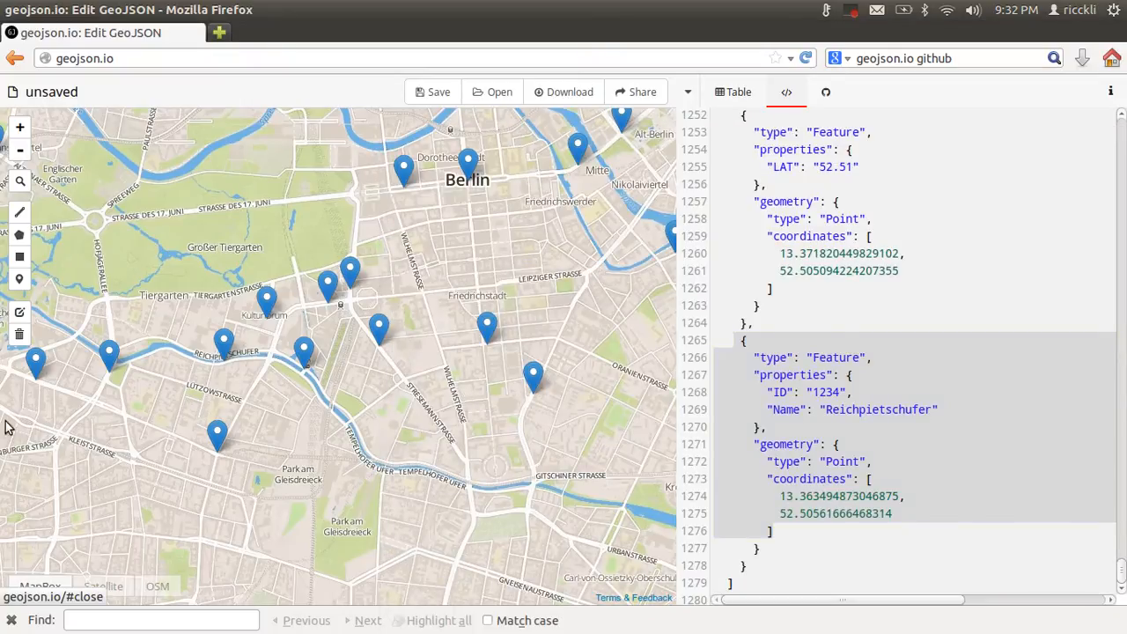
pyautogui.moveTo(20, 144)
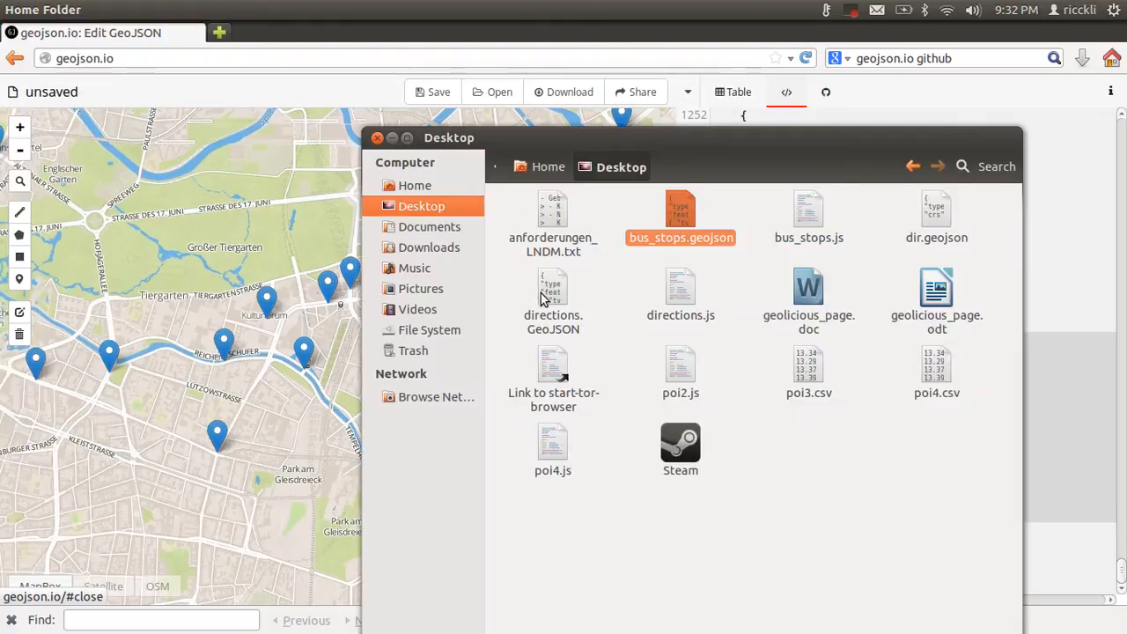
# Select directions.GeoJSON in the Desktop folder, then open bus_stops.geojson in gedit
pyautogui.click(553, 296)
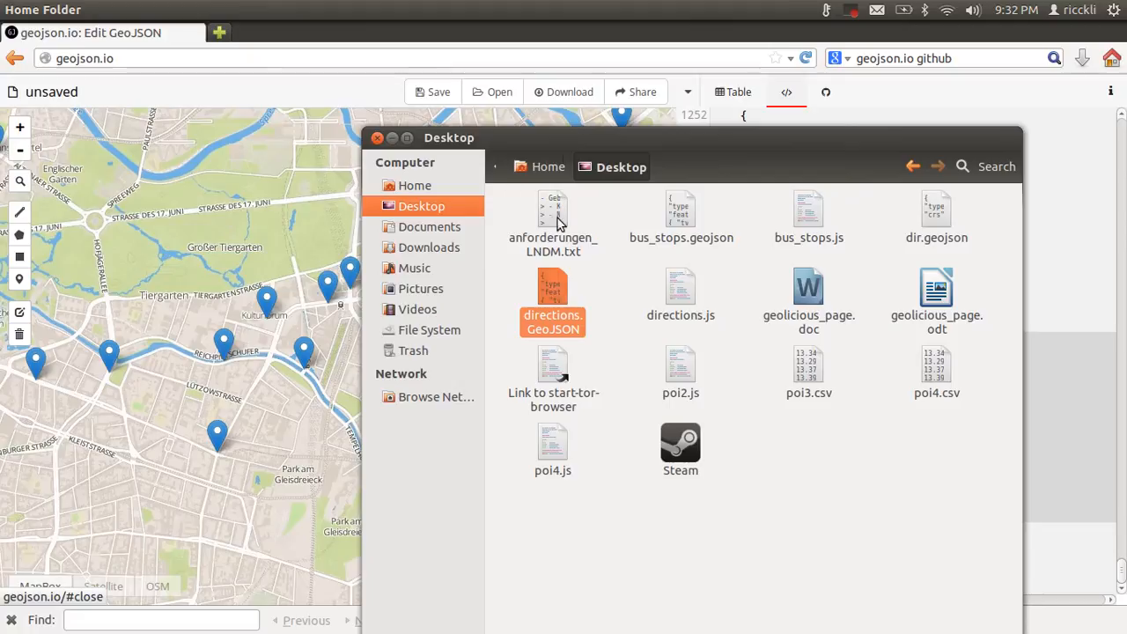
pyautogui.moveTo(449, 137); pyautogui.dragTo(625, 155)
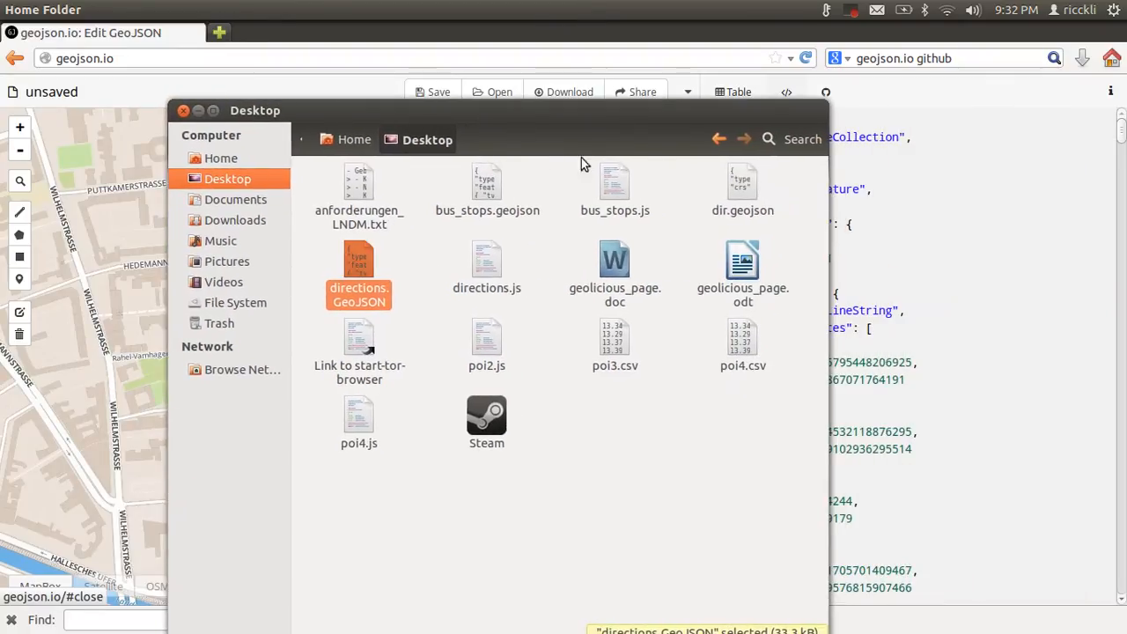
pyautogui.moveTo(482, 207)
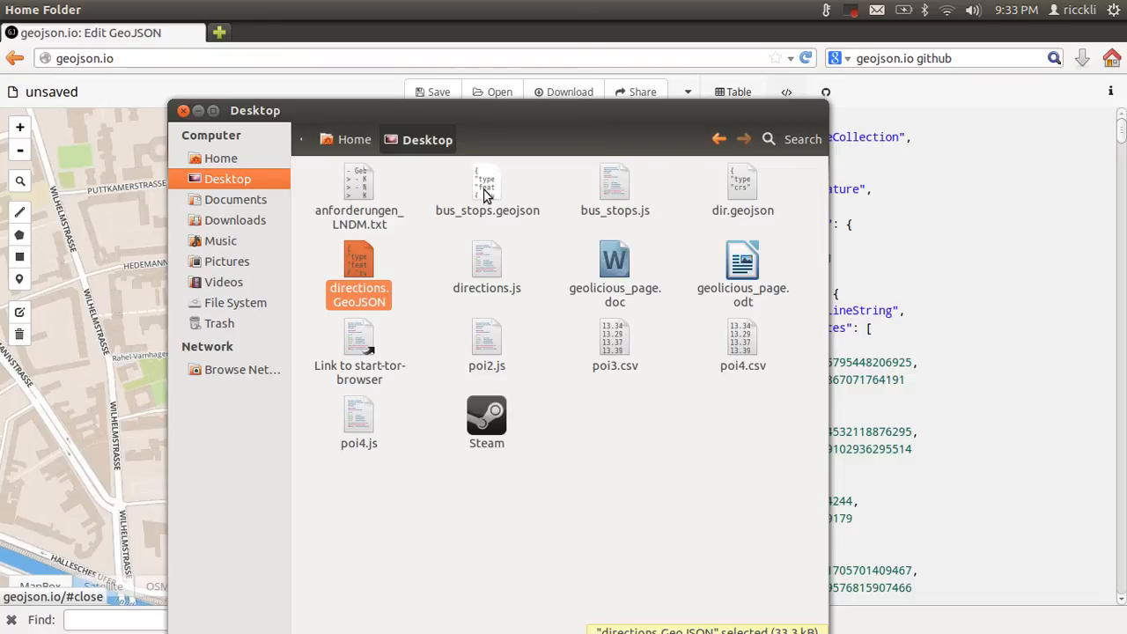
pyautogui.moveTo(486, 196)
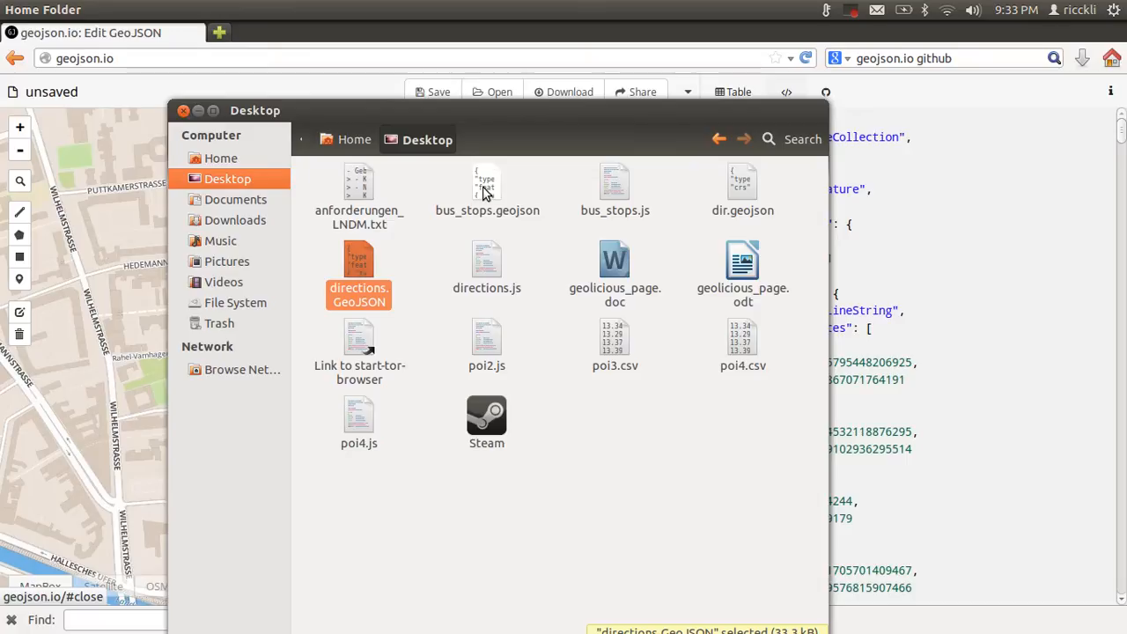
pyautogui.doubleClick(486, 185)
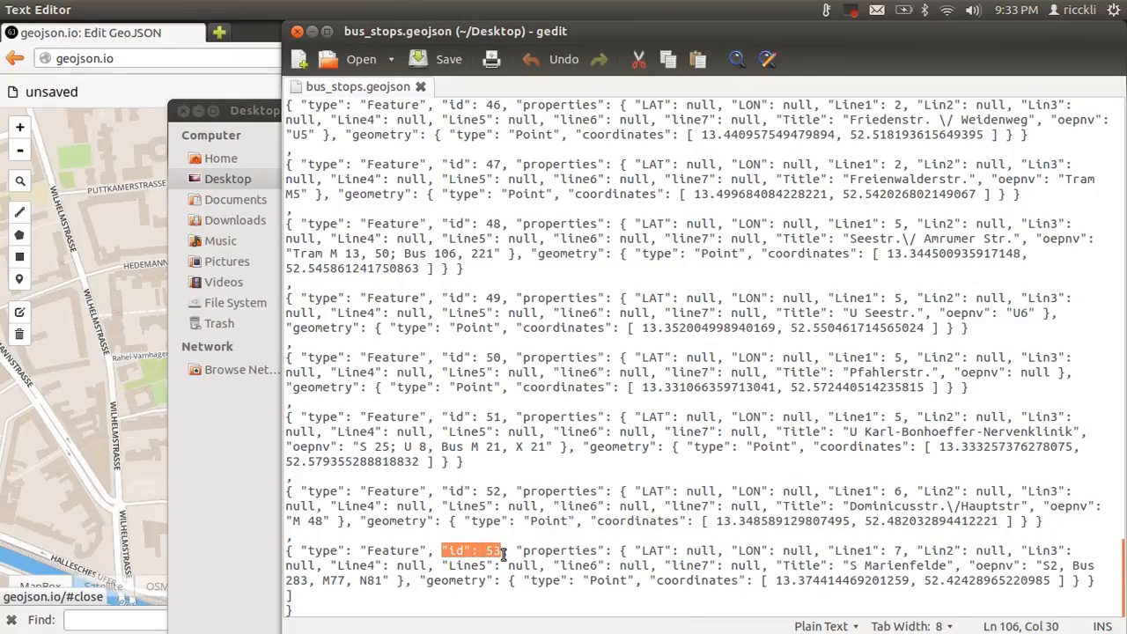
pyautogui.moveTo(643, 557)
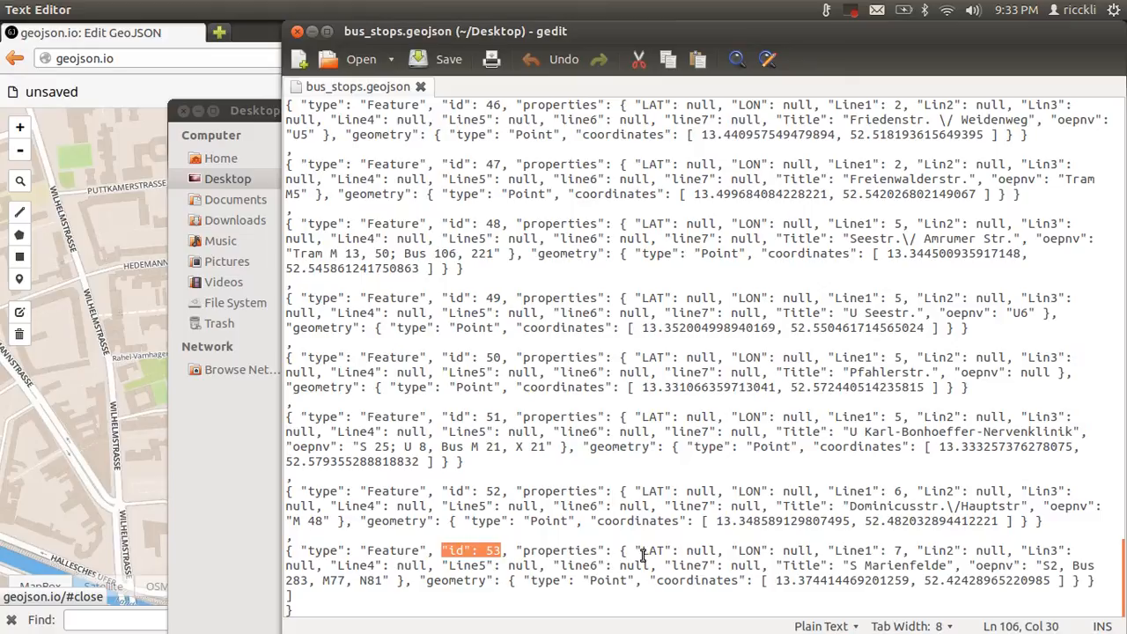
# Inspect the id key and null Lin2 value of the last feature (id 53) and begin editing near the file end
pyautogui.doubleClick(659, 549)
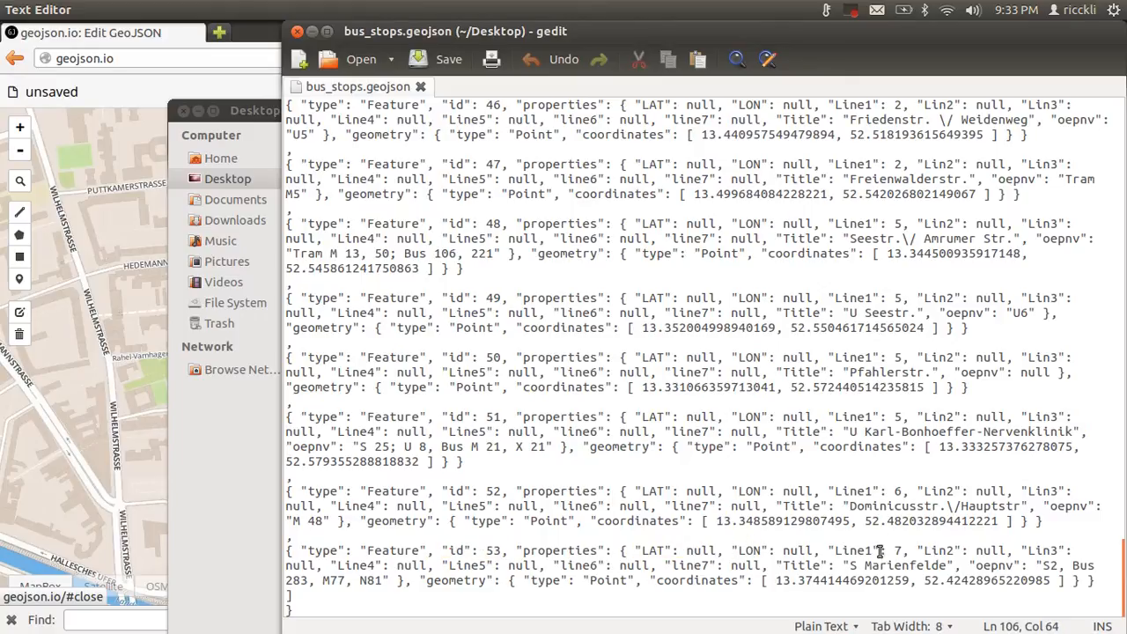
pyautogui.click(877, 549)
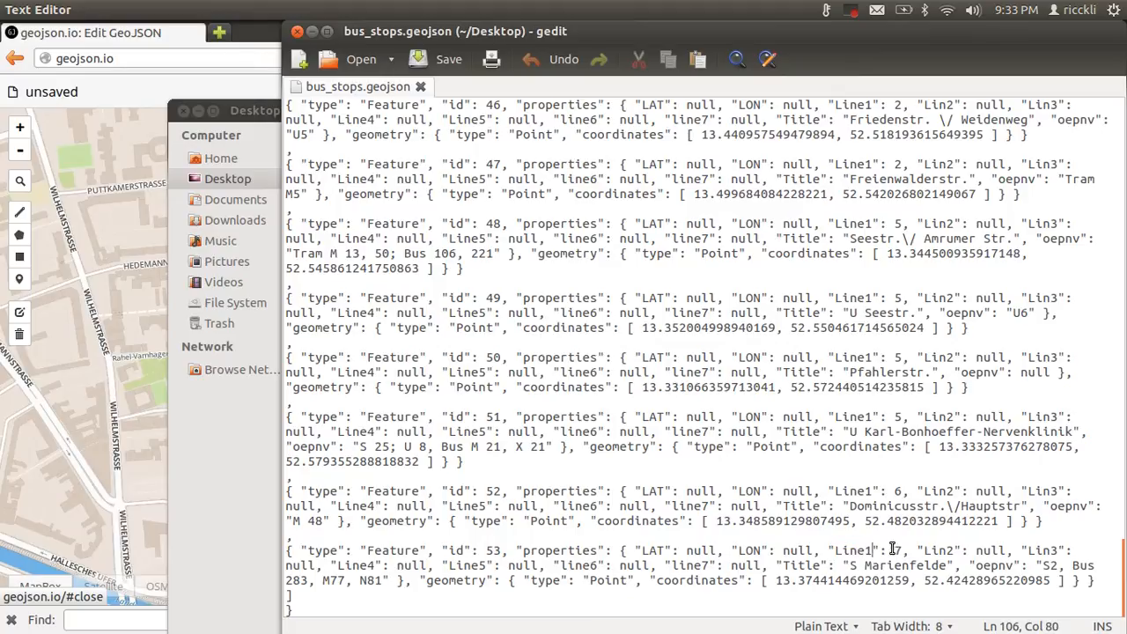
pyautogui.doubleClick(986, 549)
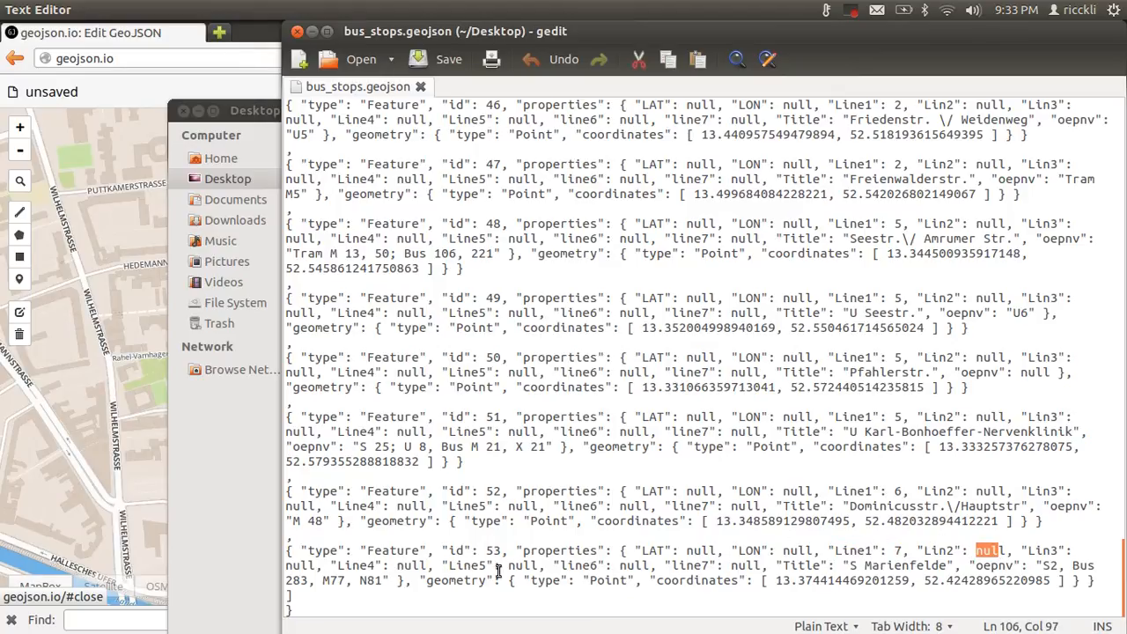
pyautogui.moveTo(793, 556)
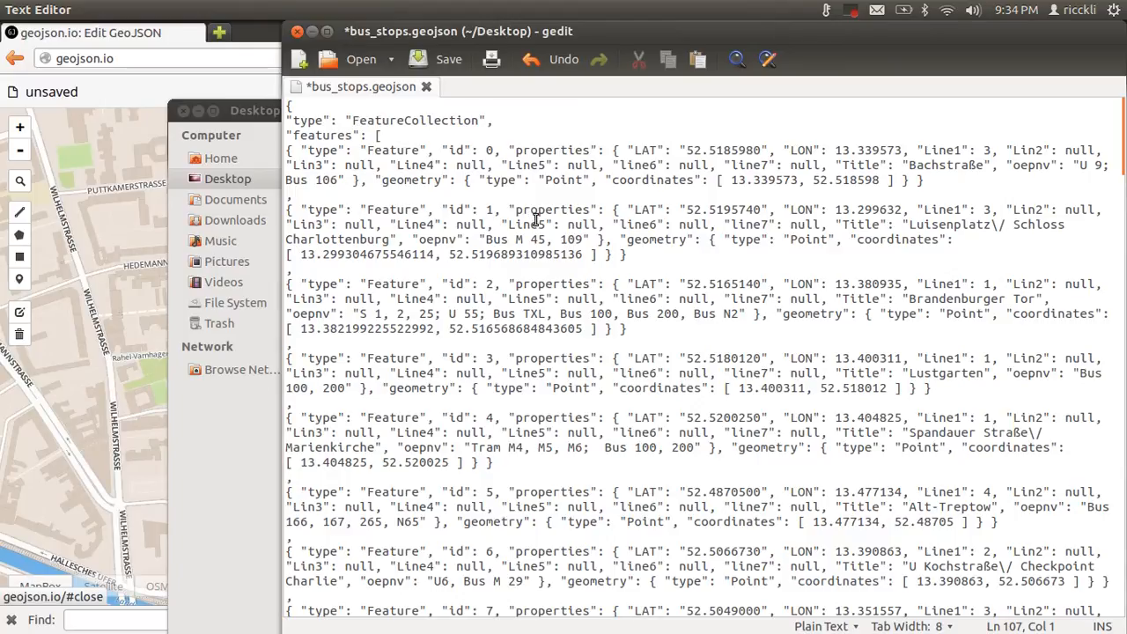
pyautogui.scroll(-3)
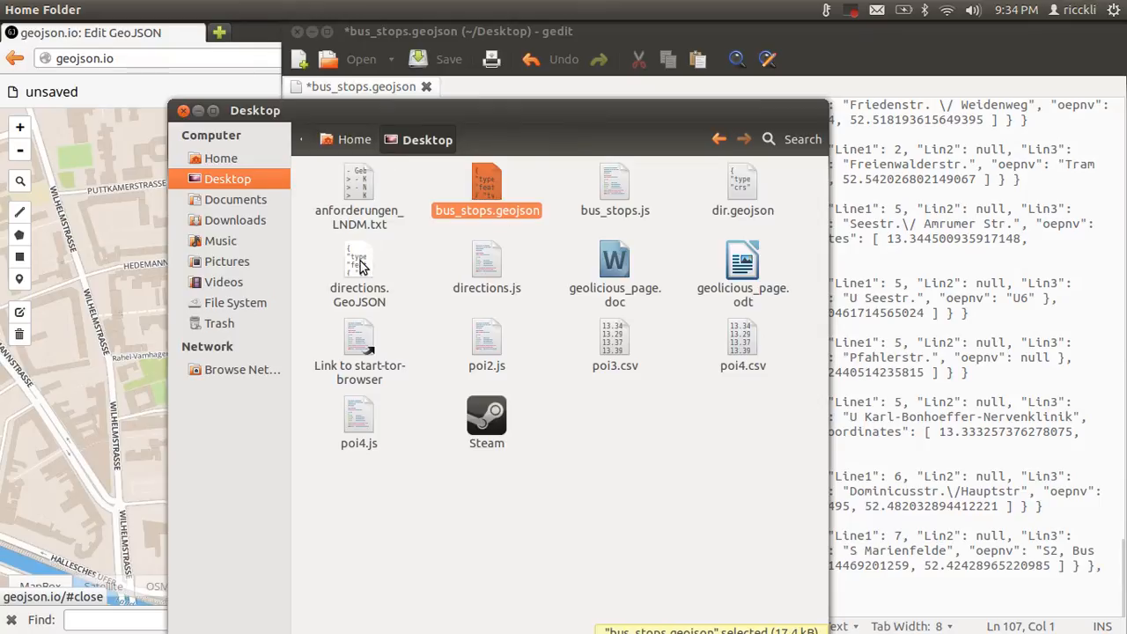
# Copy the LineString route features from directions.GeoJSON into bus_stops.geojson after the stop points
pyautogui.doubleClick(359, 264)
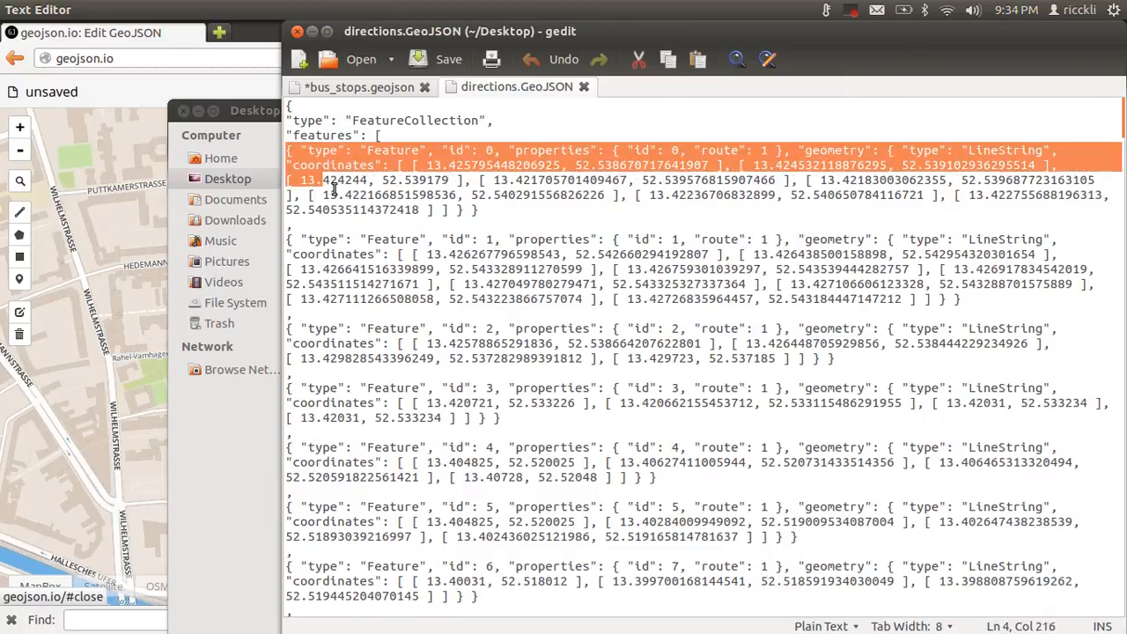
pyautogui.scroll(-3)
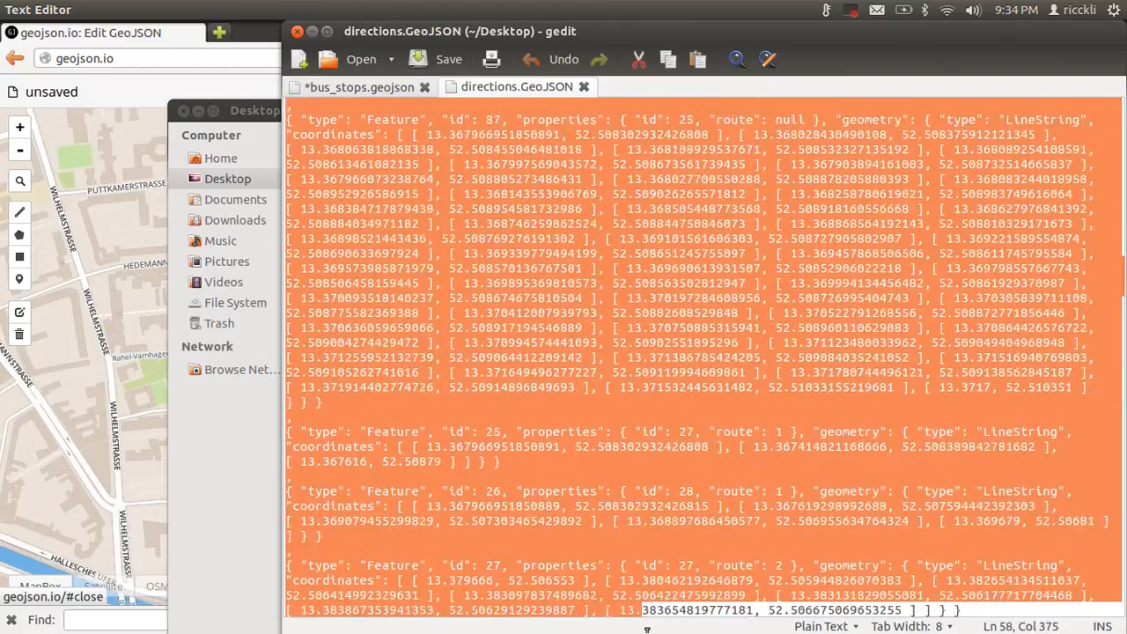
pyautogui.scroll(-3)
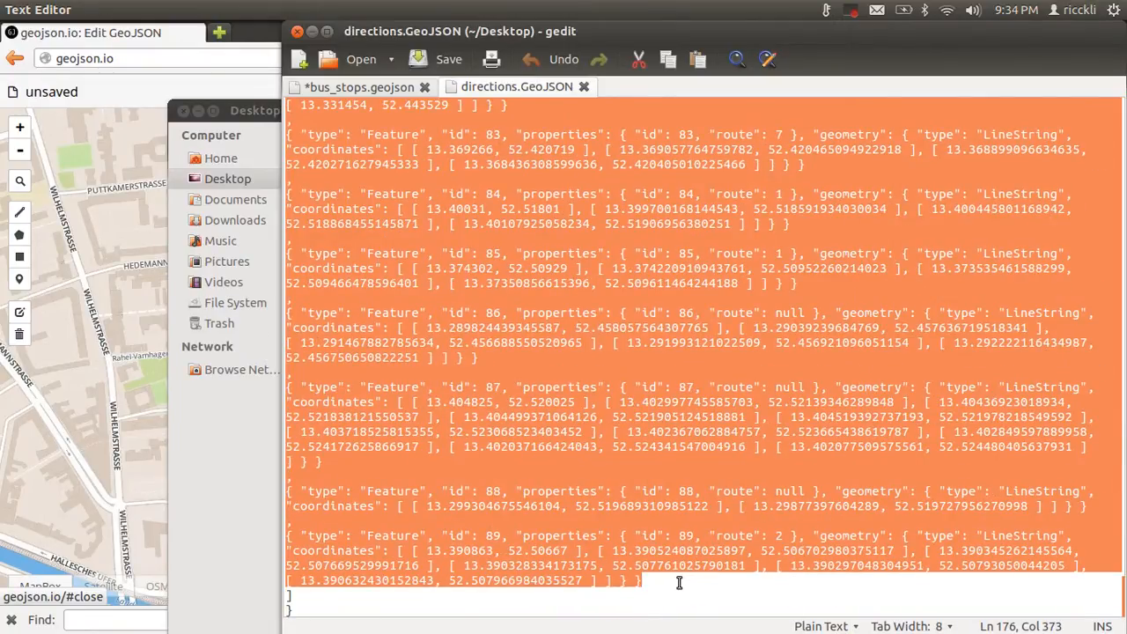
pyautogui.click(355, 86)
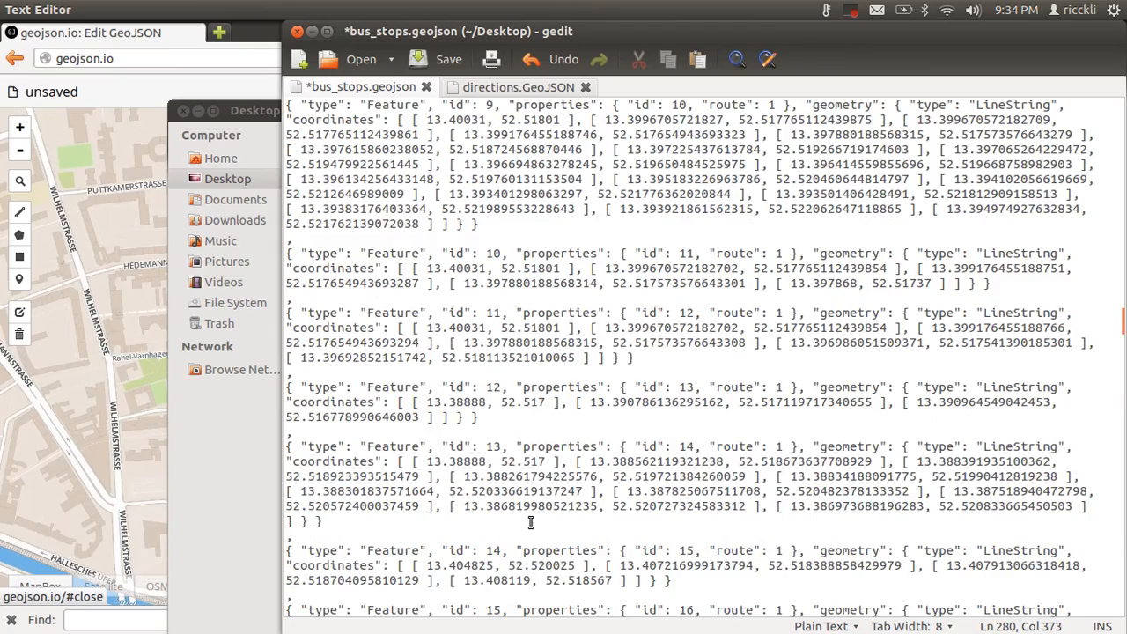
pyautogui.scroll(-3)
pyautogui.write('//')
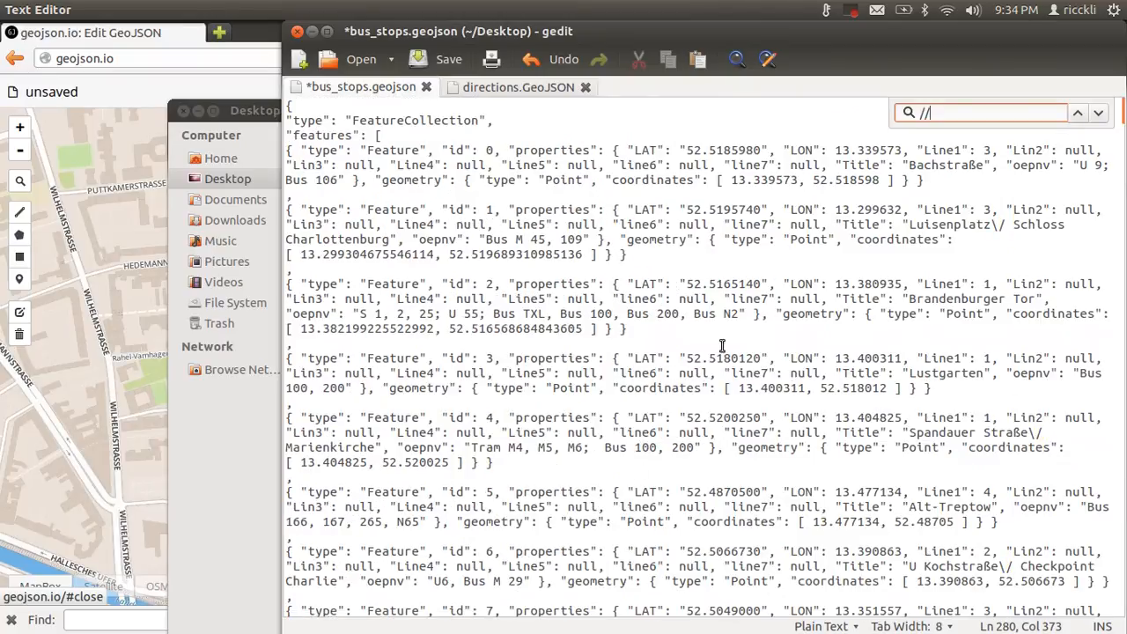
pyautogui.moveTo(1047, 132)
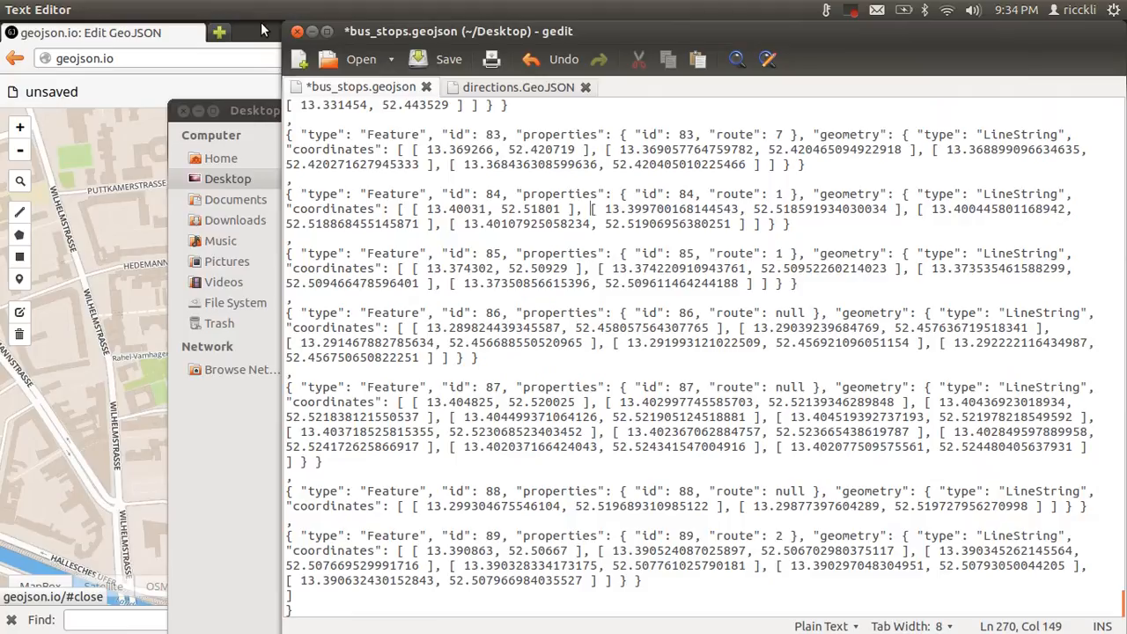
# Save the merged document as points_lines.geojson on the Desktop and select the new file
pyautogui.click(67, 10)
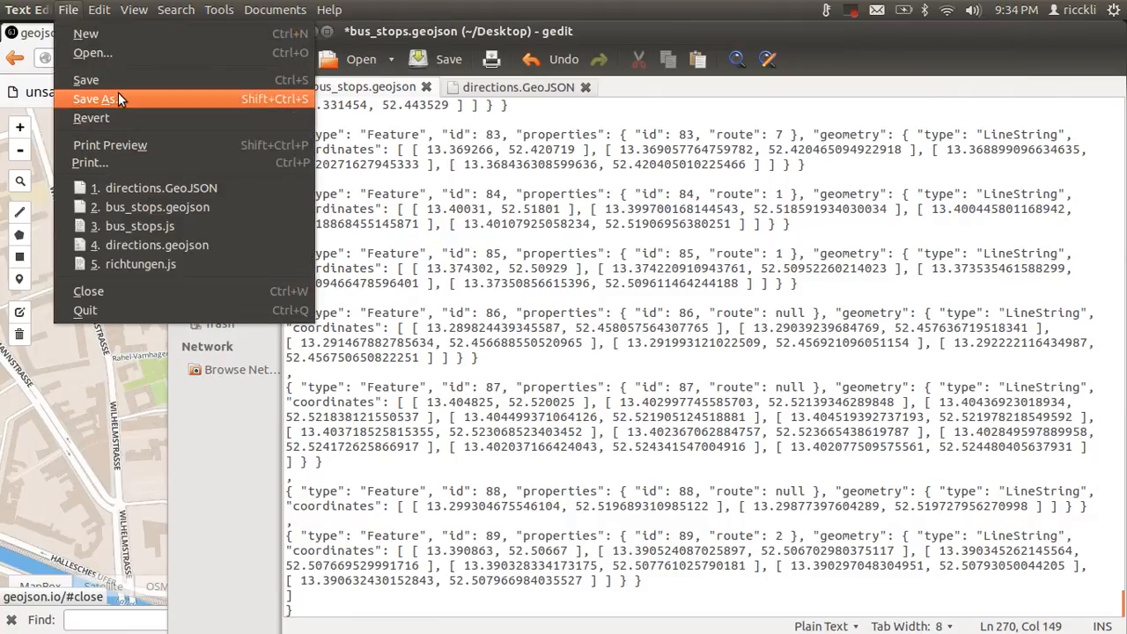
pyautogui.click(92, 99)
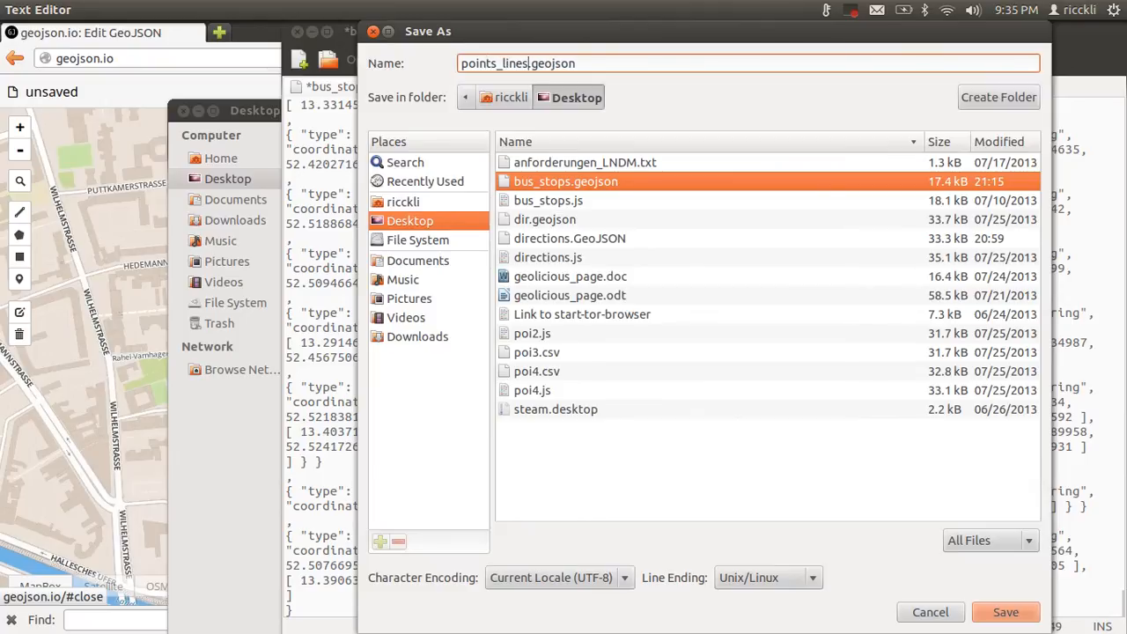
pyautogui.click(1006, 613)
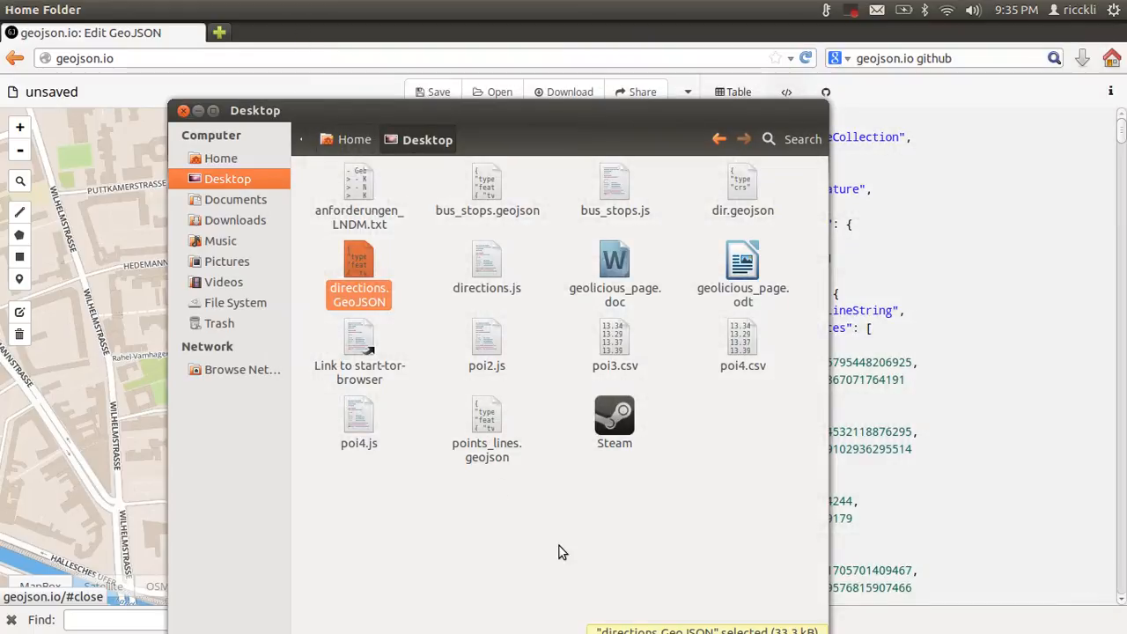
pyautogui.click(486, 419)
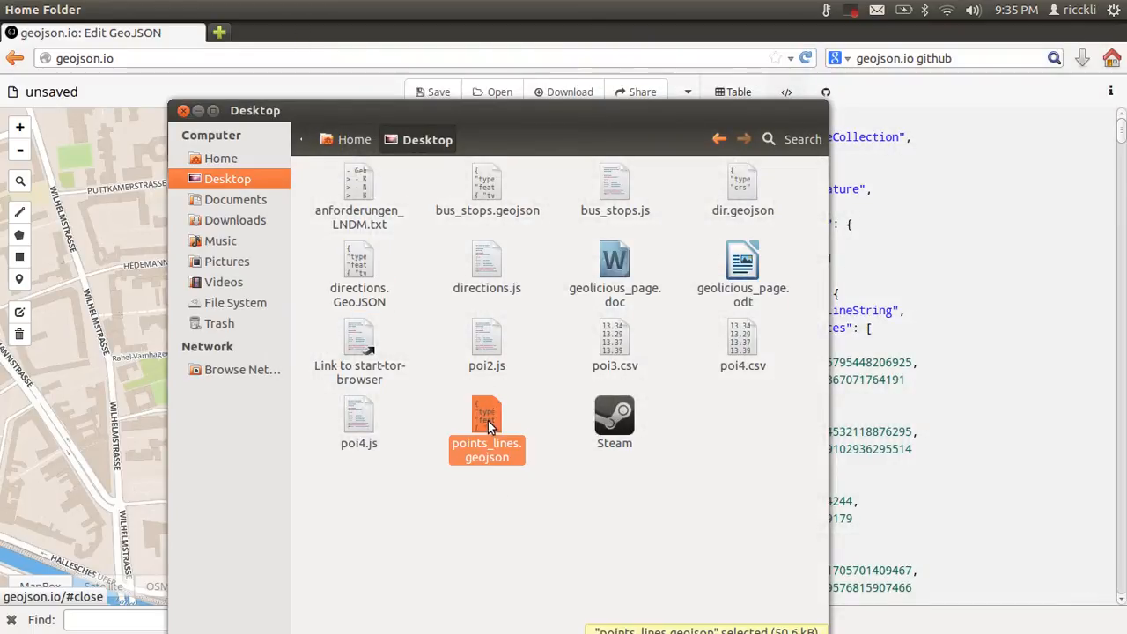
pyautogui.moveTo(113, 368)
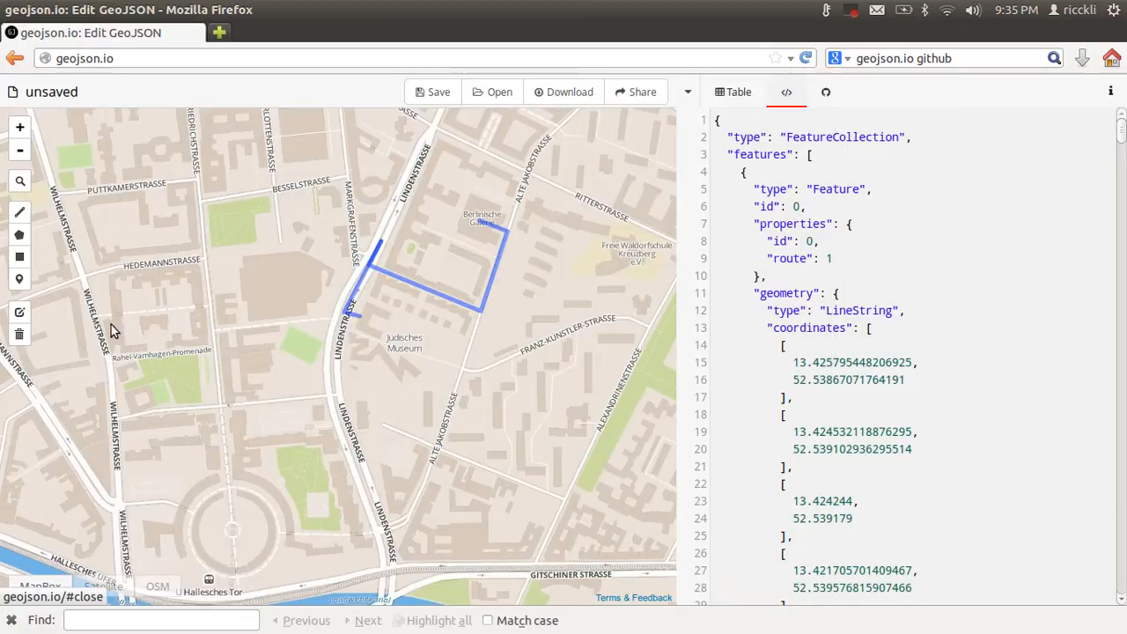
pyautogui.moveTo(317, 342)
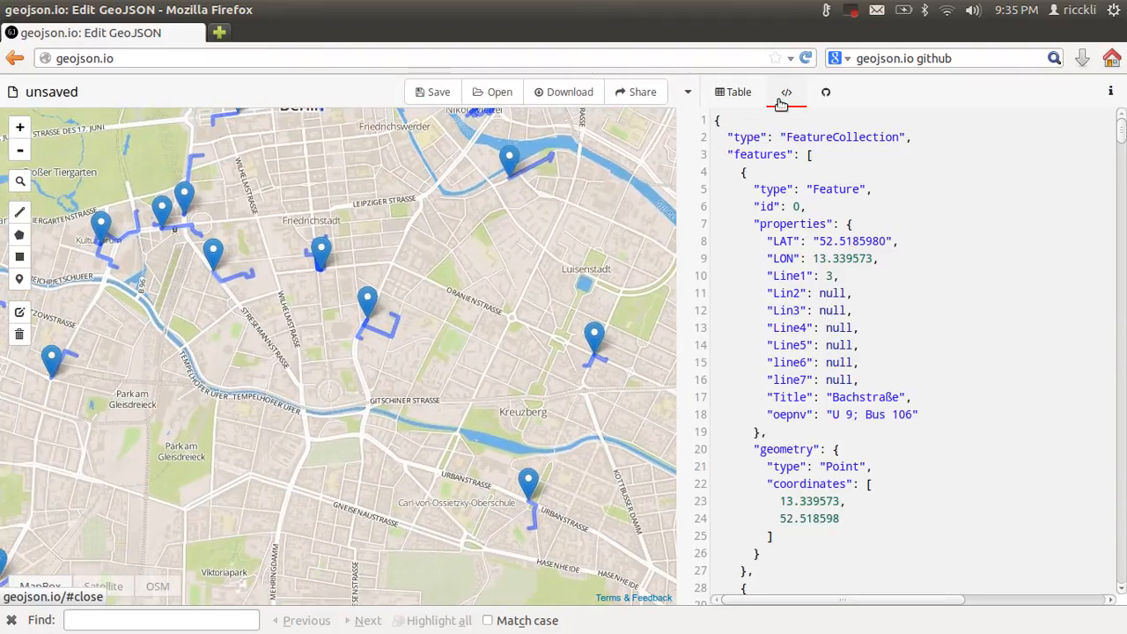
# Show the feature attributes as a table and scroll across to the oepnv, id and route columns
pyautogui.click(733, 92)
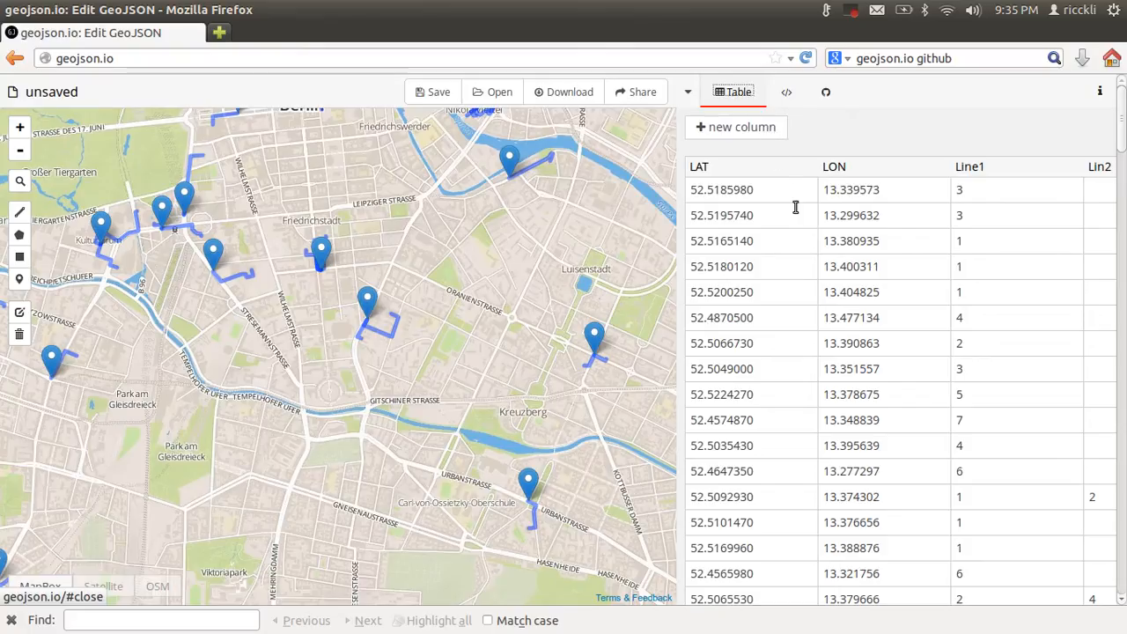
pyautogui.scroll(-3)
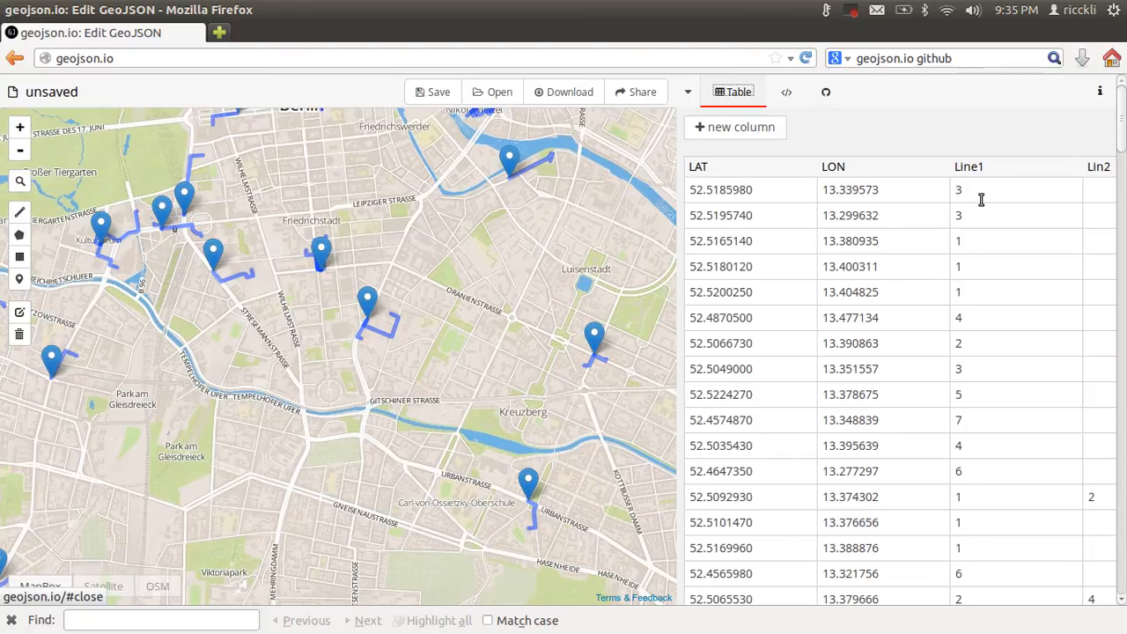
pyautogui.hscroll(3)
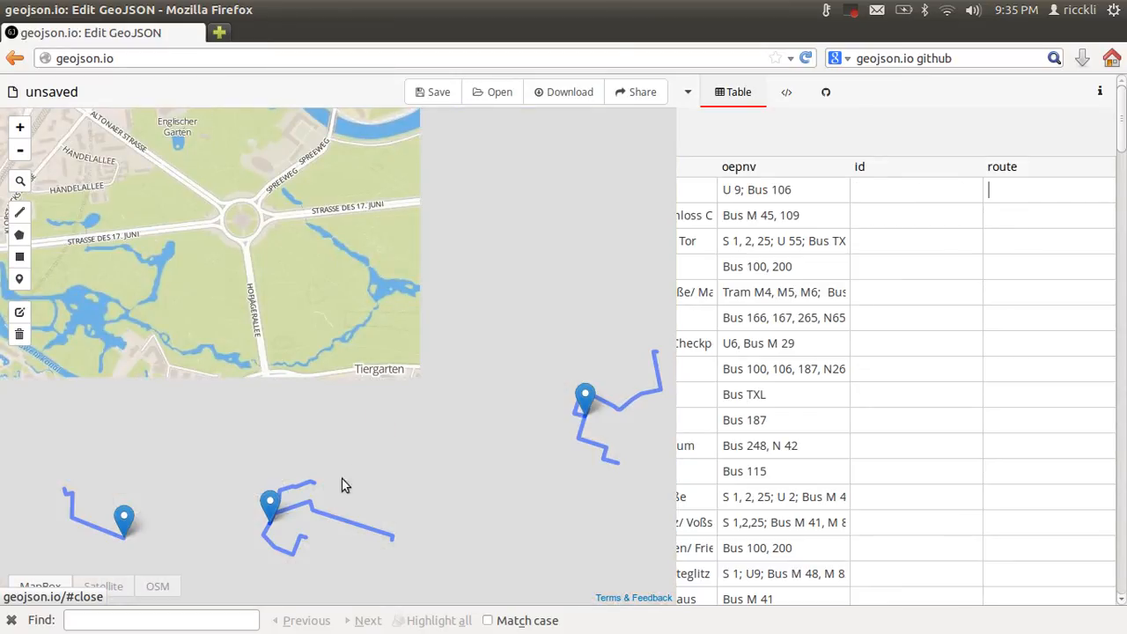
# Check route line popups near Tiergarten (id 38, route 3), then show the merged data as raw JSON
pyautogui.click(271, 504)
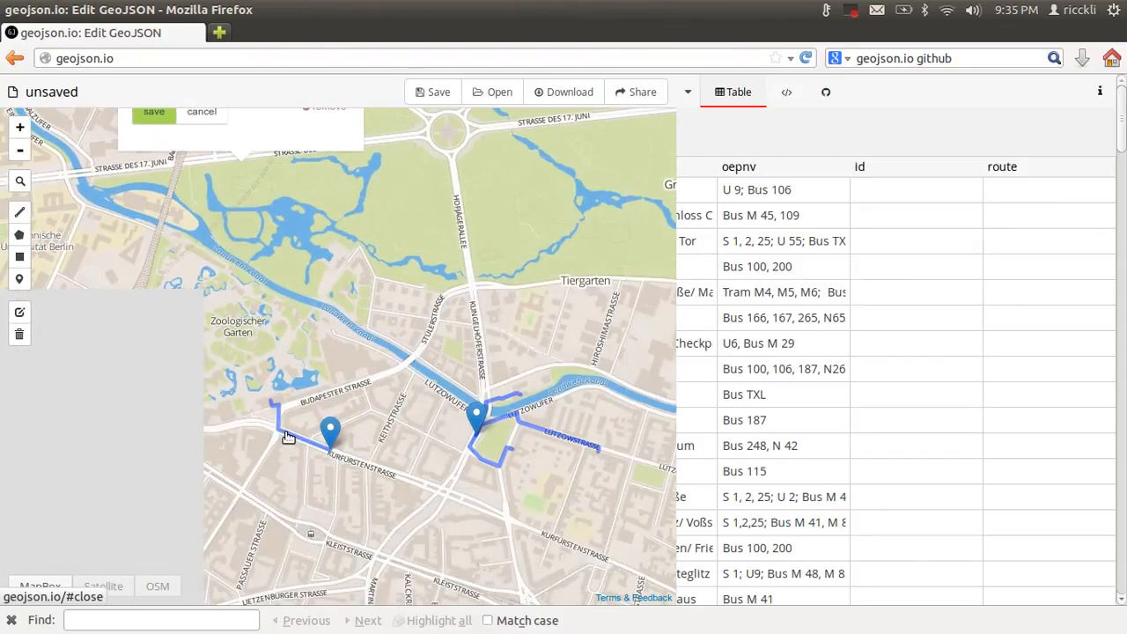
pyautogui.click(331, 431)
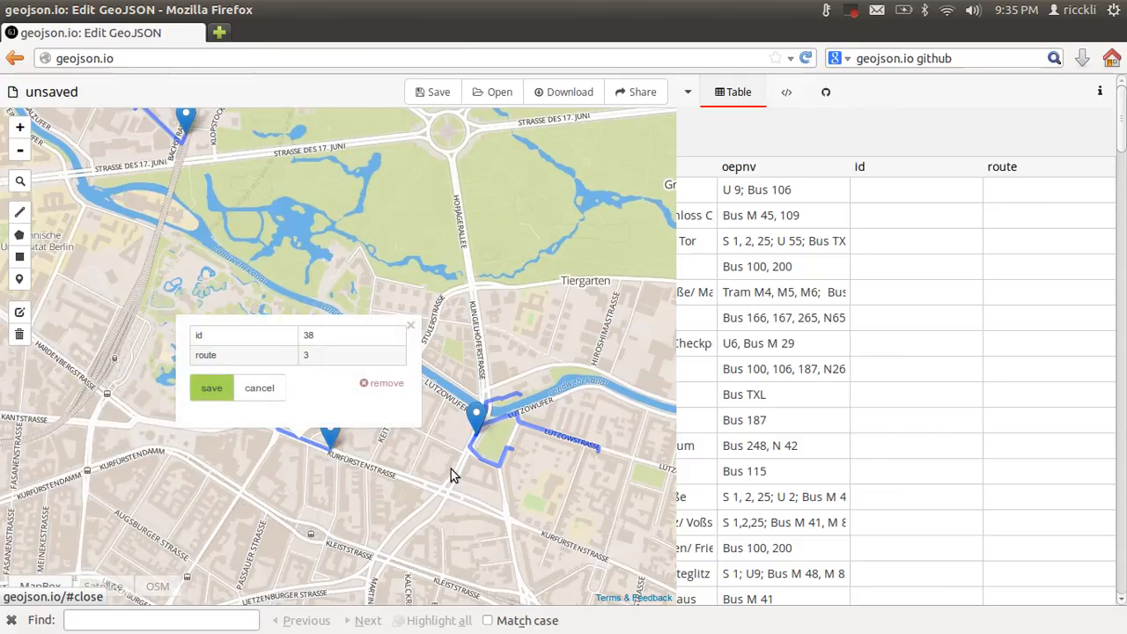
pyautogui.moveTo(466, 479)
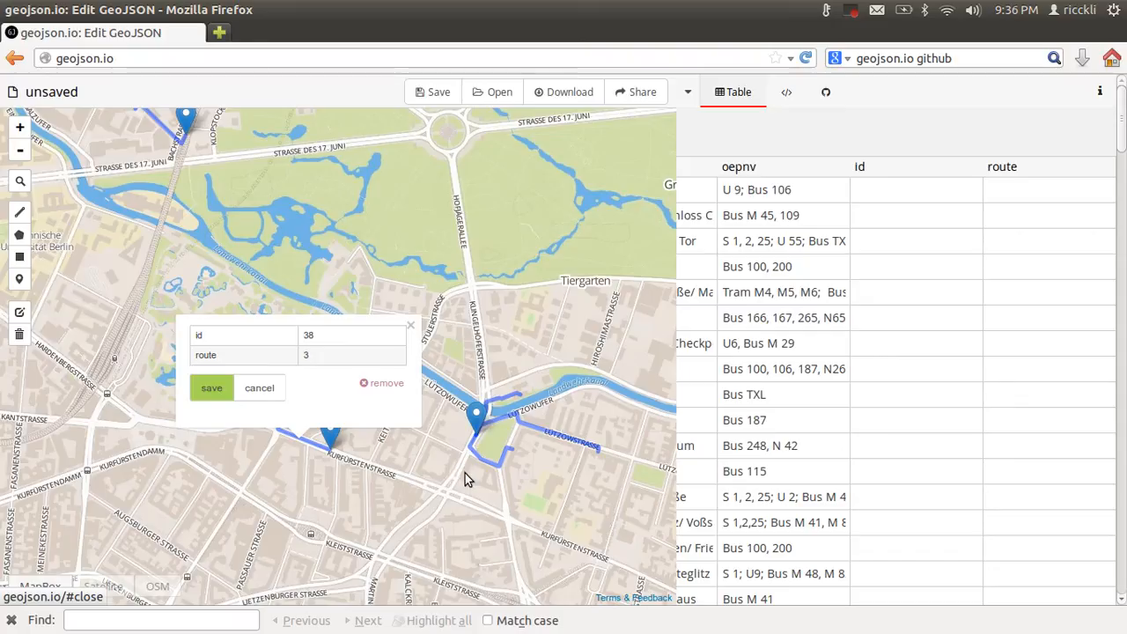
pyautogui.moveTo(363, 431)
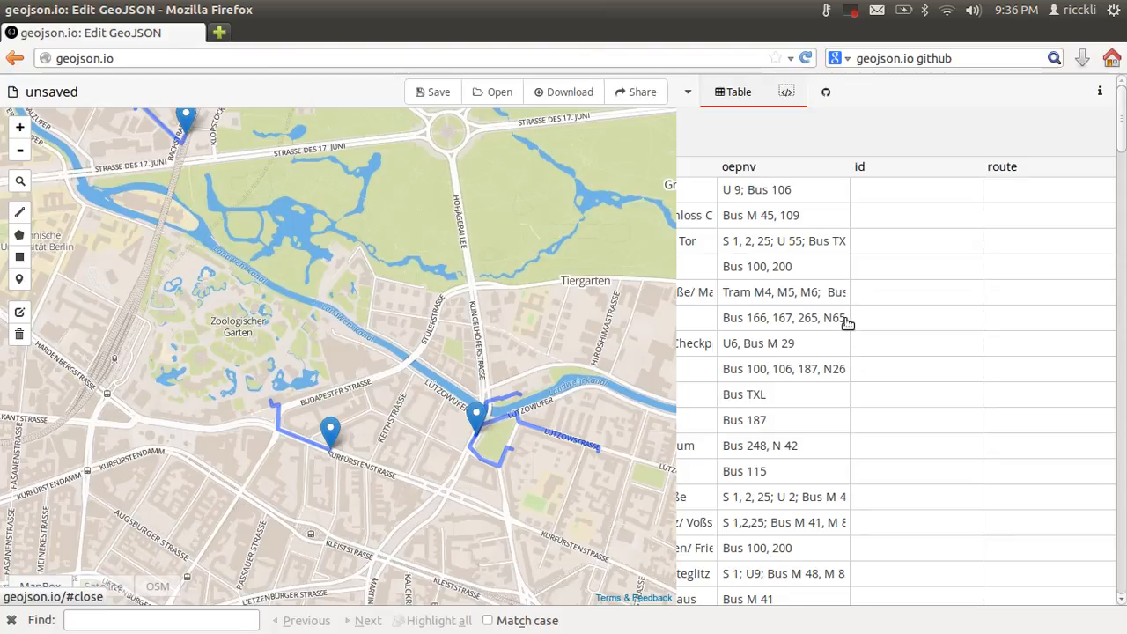
pyautogui.moveTo(845, 333)
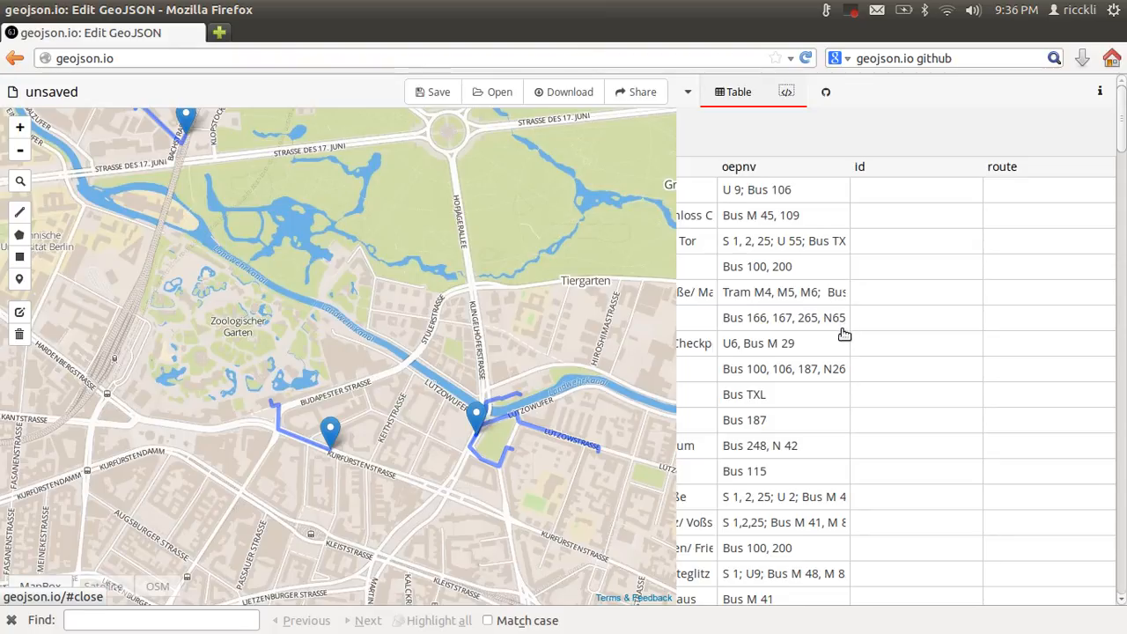
pyautogui.moveTo(845, 342)
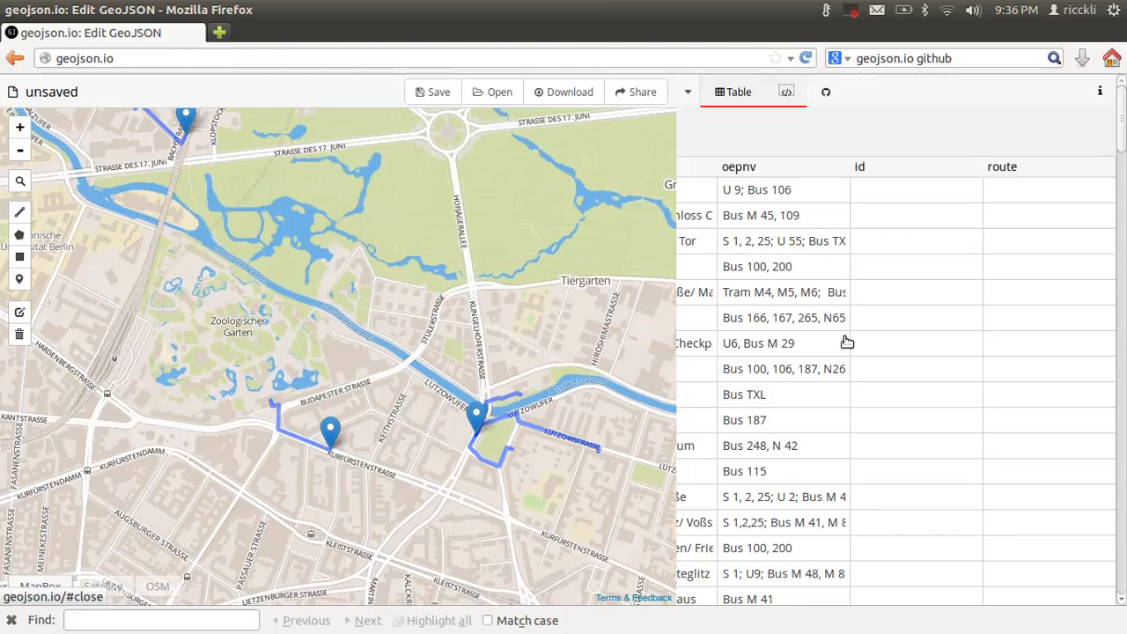
pyautogui.click(786, 92)
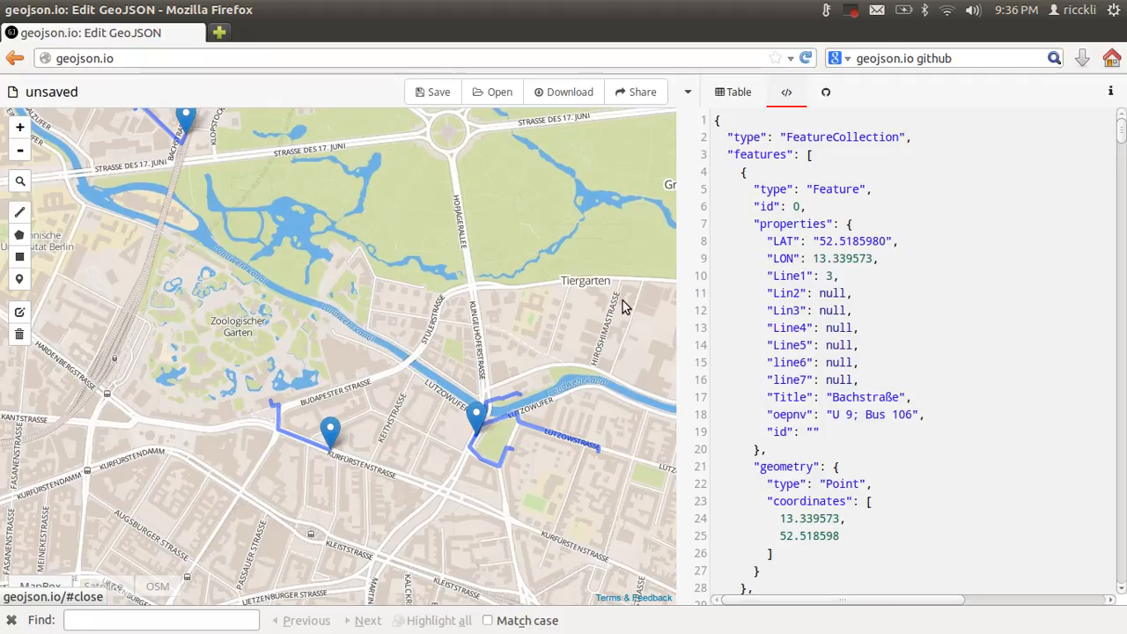
pyautogui.moveTo(592, 316)
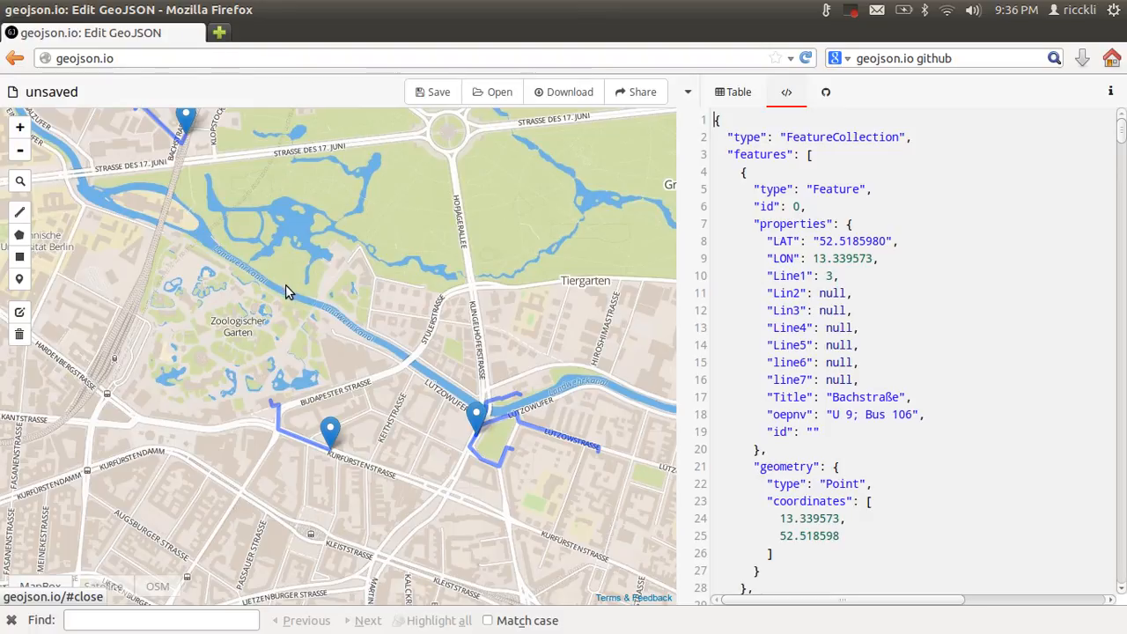
pyautogui.moveTo(273, 296)
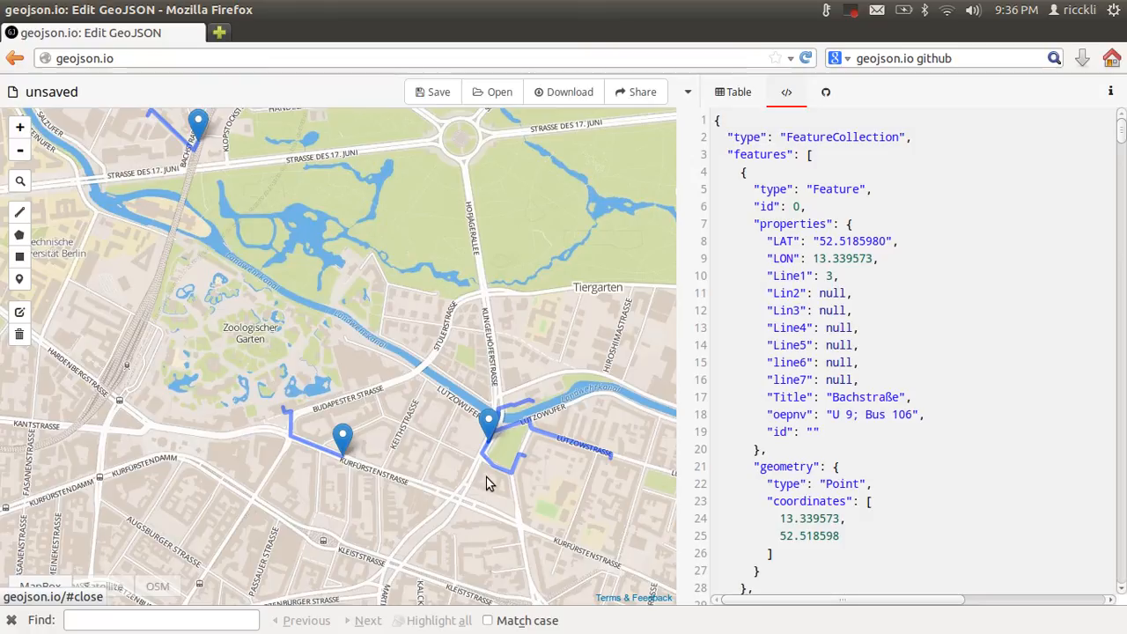
pyautogui.moveTo(493, 489)
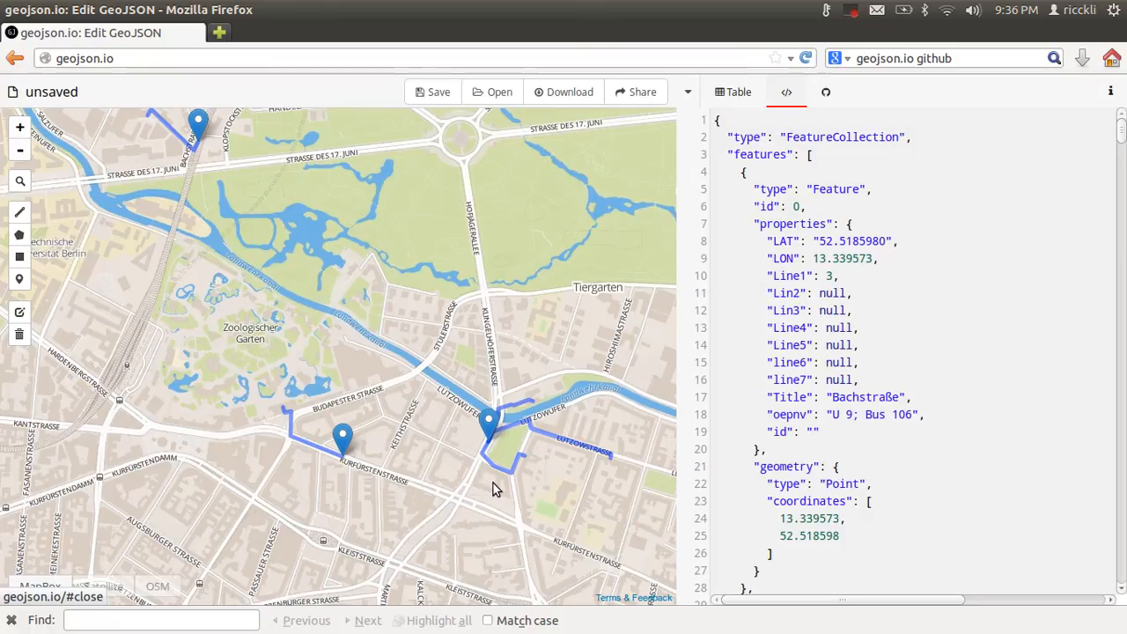
pyautogui.moveTo(500, 495)
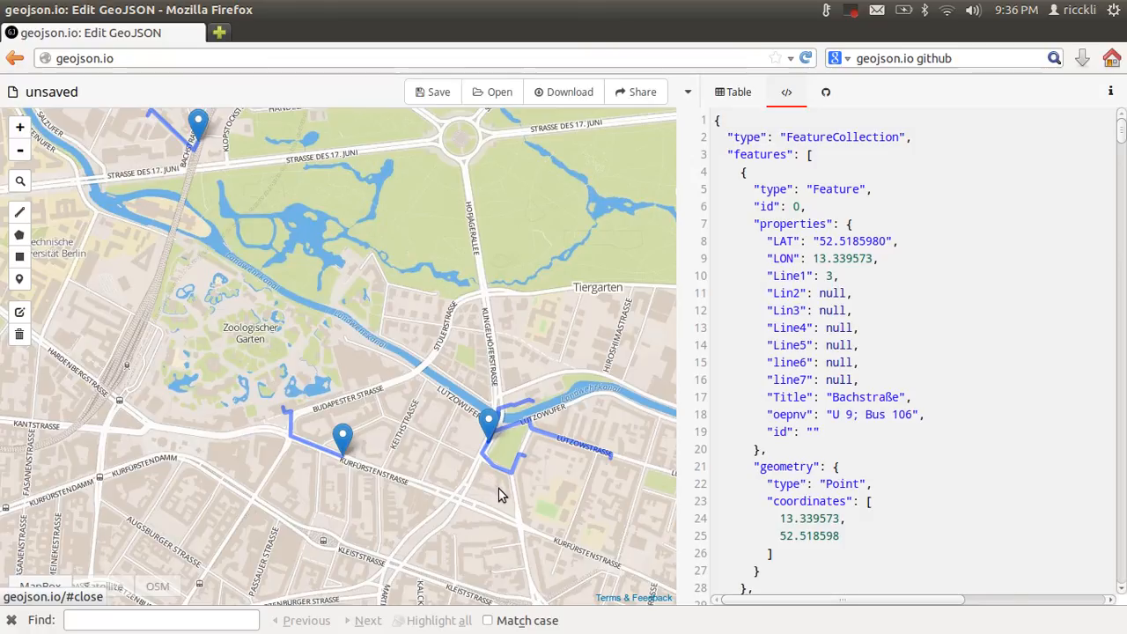
pyautogui.moveTo(507, 494)
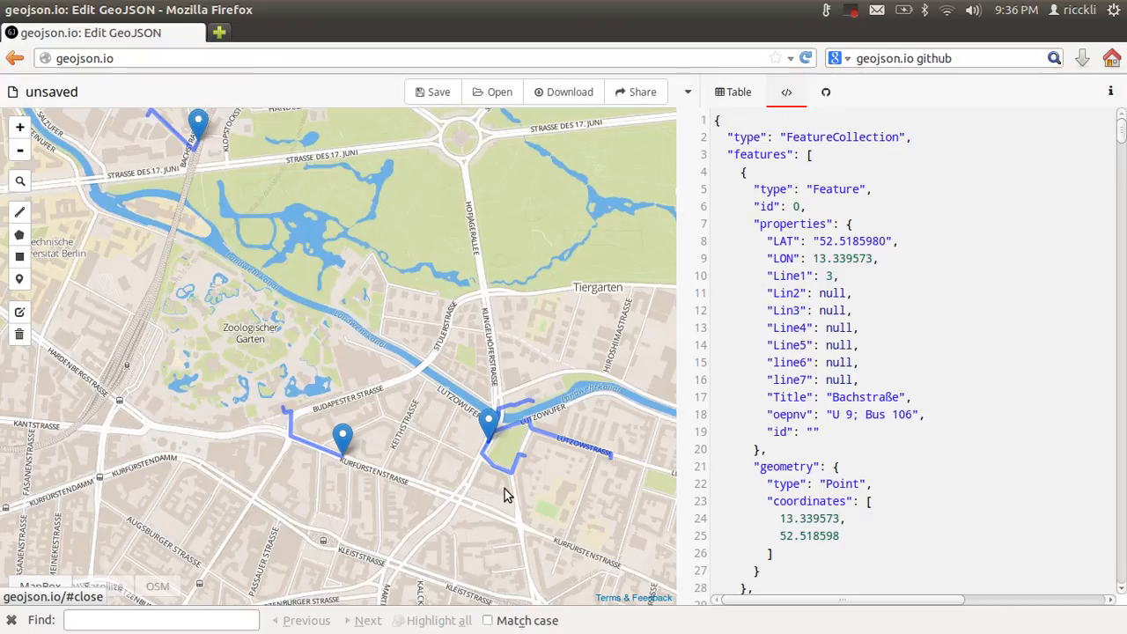
pyautogui.moveTo(510, 495)
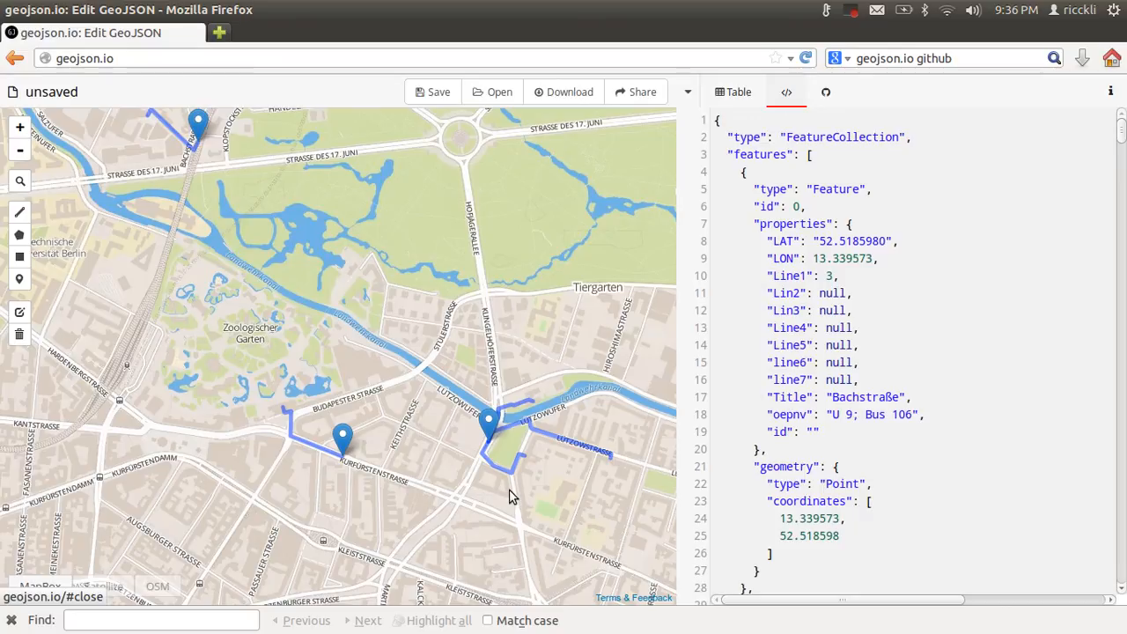
pyautogui.moveTo(517, 500)
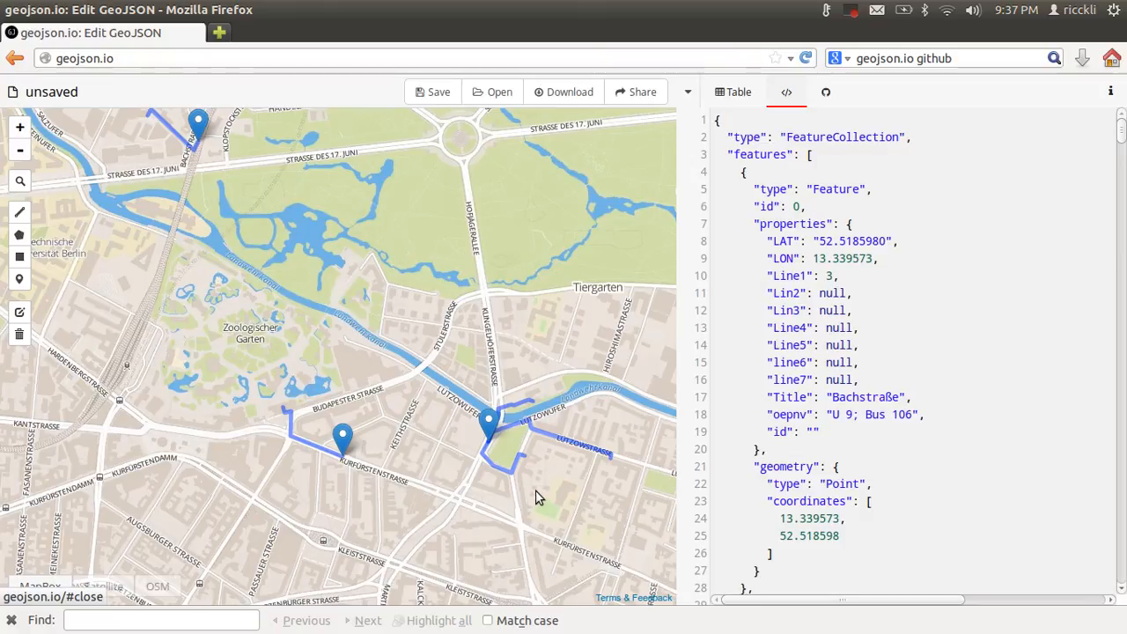
pyautogui.moveTo(563, 490)
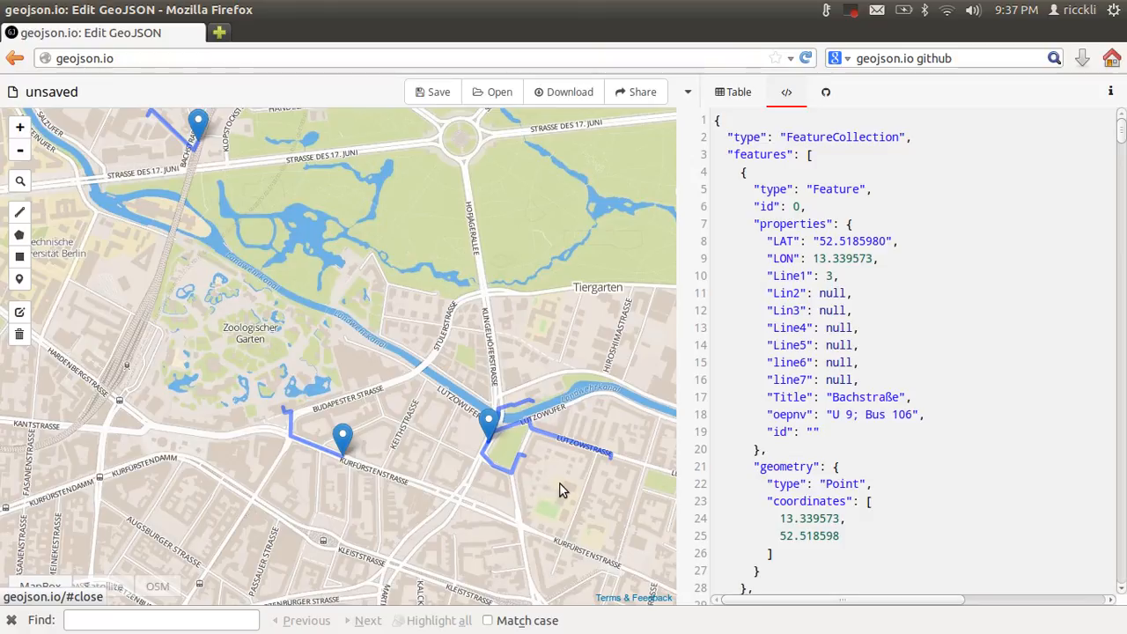